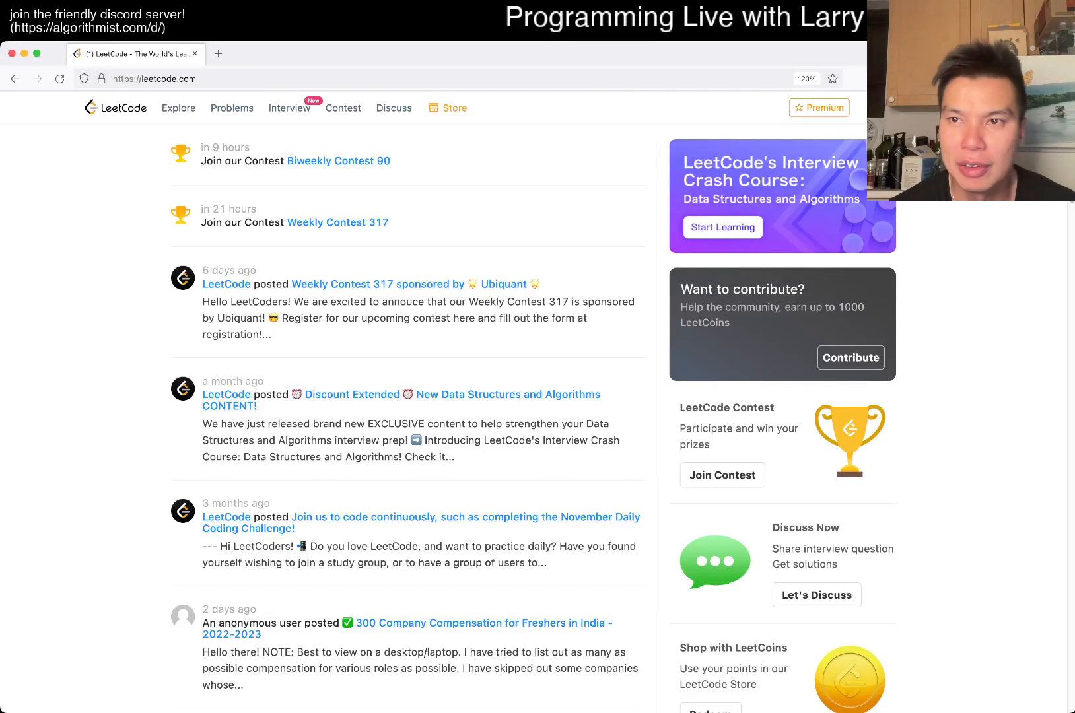
- Open problem 2136 Earliest Possible Day of Full Bloom from the Problems list, glancing at Contest on the way
left_click(231, 108)
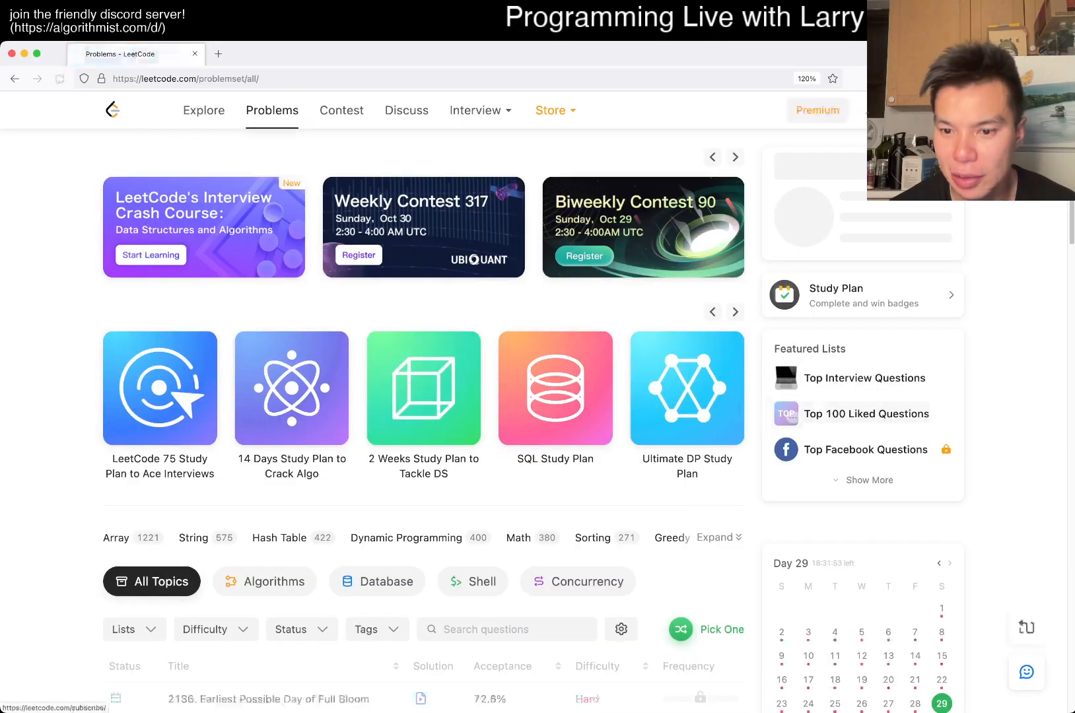
left_click(267, 698)
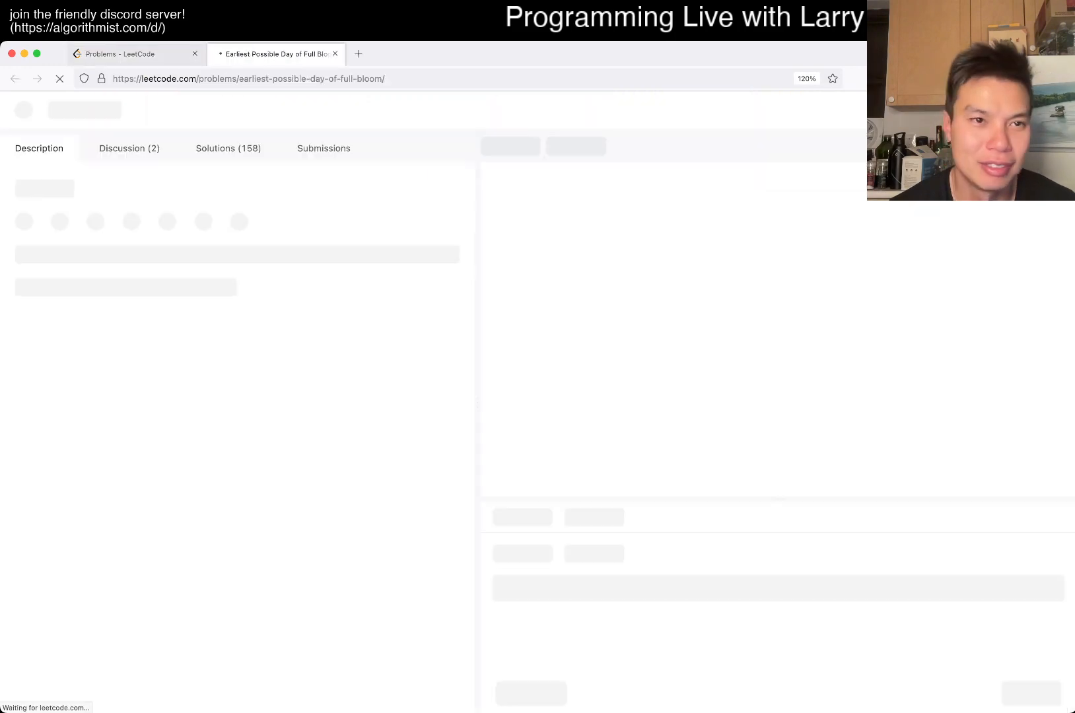
left_click(133, 52)
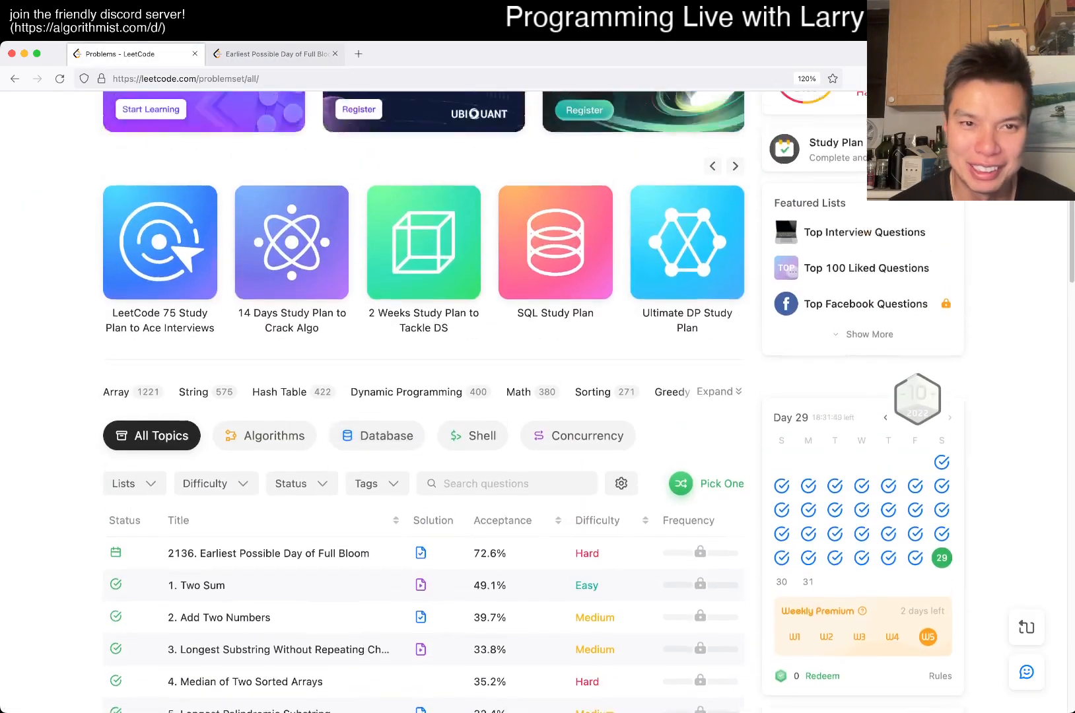
left_click(342, 111)
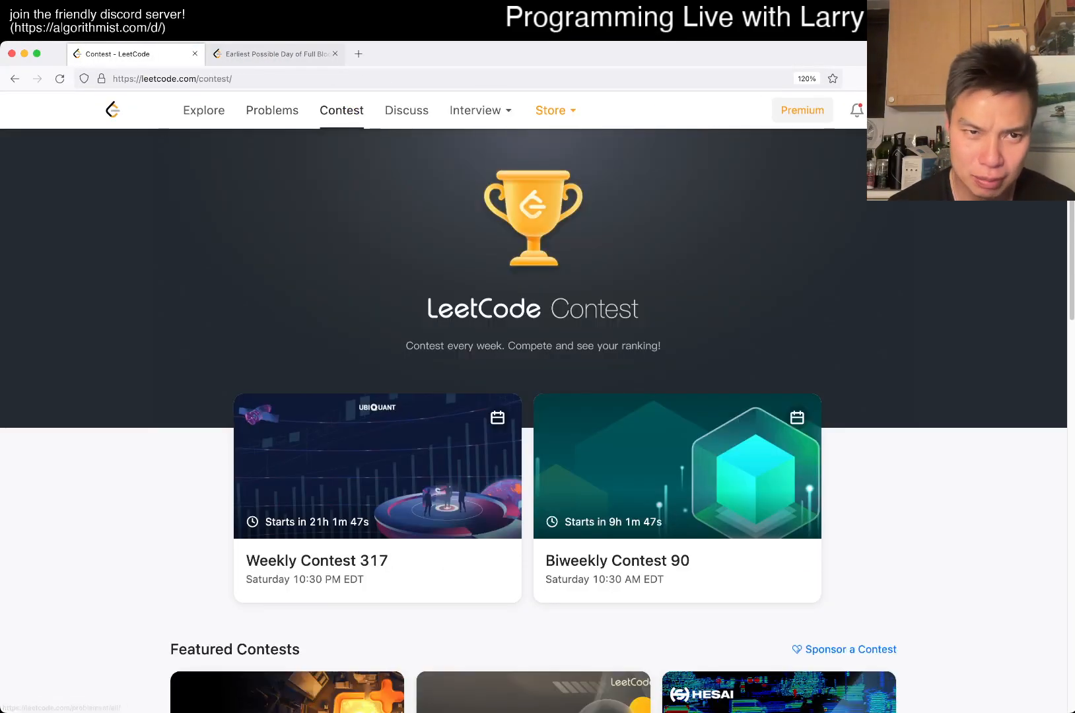
left_click(275, 53)
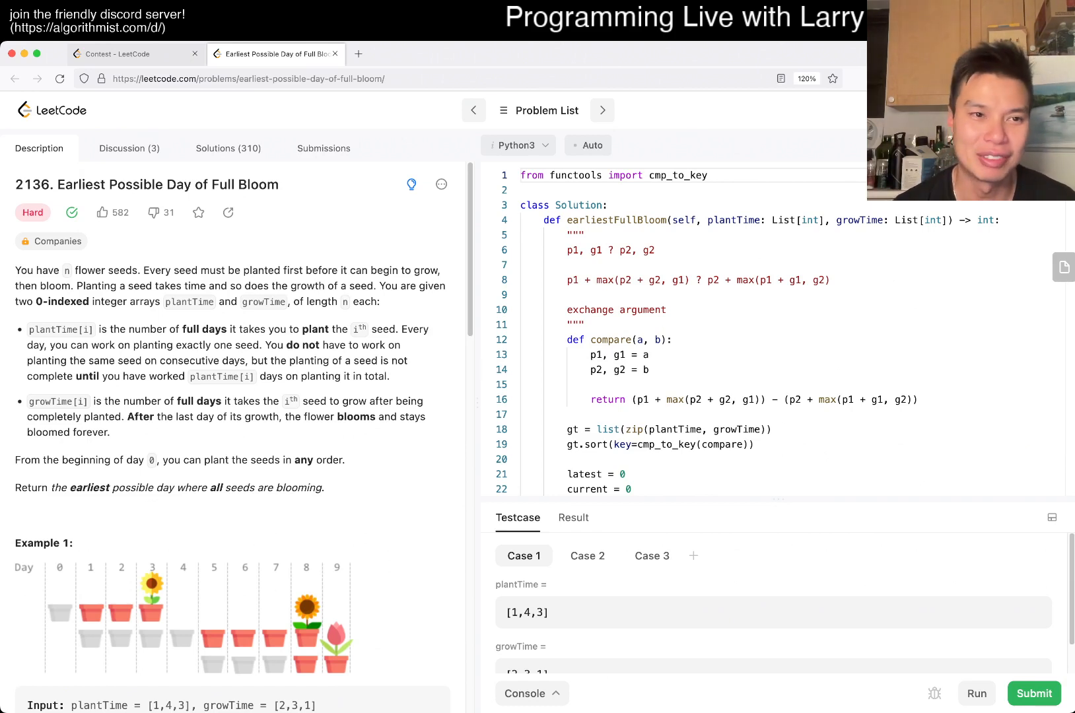
- Reset the editor to the empty Python starter template and view the past submissions list
left_click(580, 235)
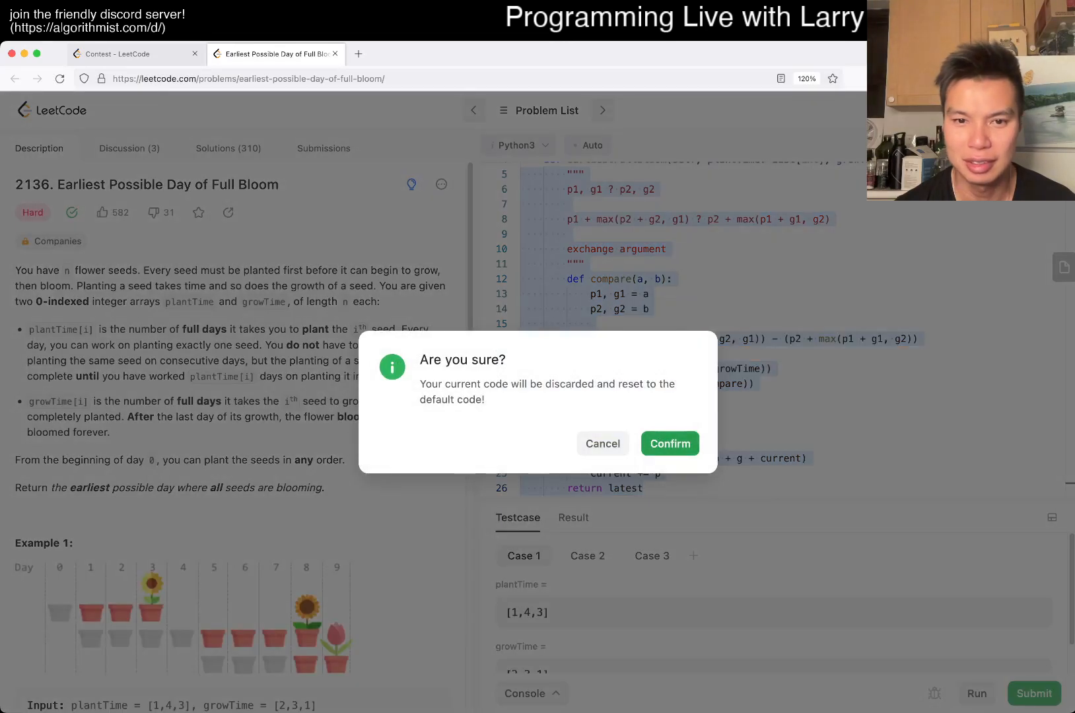
left_click(669, 442)
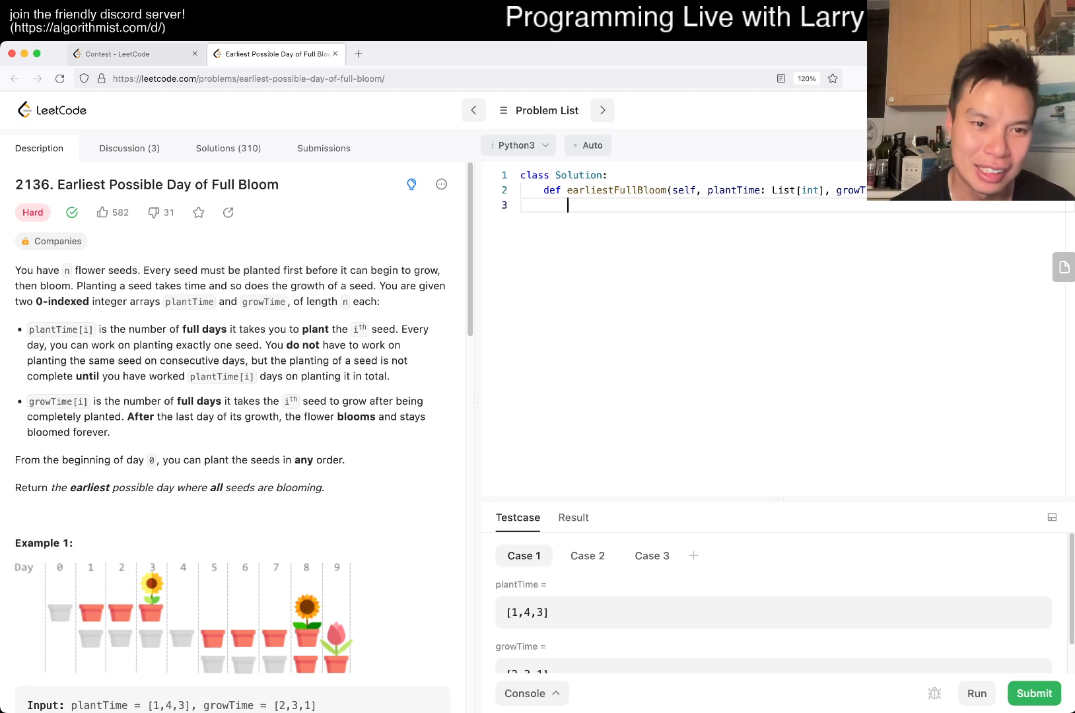
left_click(323, 148)
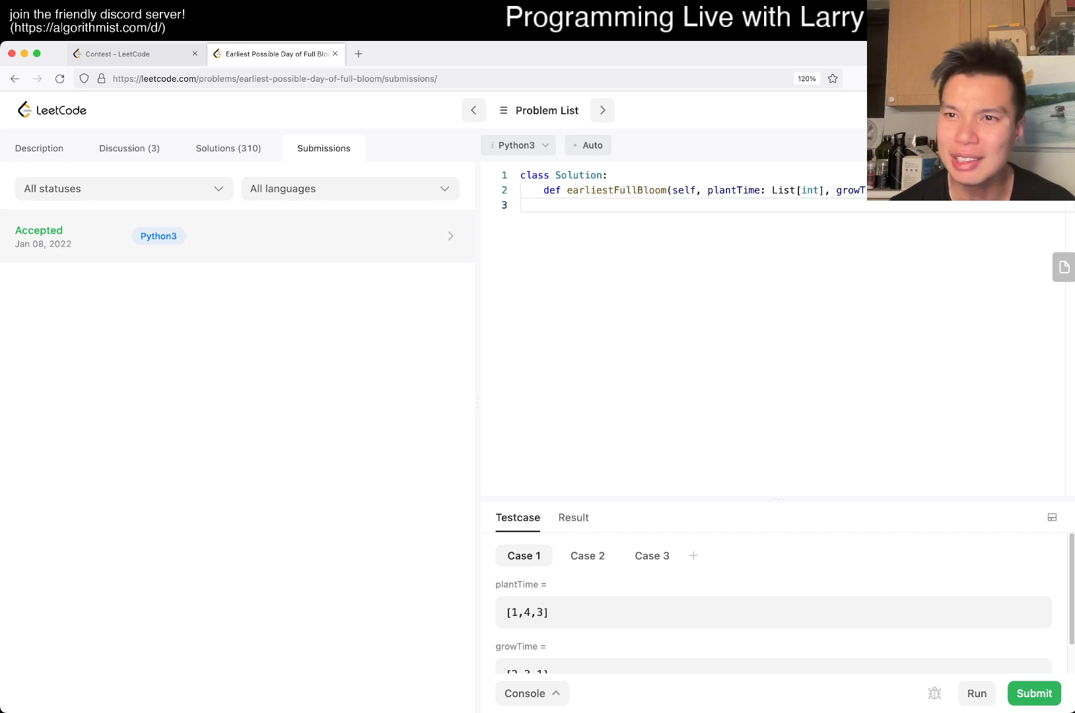
- Return to the Description and read through the statement, growTime examples and constraints, ending at Example 1
left_click(38, 148)
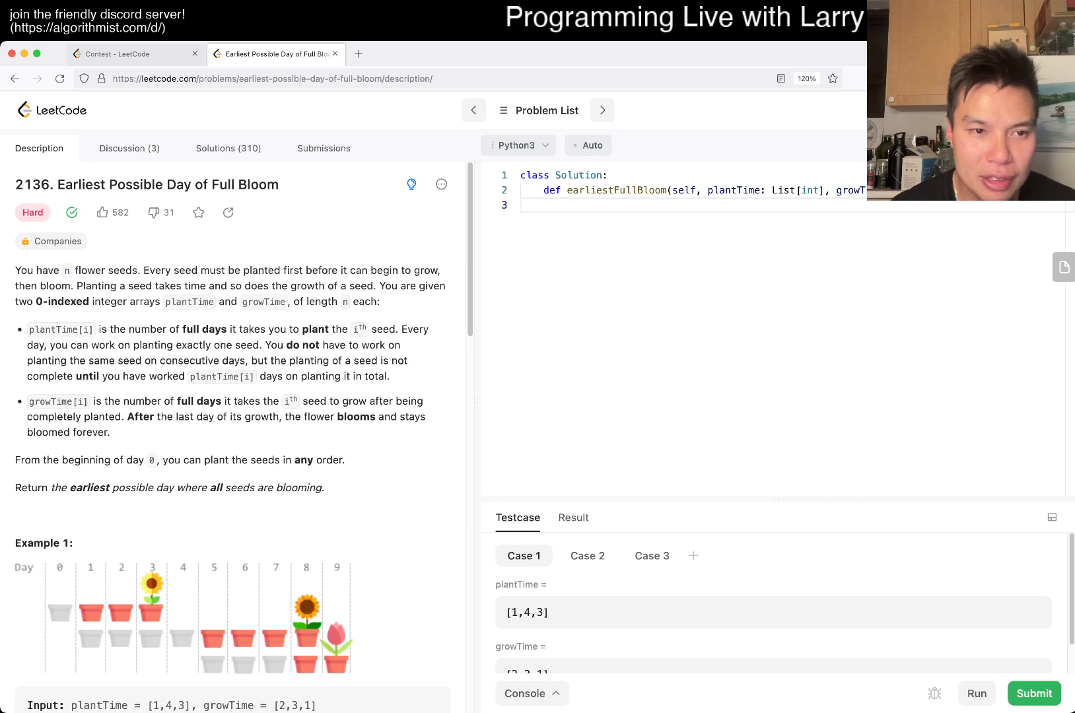
double_click(262, 301)
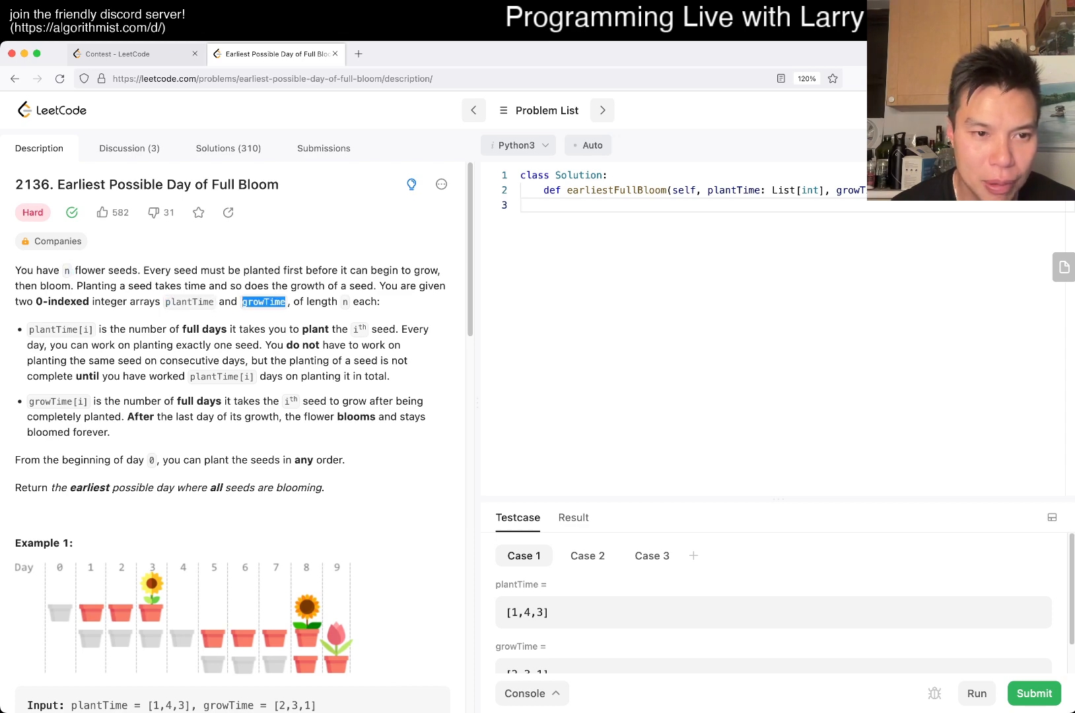
scroll("down", 3)
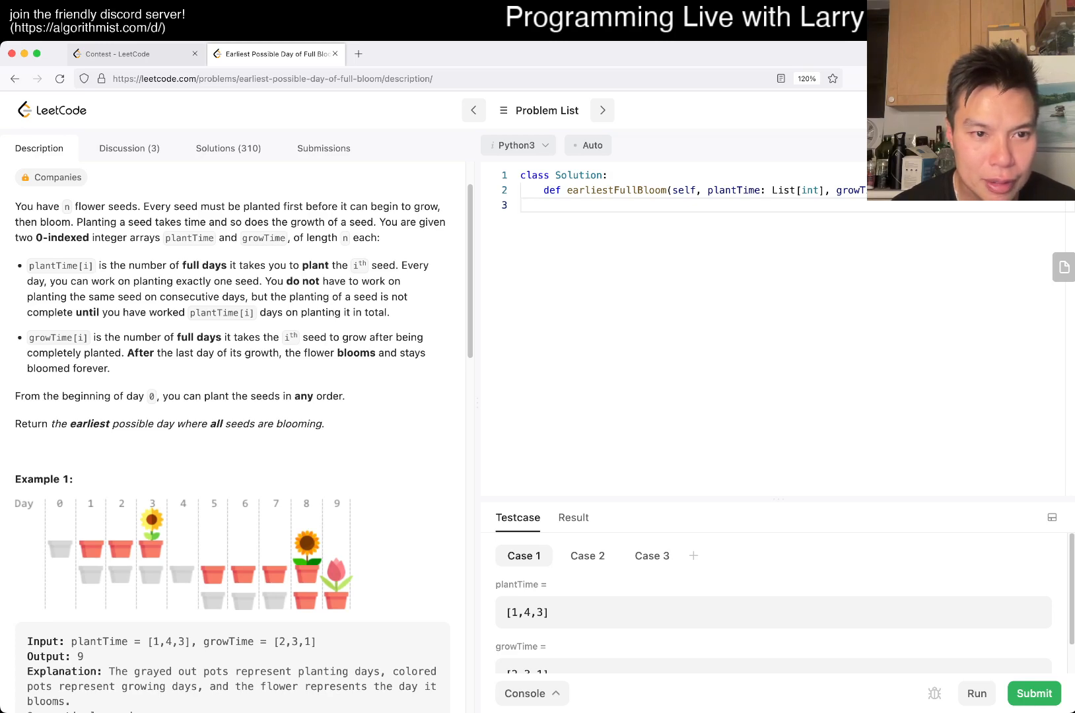
scroll("down", 3)
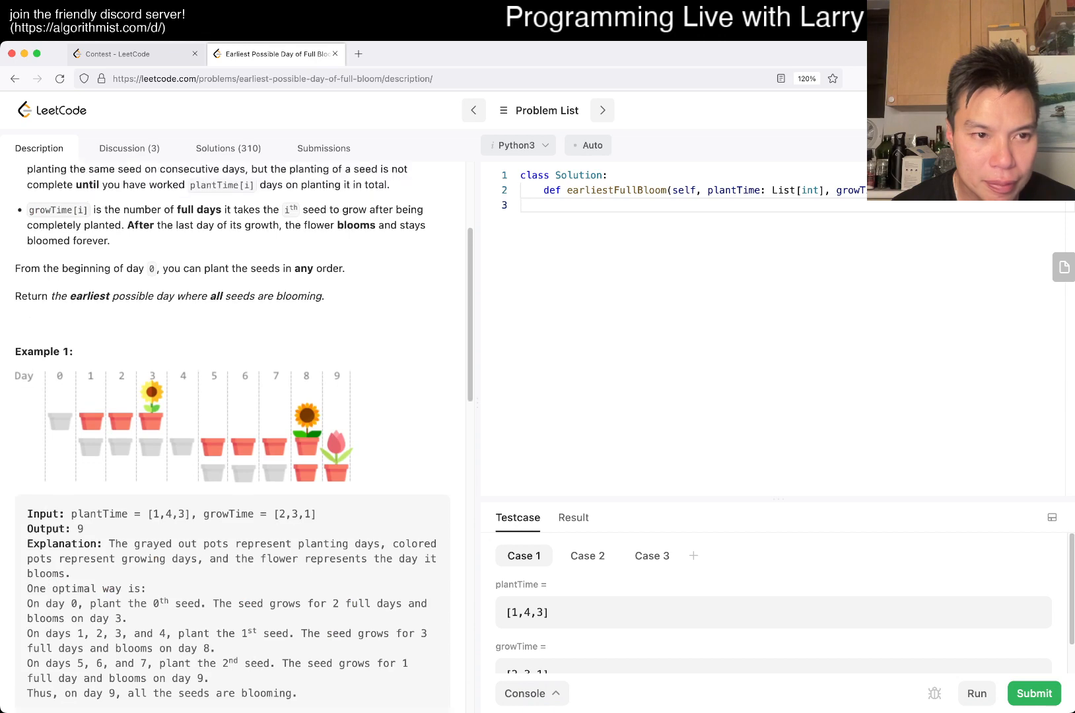
scroll("up", 3)
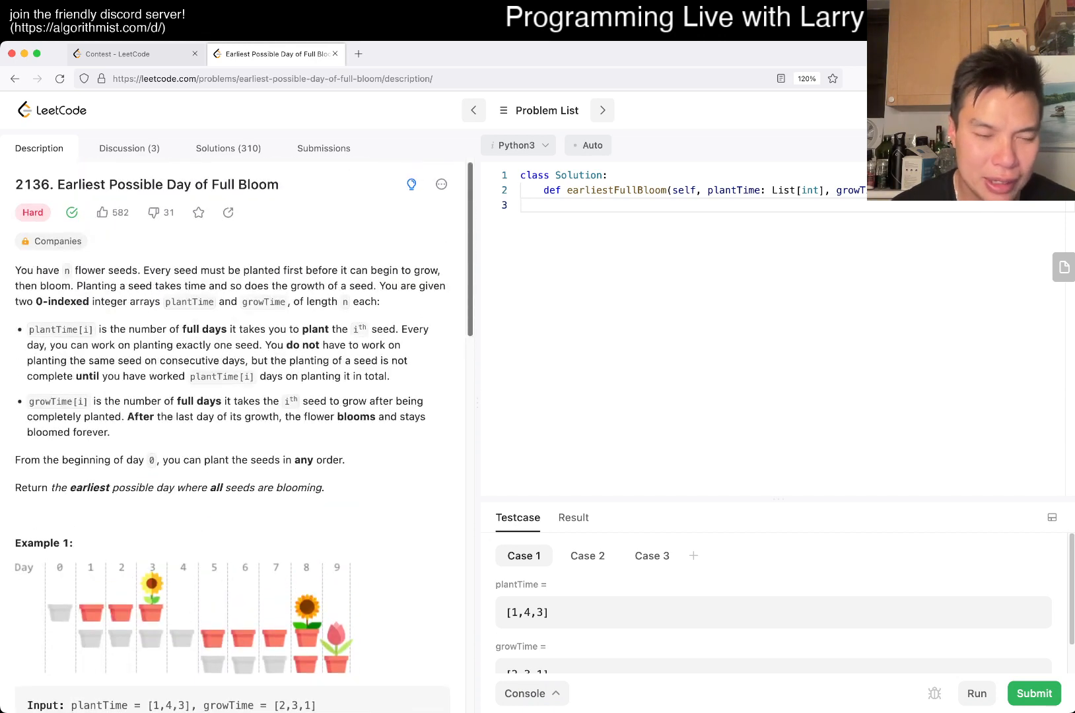
scroll("down", 3)
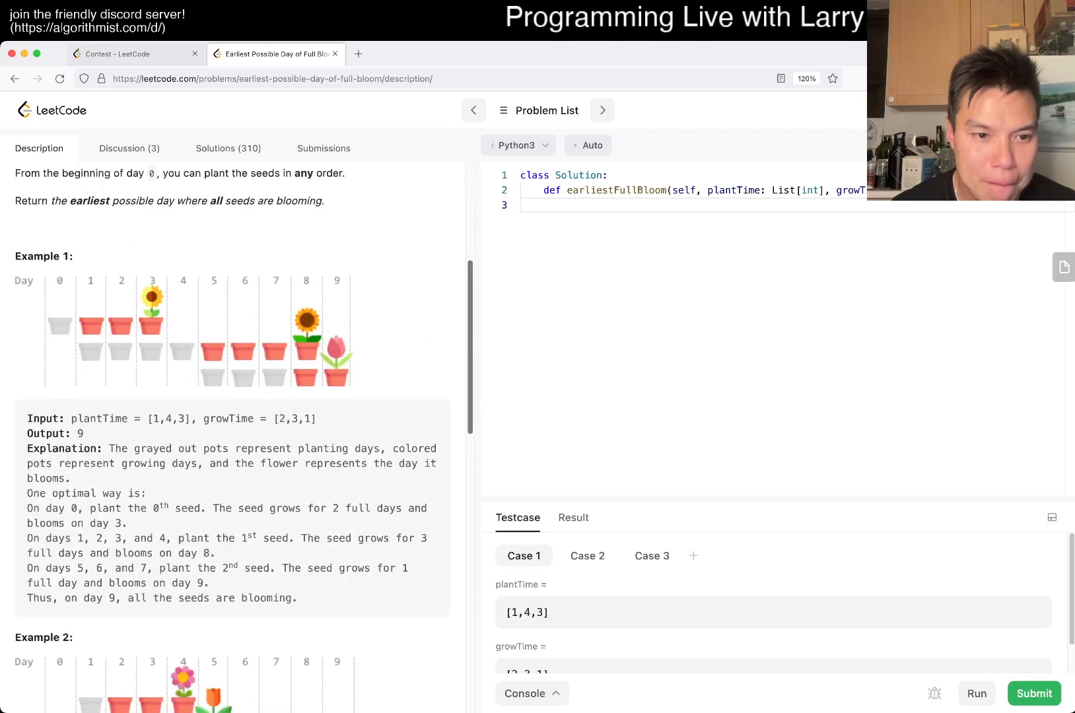
scroll("up", 3)
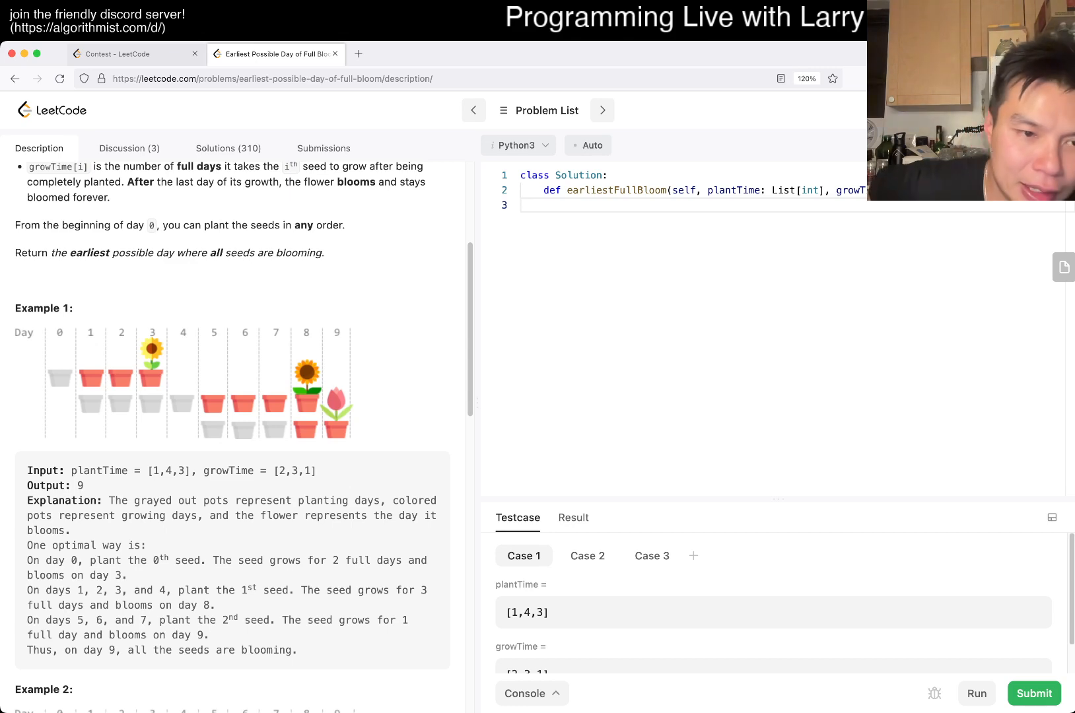
scroll("up", 3)
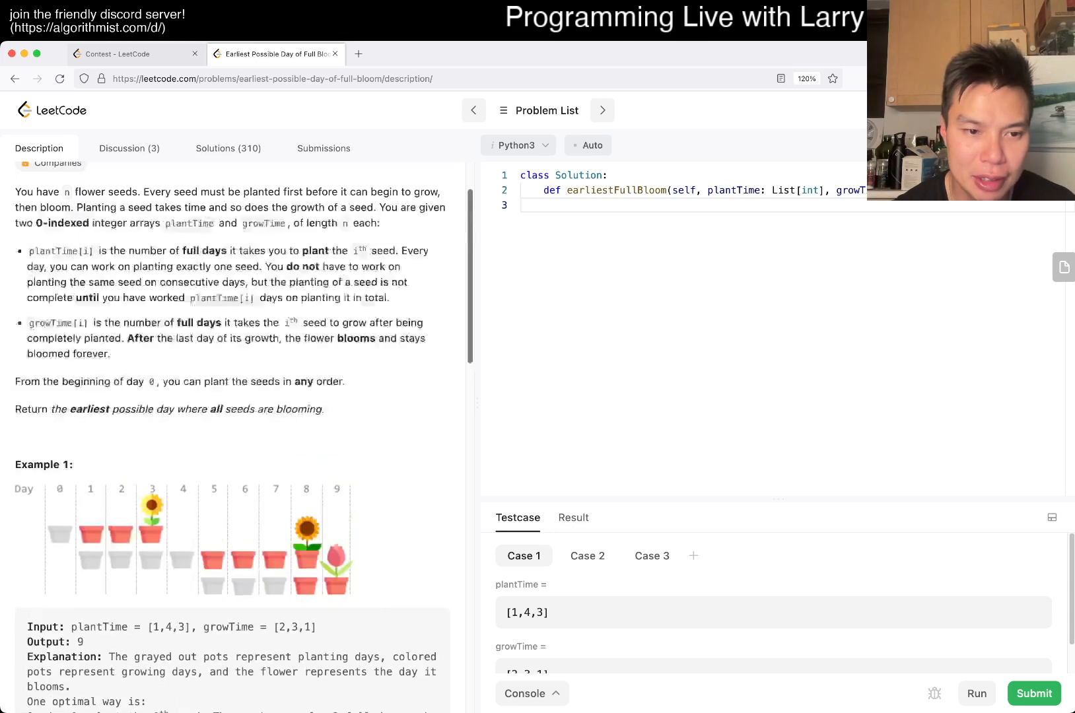
scroll("down", 3)
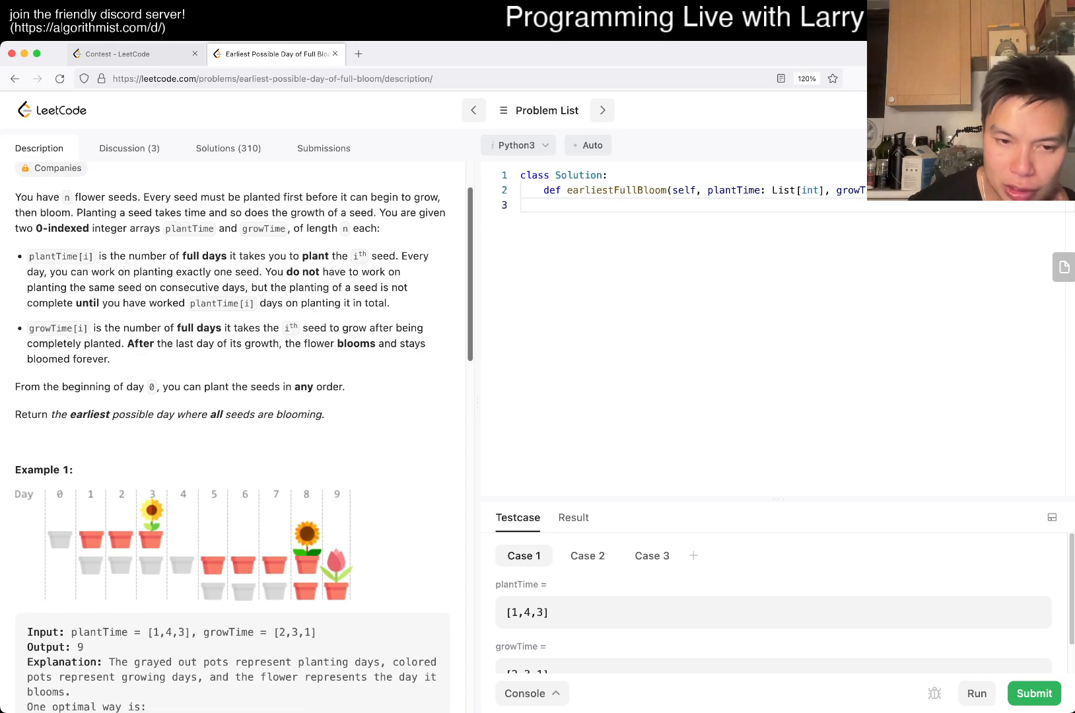
scroll("down", 3)
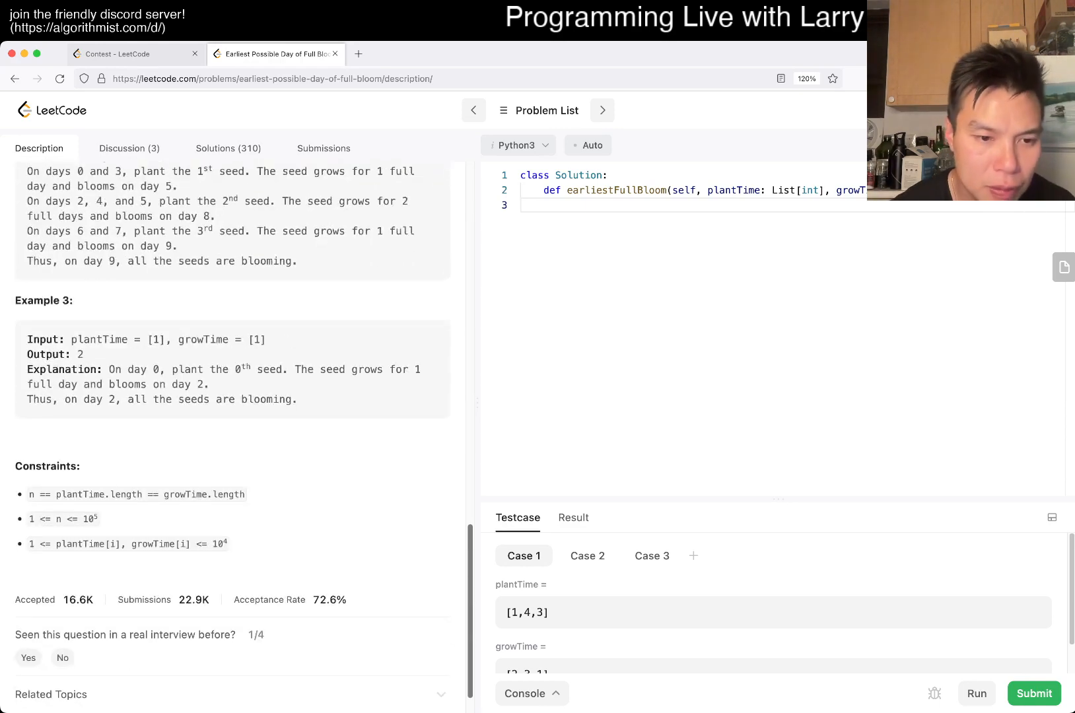
scroll("up", 3)
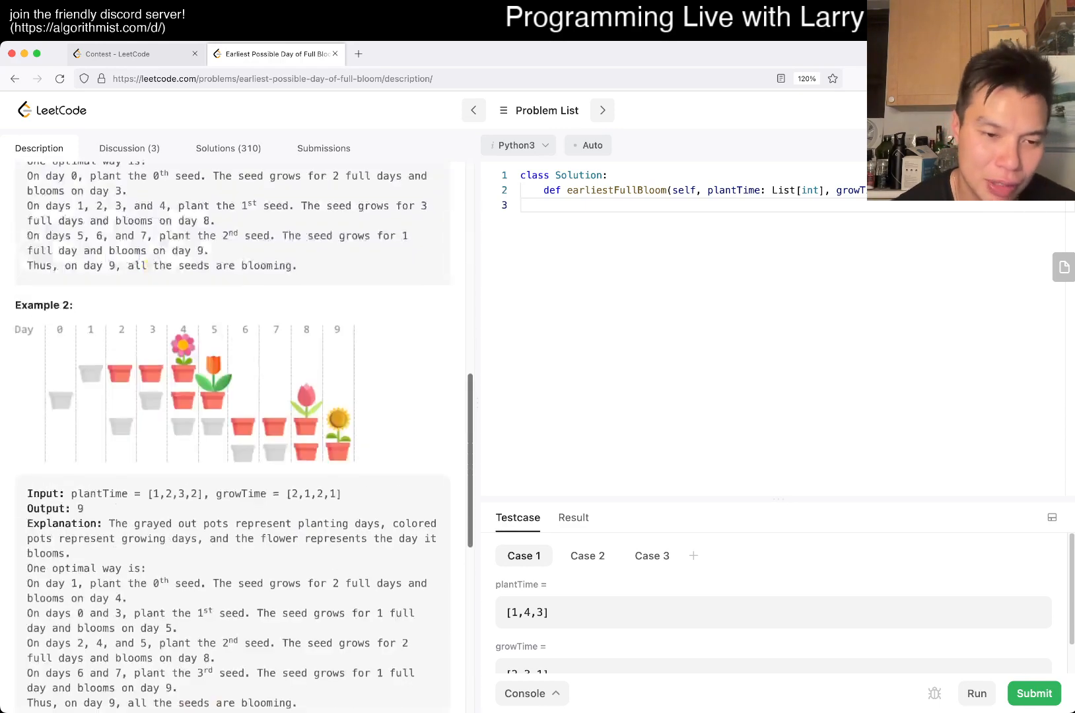
scroll("down", 3)
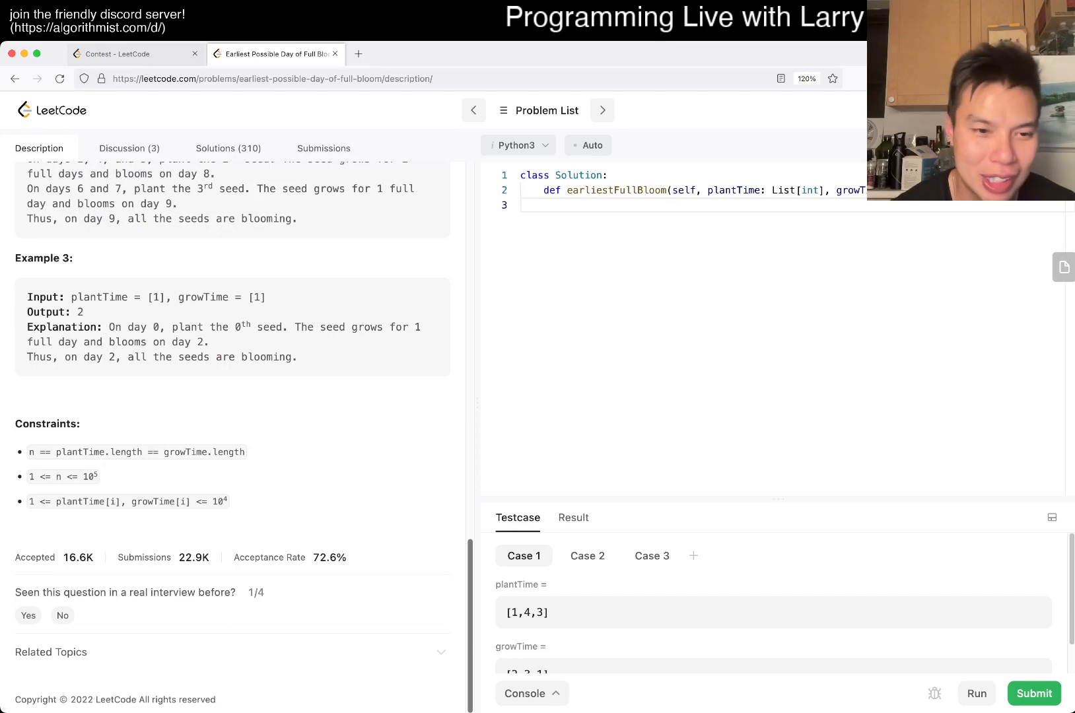
scroll("up", 3)
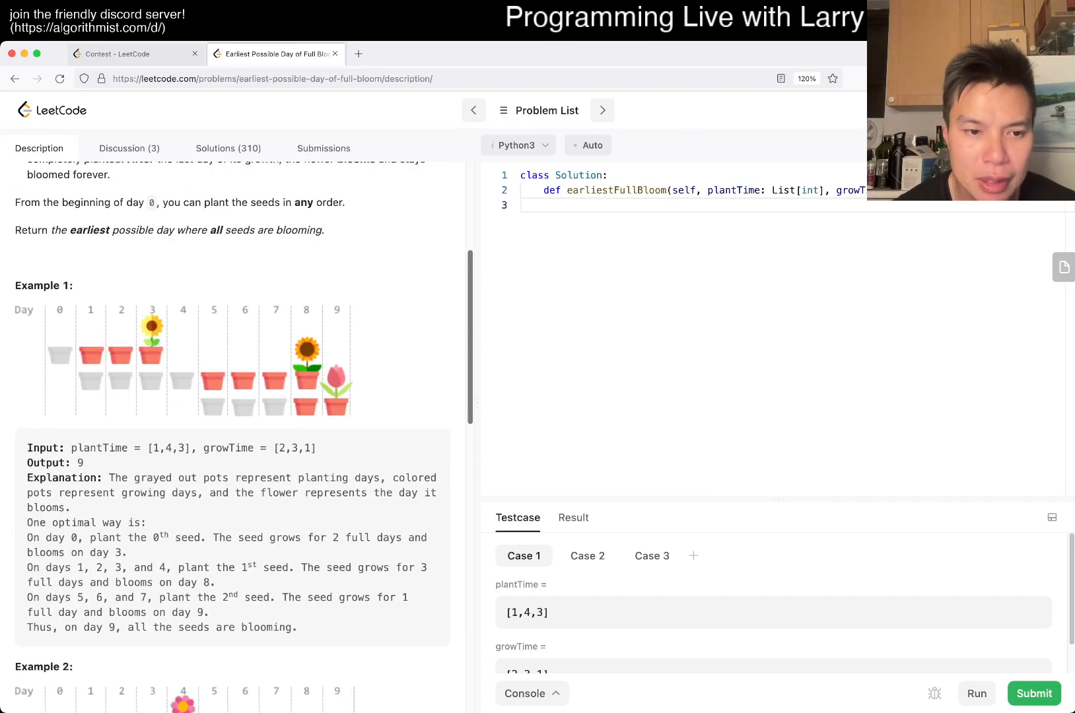
scroll("up", 3)
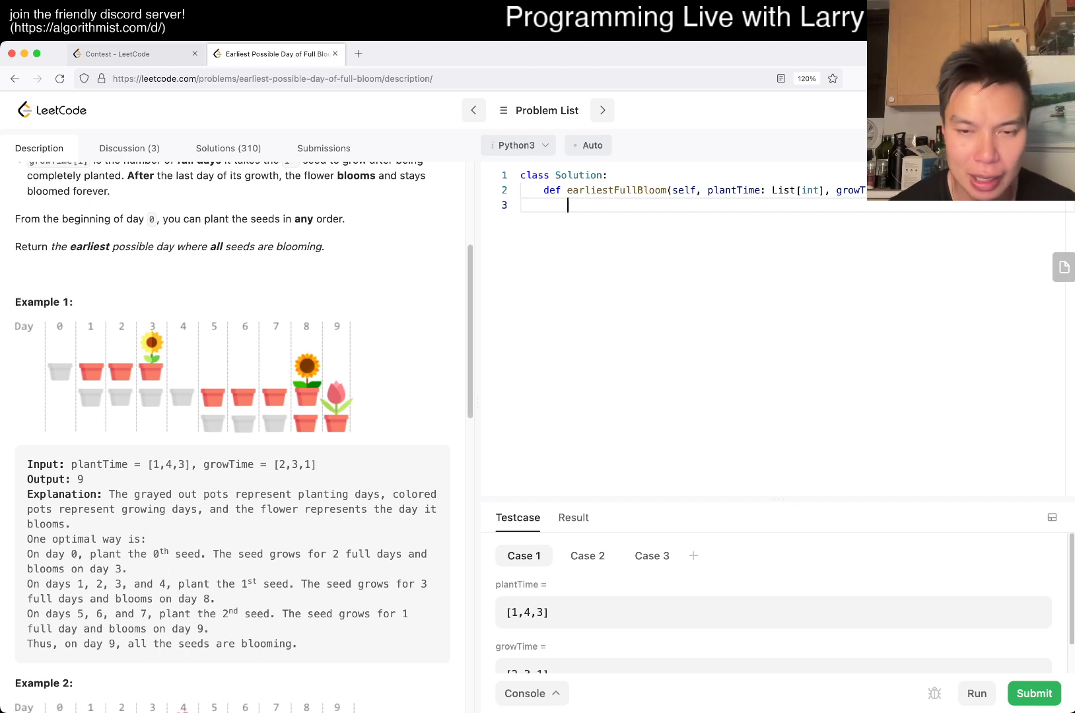
- Note Example 1's arrays [1,4,3] and growTime [2,3,1] plus the pair 1,2 in a docstring
type("\"\"\"")
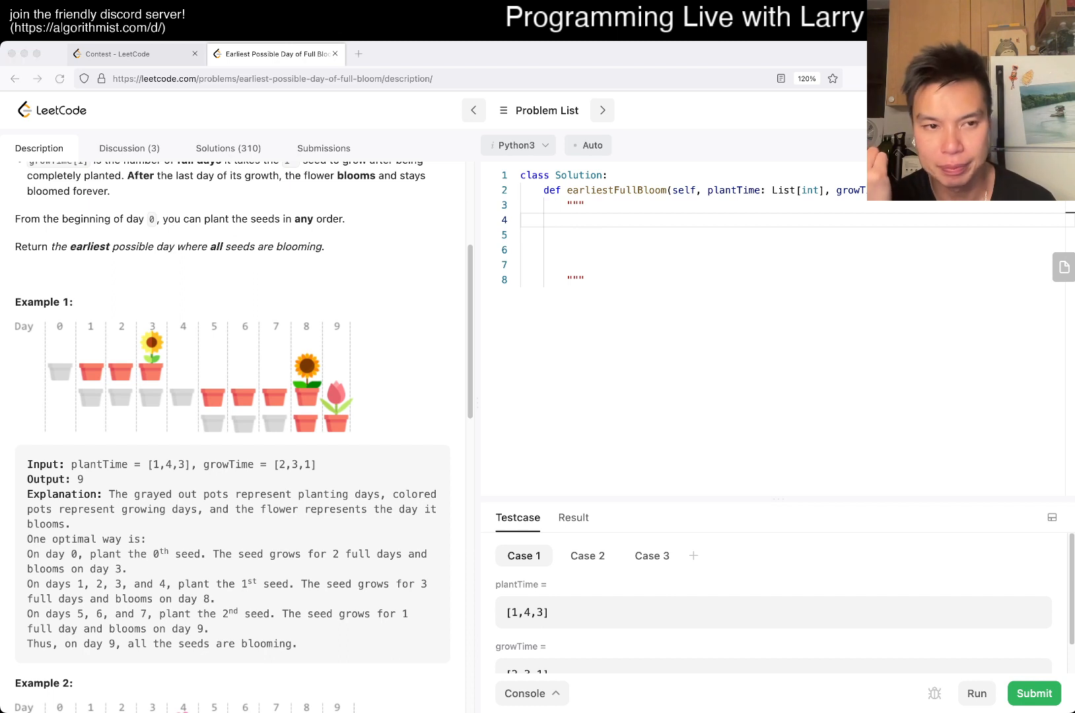
left_click(568, 221)
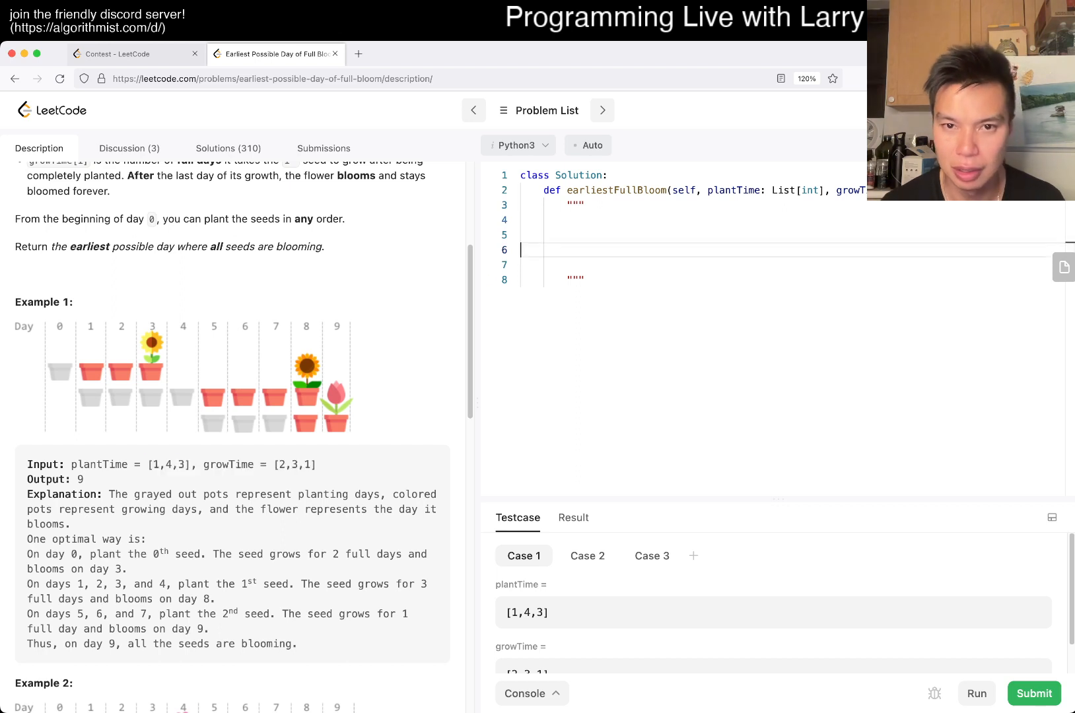
type("[1,4,3], growTime = [2,3,1]")
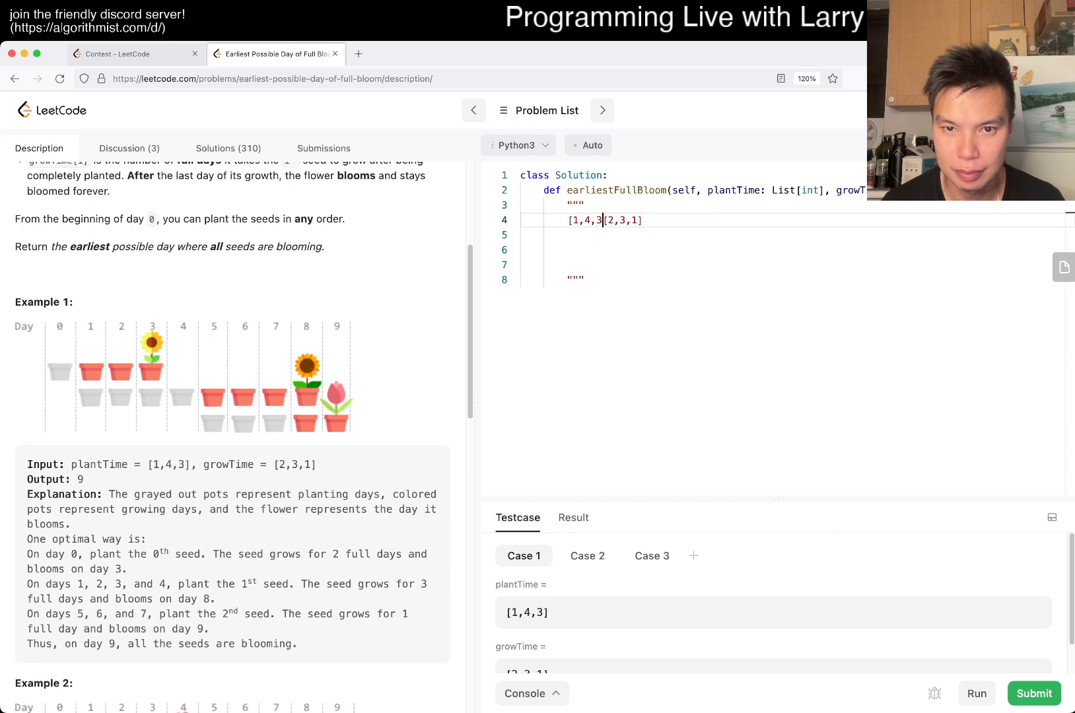
key("Enter")
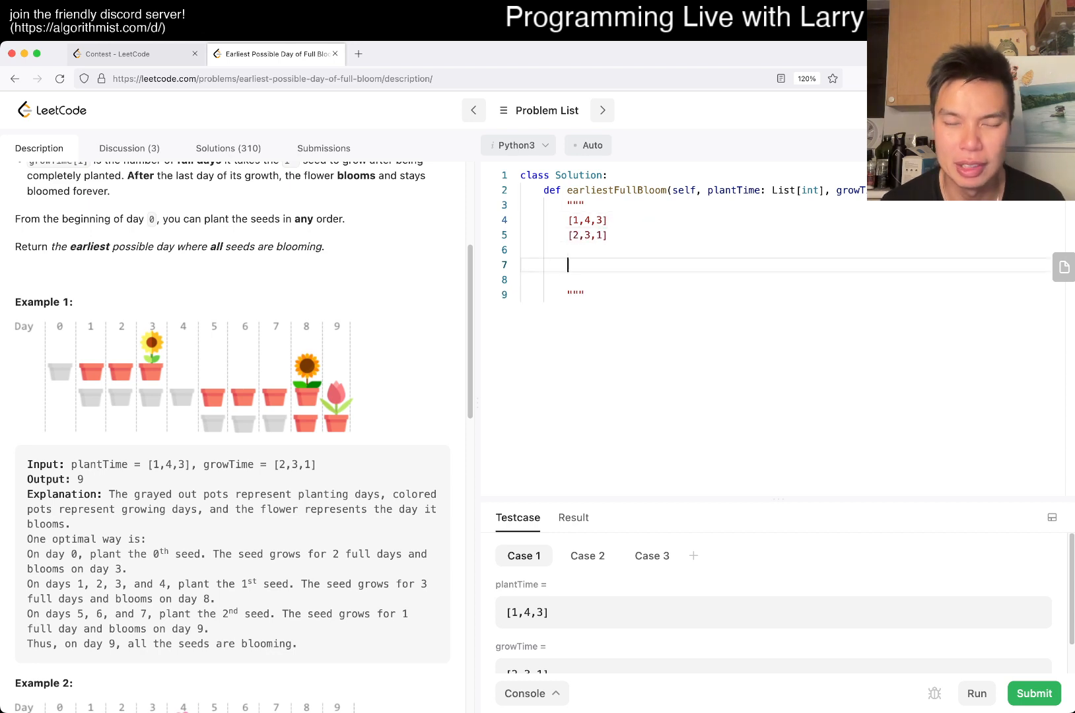
key("enter")
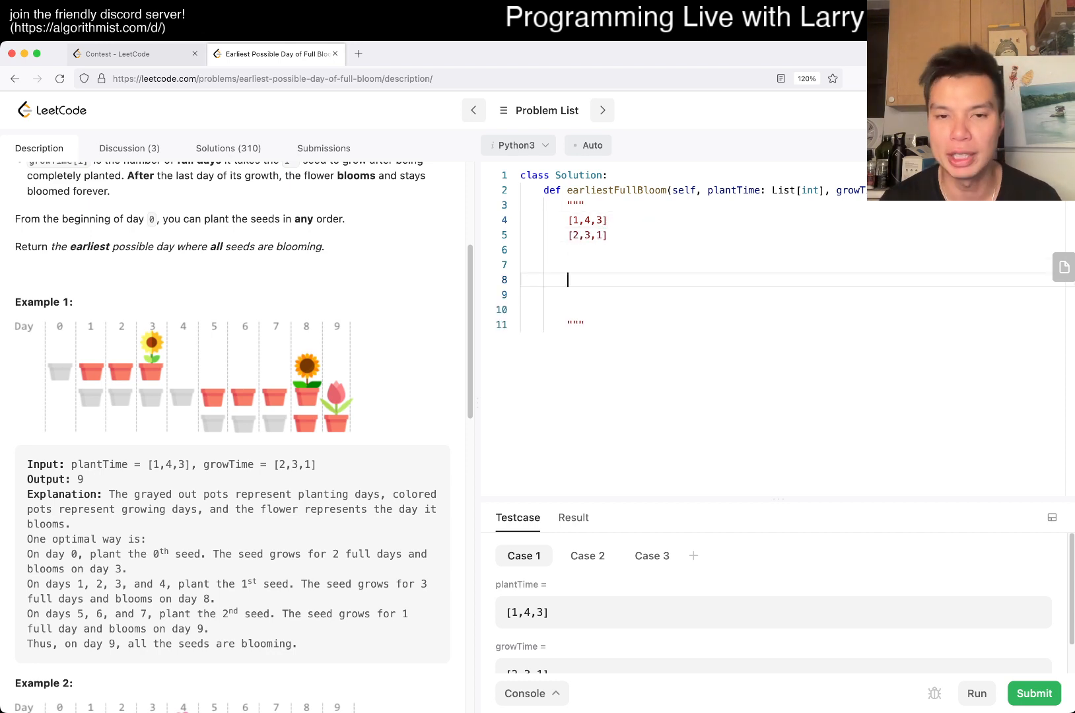
type("1,2")
left_click(794, 294)
type("4,3")
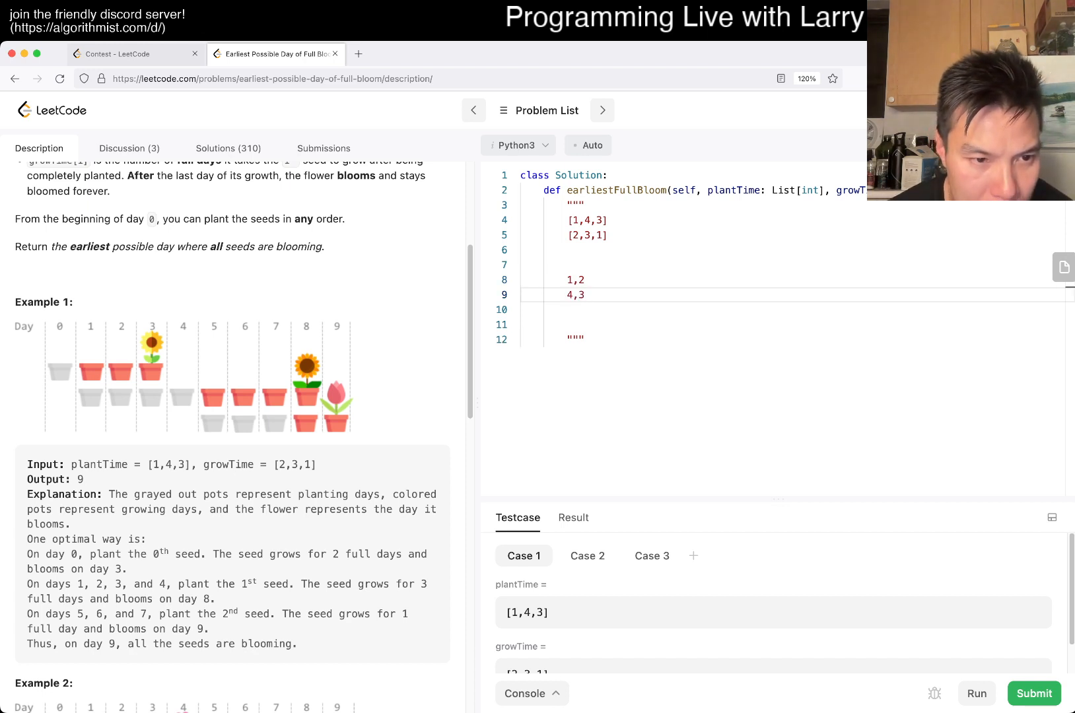
- Continue the notes after the pair 4,3 and review Example 2 in the description
scroll("up", 3)
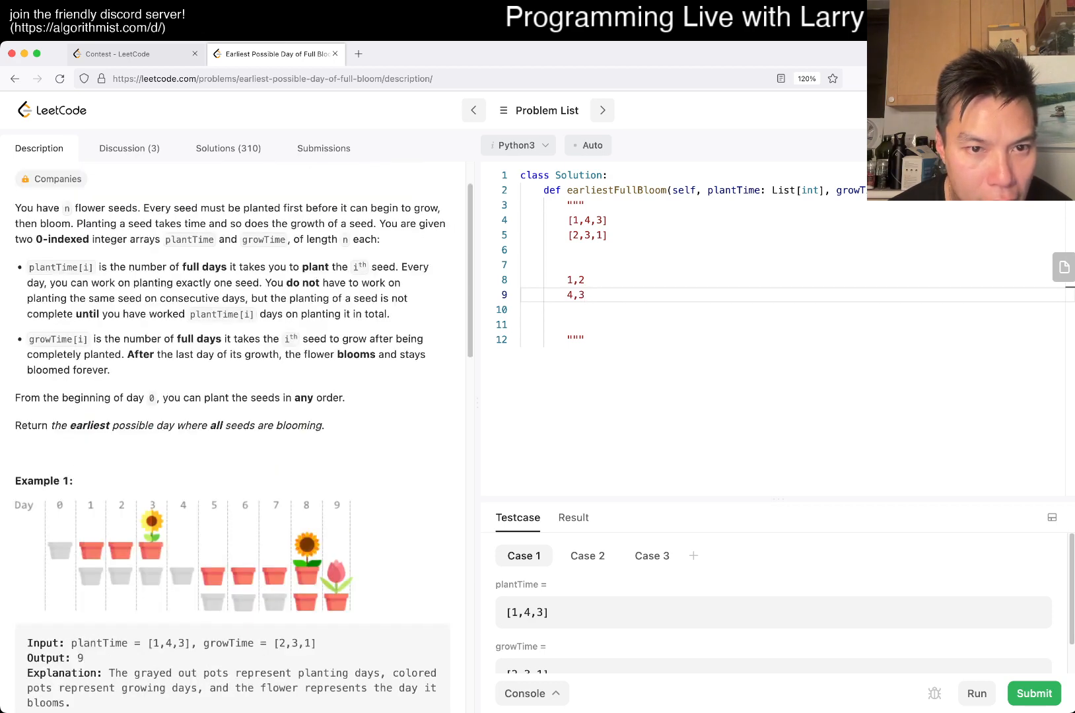
left_click(586, 295)
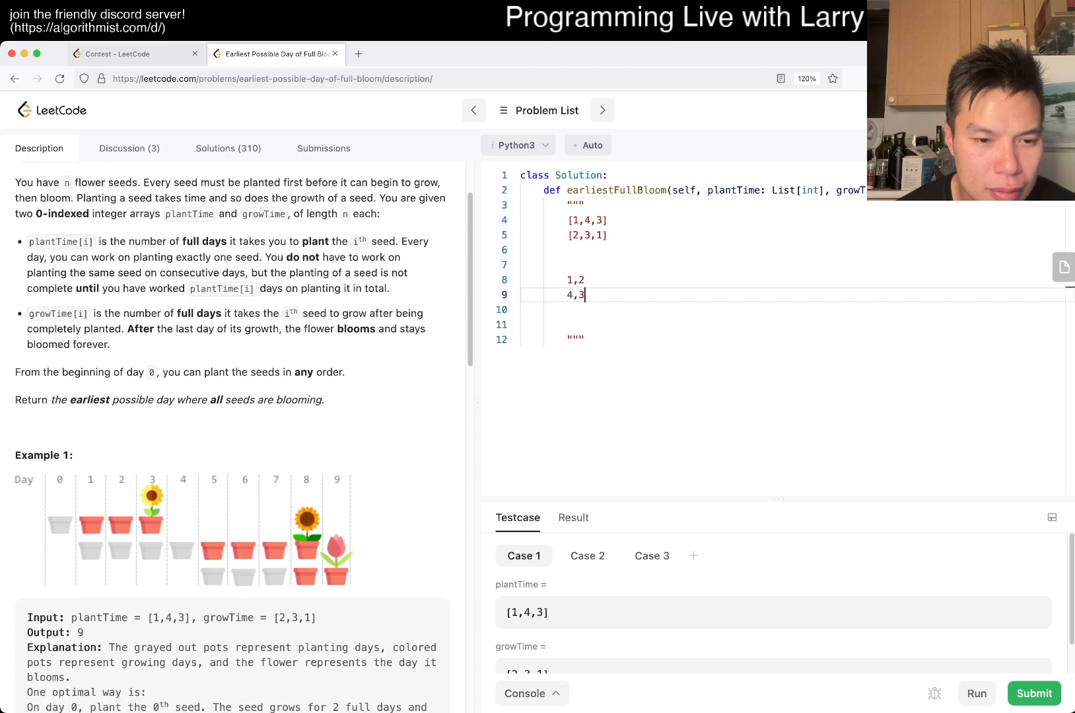
scroll("down", 3)
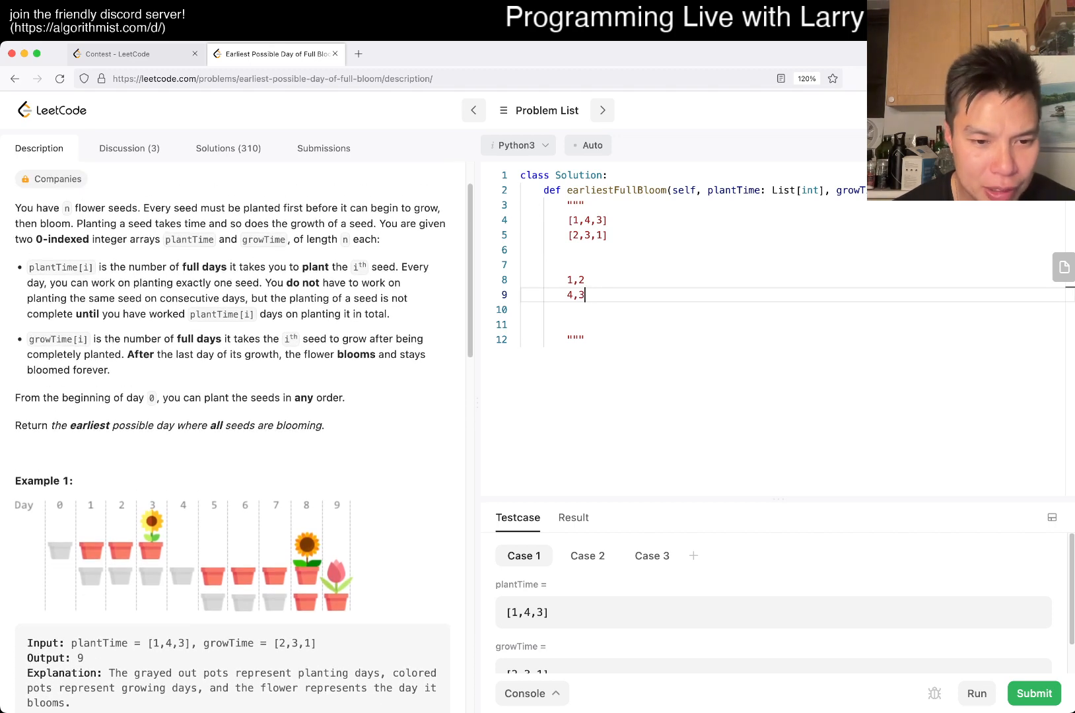
scroll("down", 3)
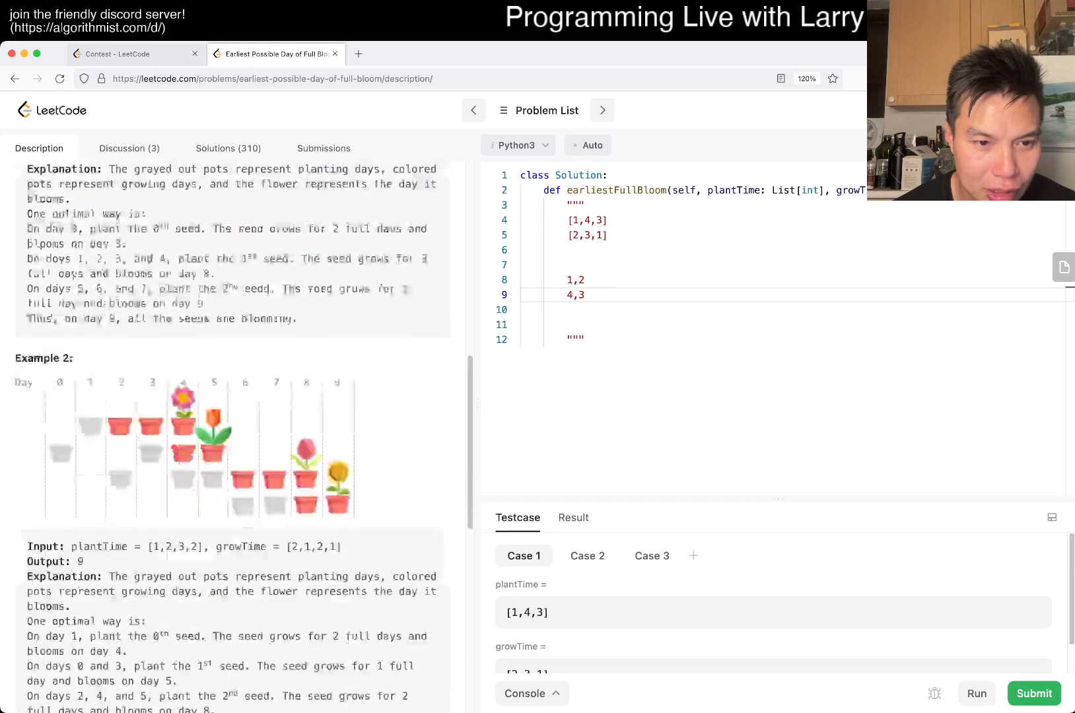
scroll("down", 3)
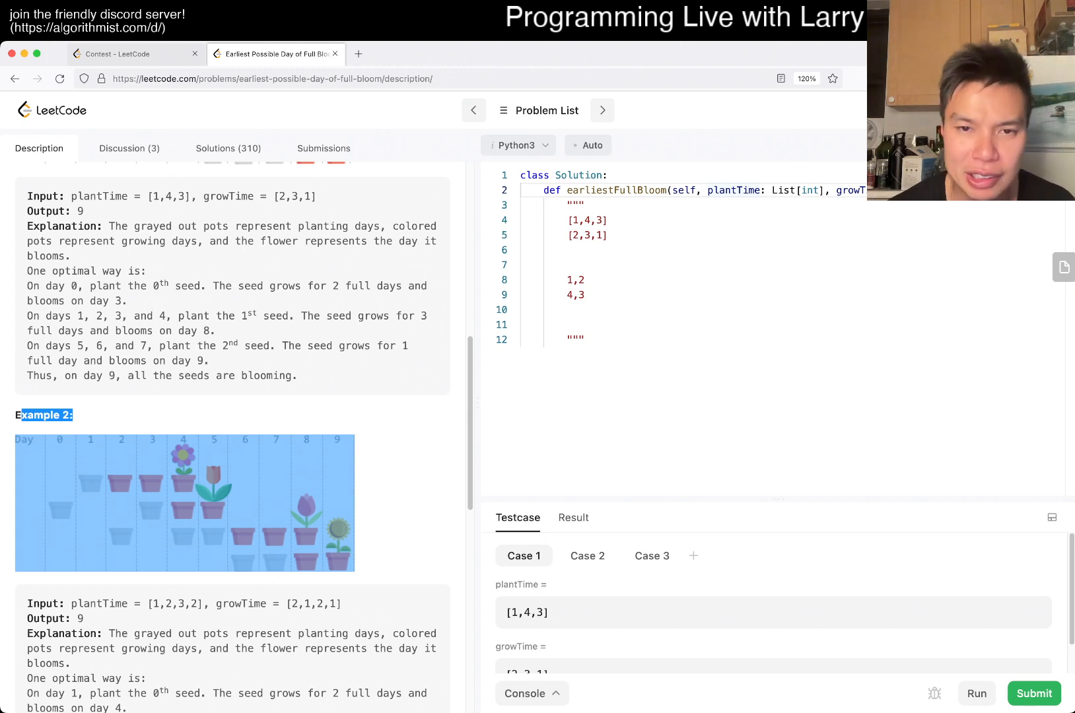
- Sketch two seed timelines in the notes, abbbbbxxx versus bbbbxxxa, to compare orderings
scroll("up", 3)
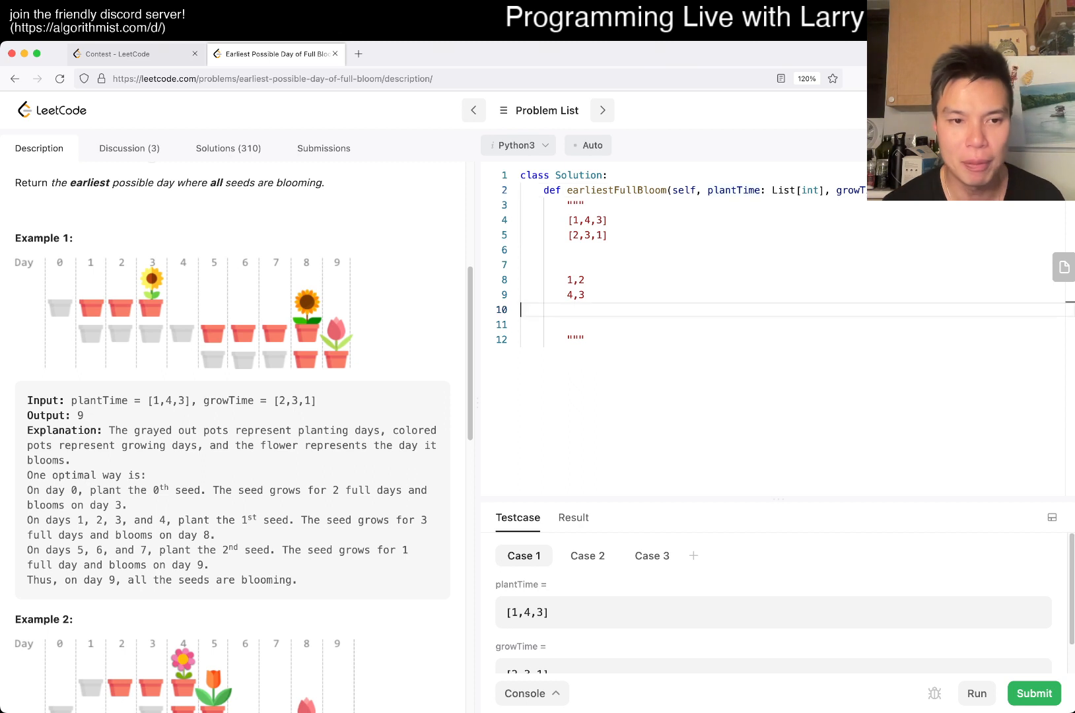
key("Enter")
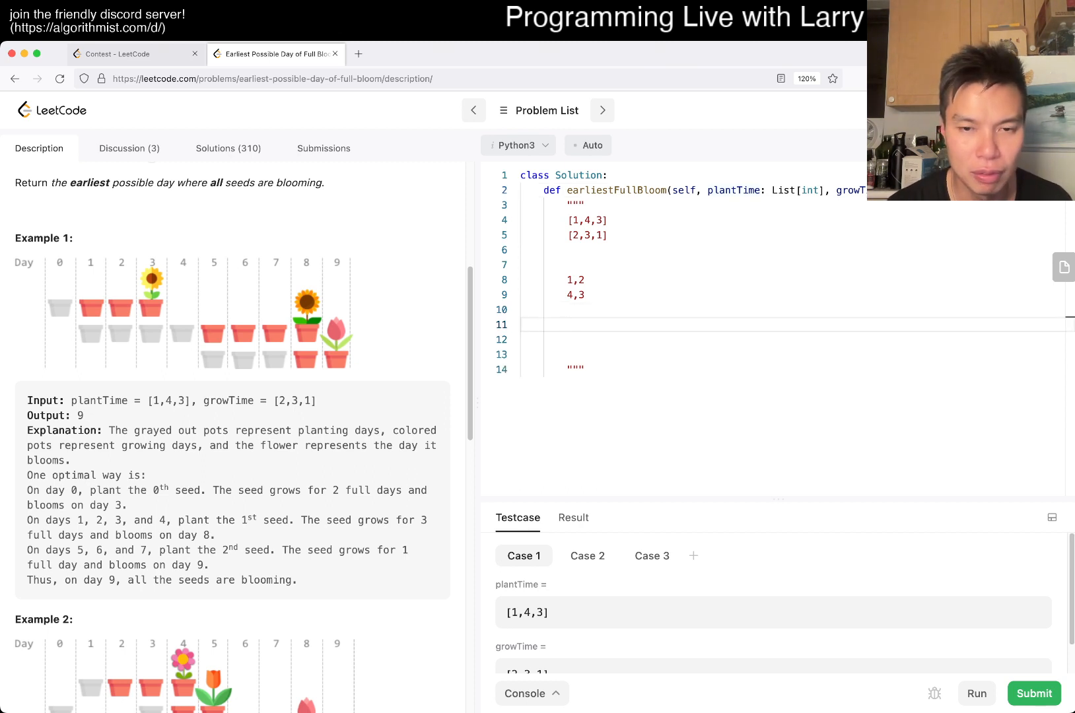
type("1+")
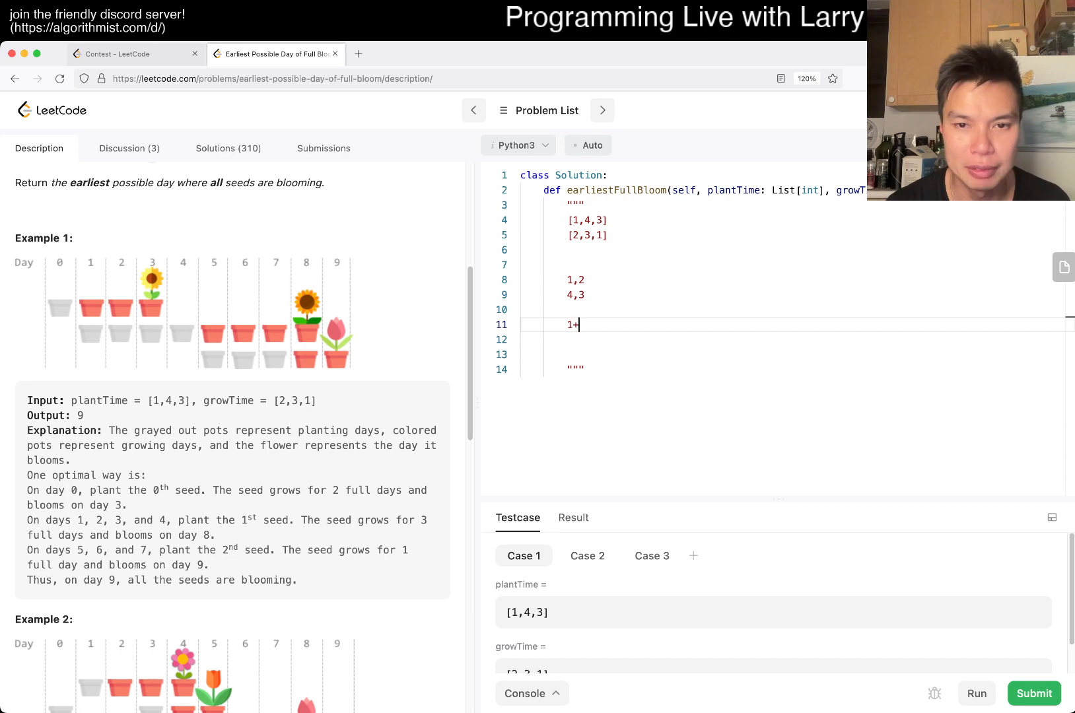
key("Backspace")
type("a,b")
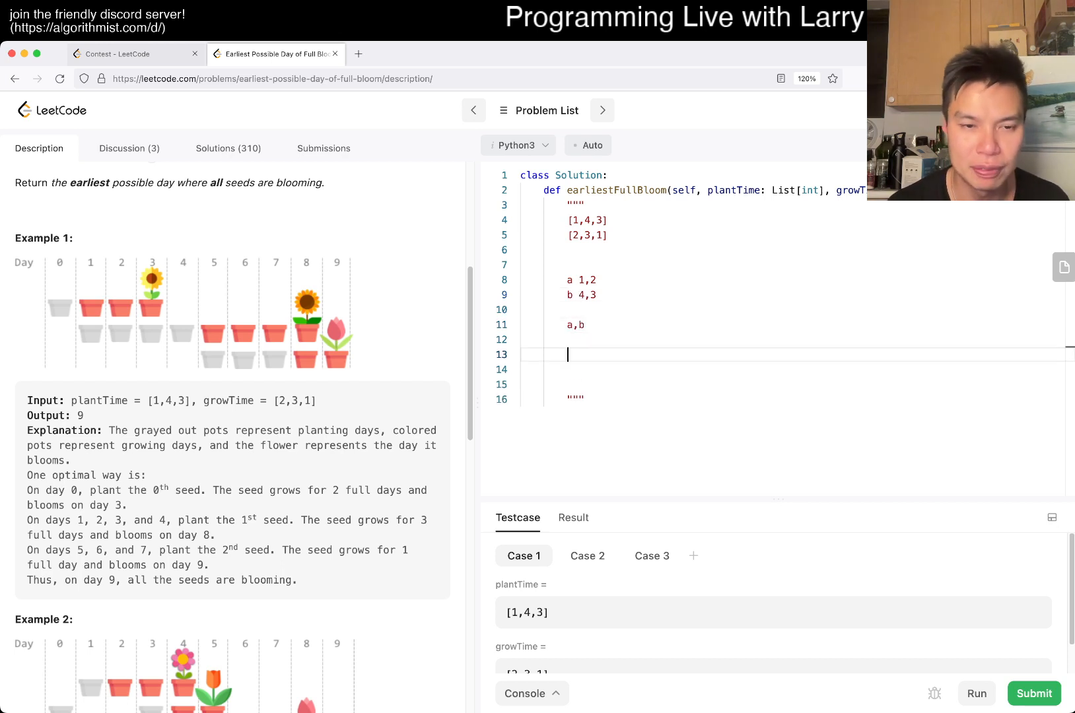
type("1")
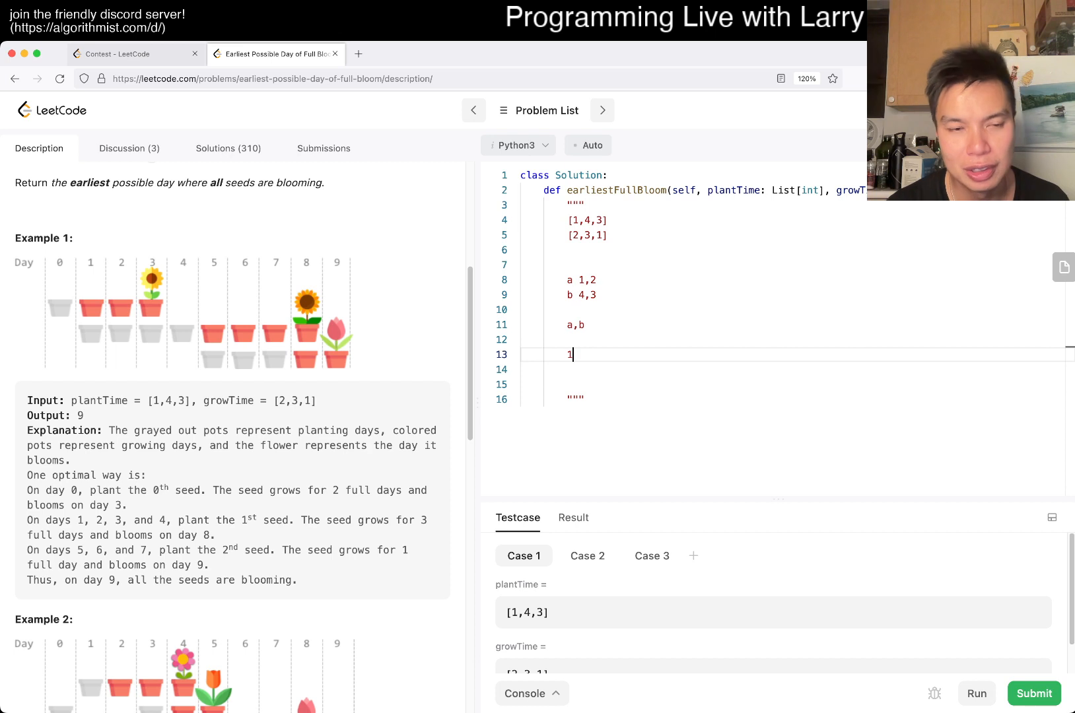
key("backspace")
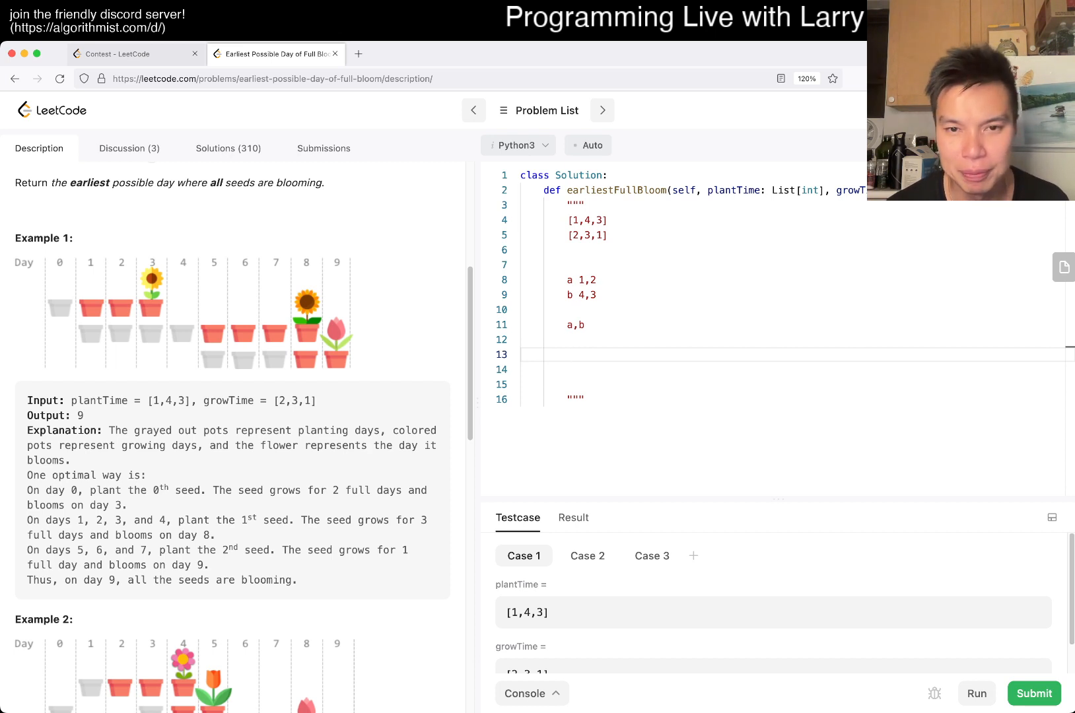
type("a")
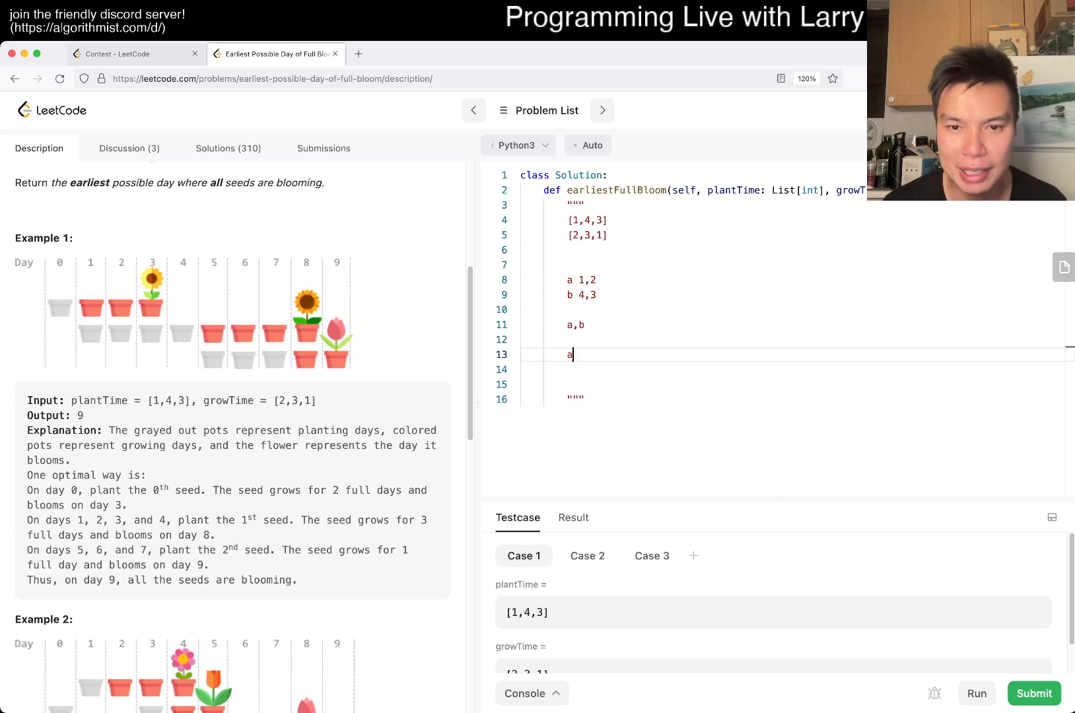
type("bbbbb")
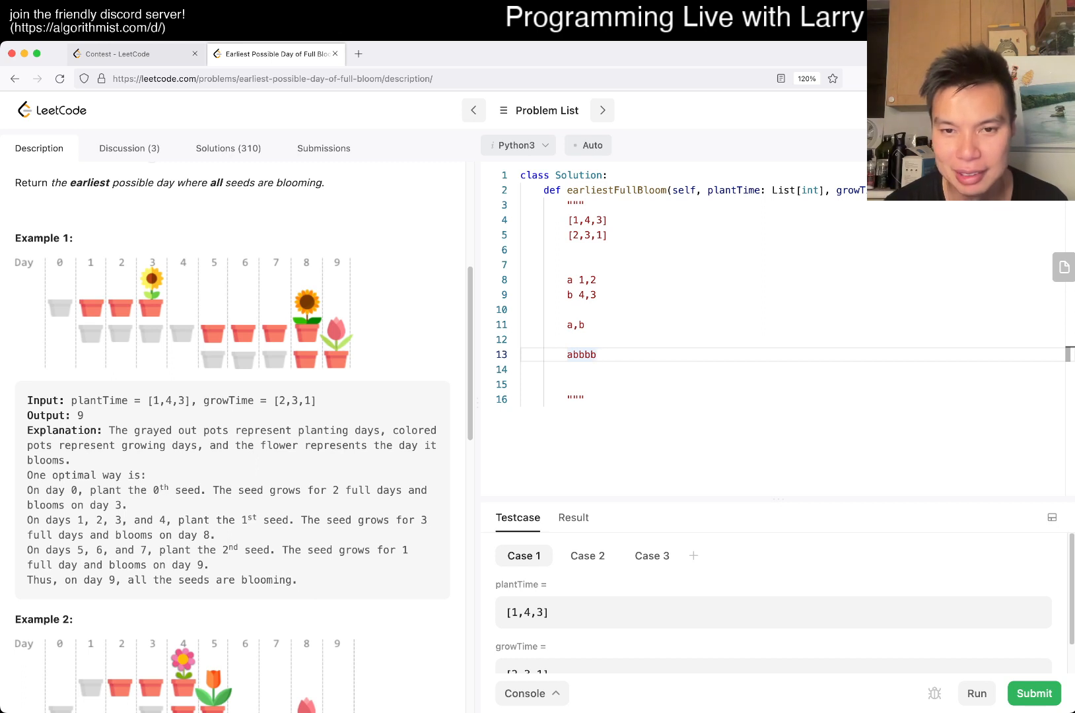
type("xxx")
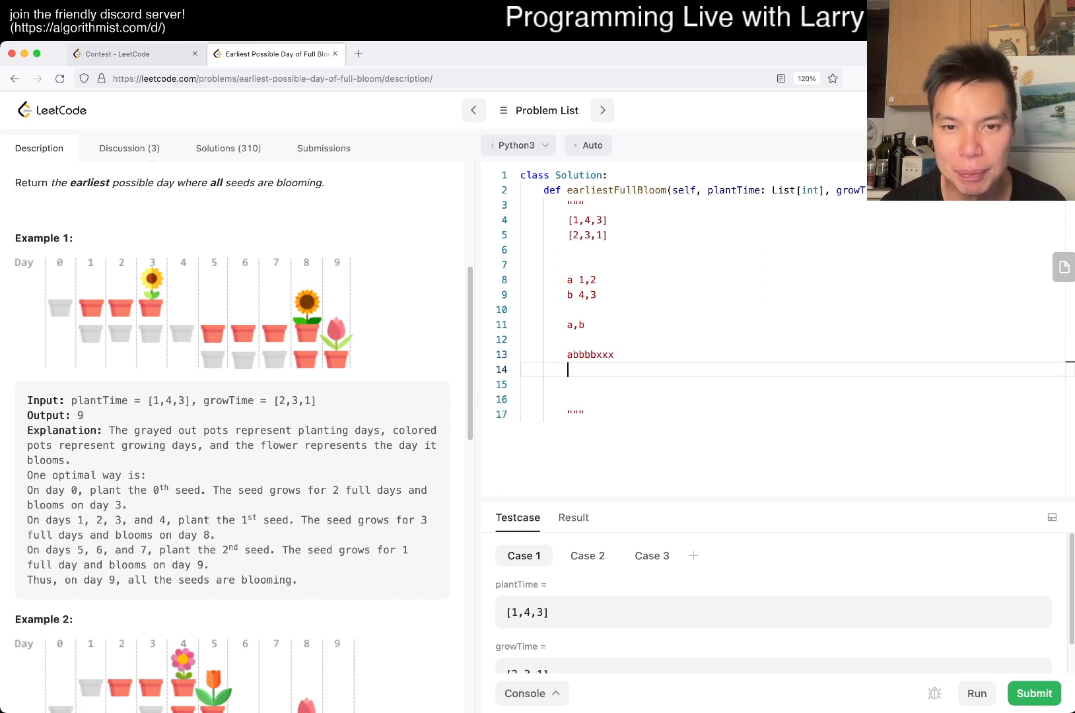
type("bbbb")
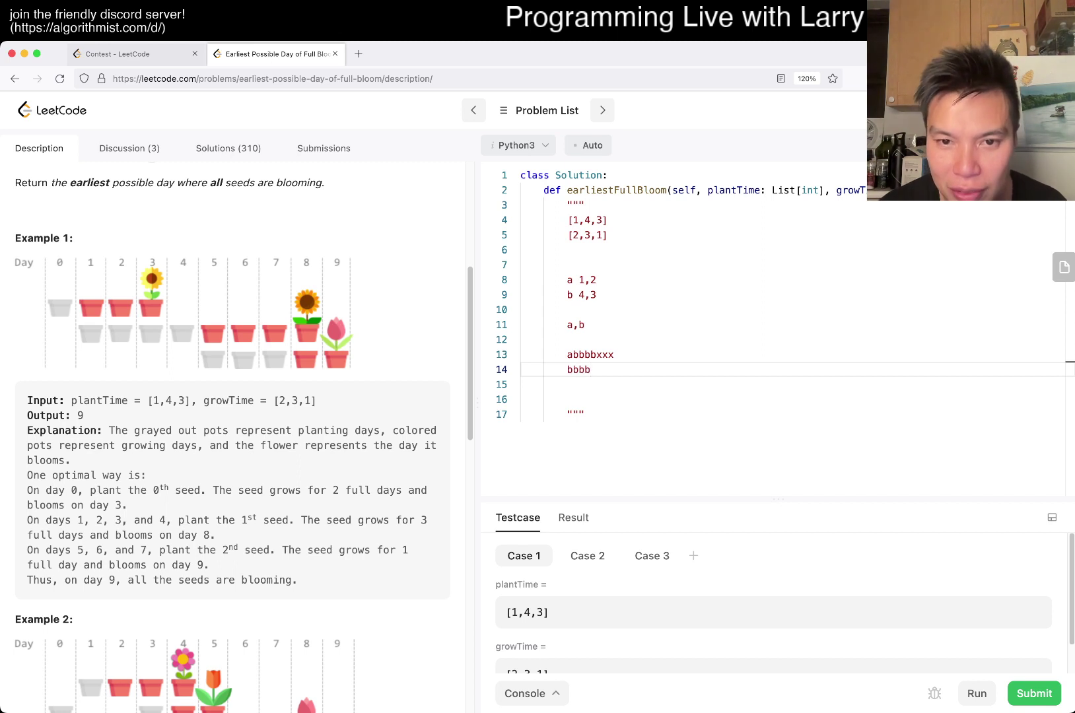
type("xxx")
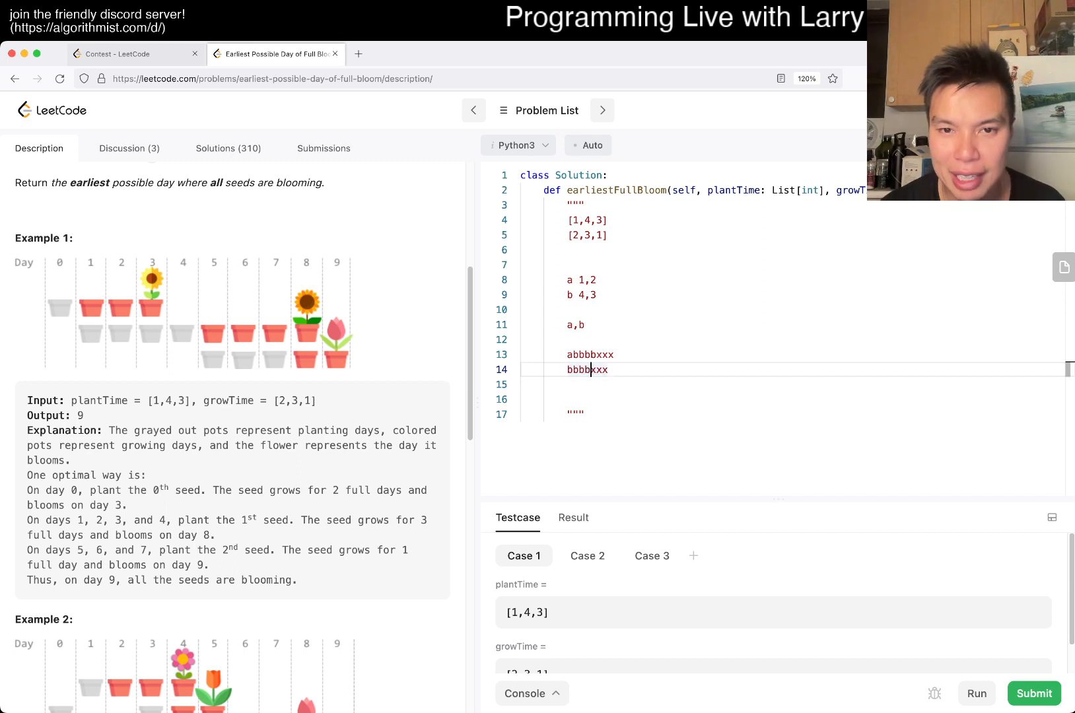
type("a")
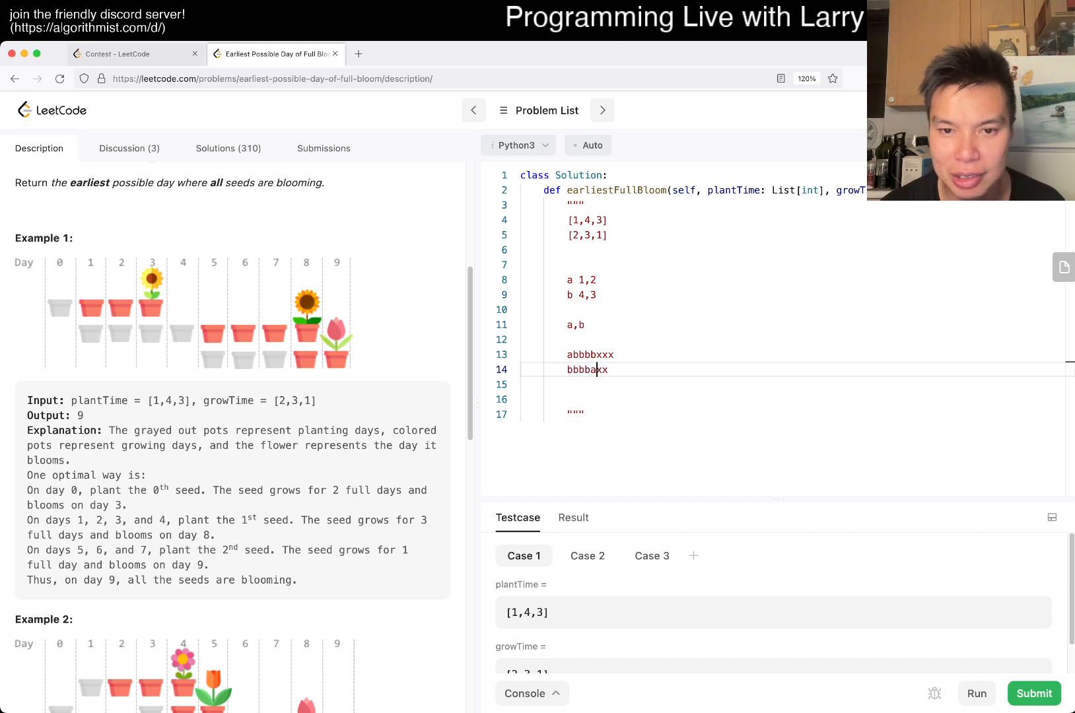
double_click(586, 370)
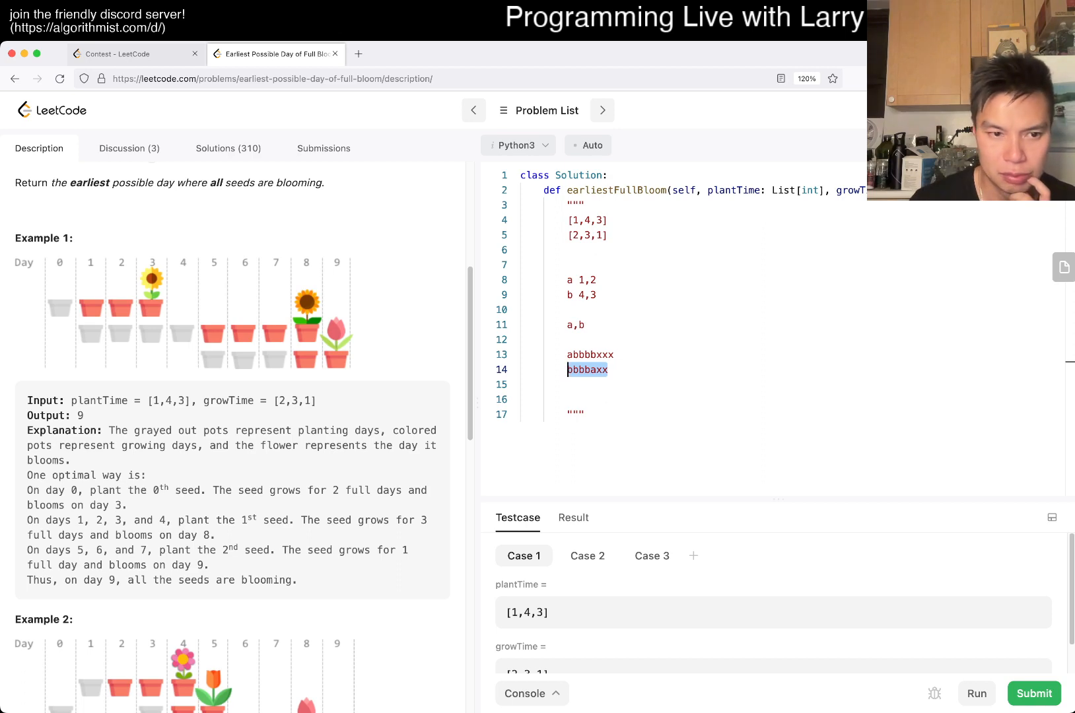
- Add a third seed c and note the ordering relation a < b and b < c in the scratch comment
scroll("down", 3)
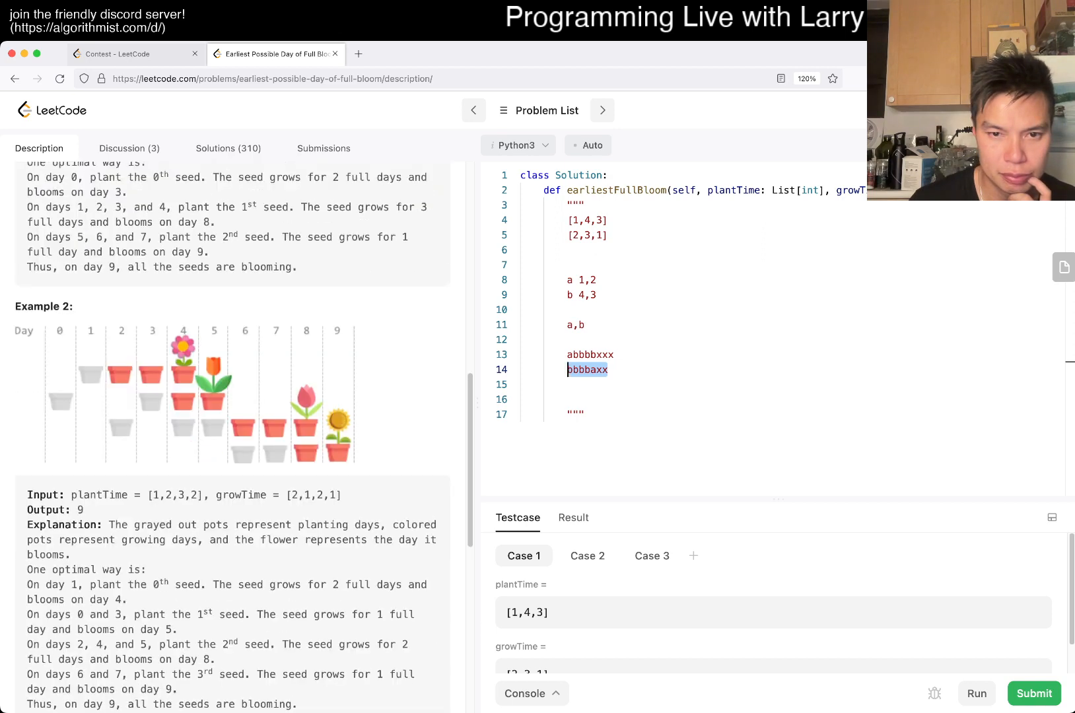
scroll("up", 3)
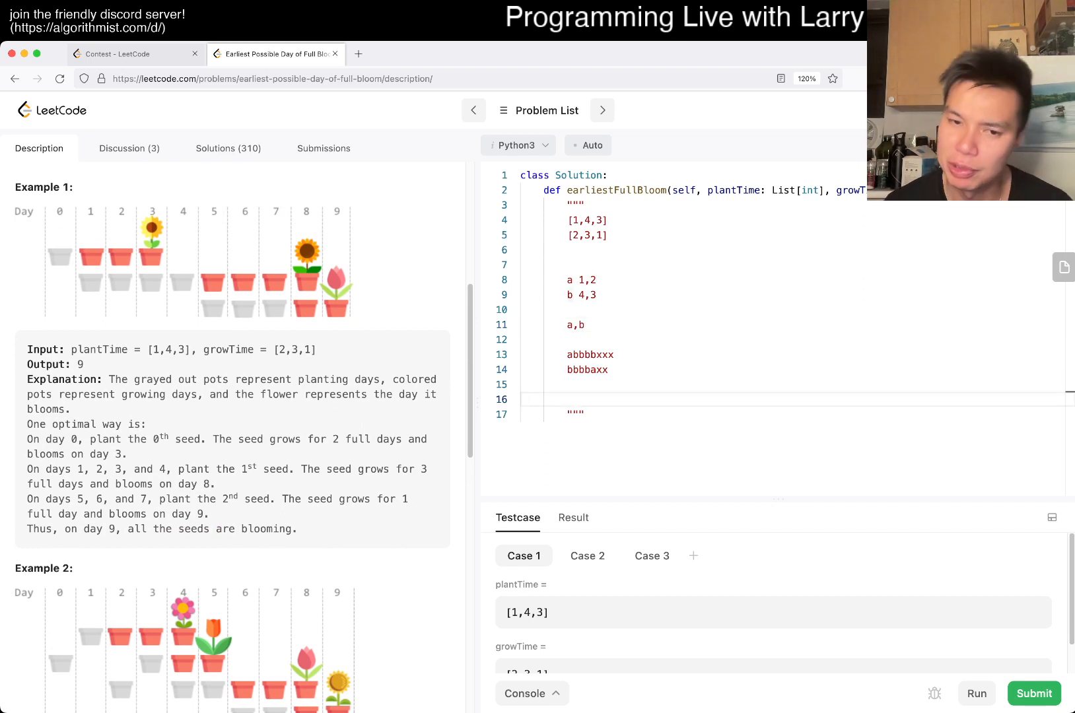
left_click(524, 399)
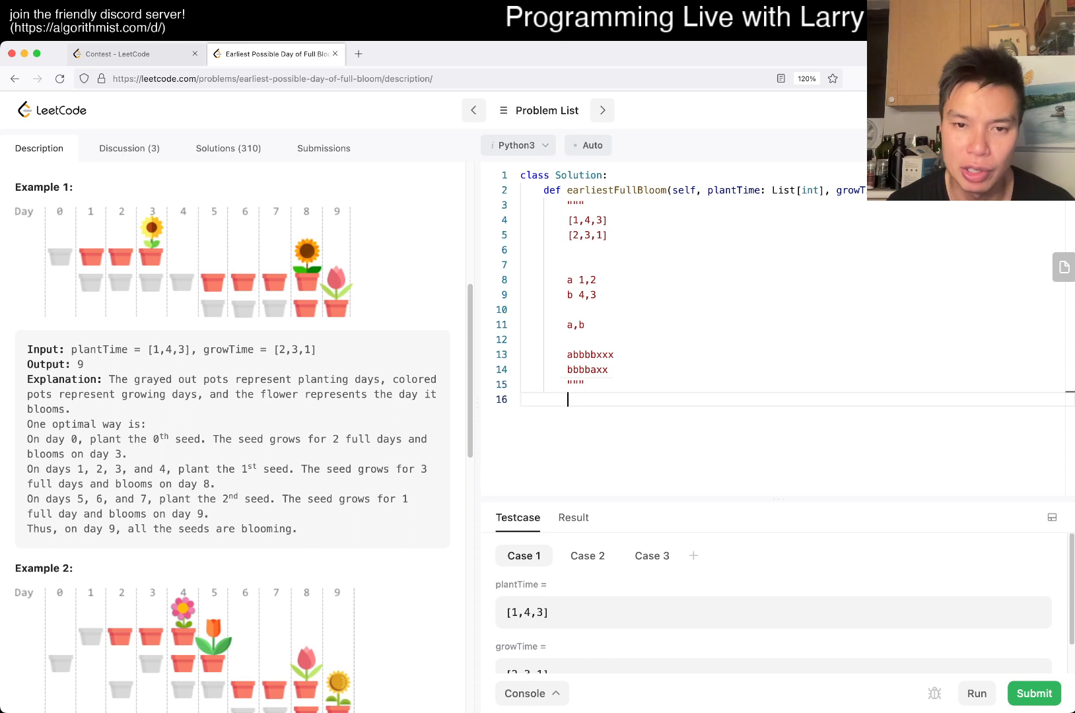
key("enter")
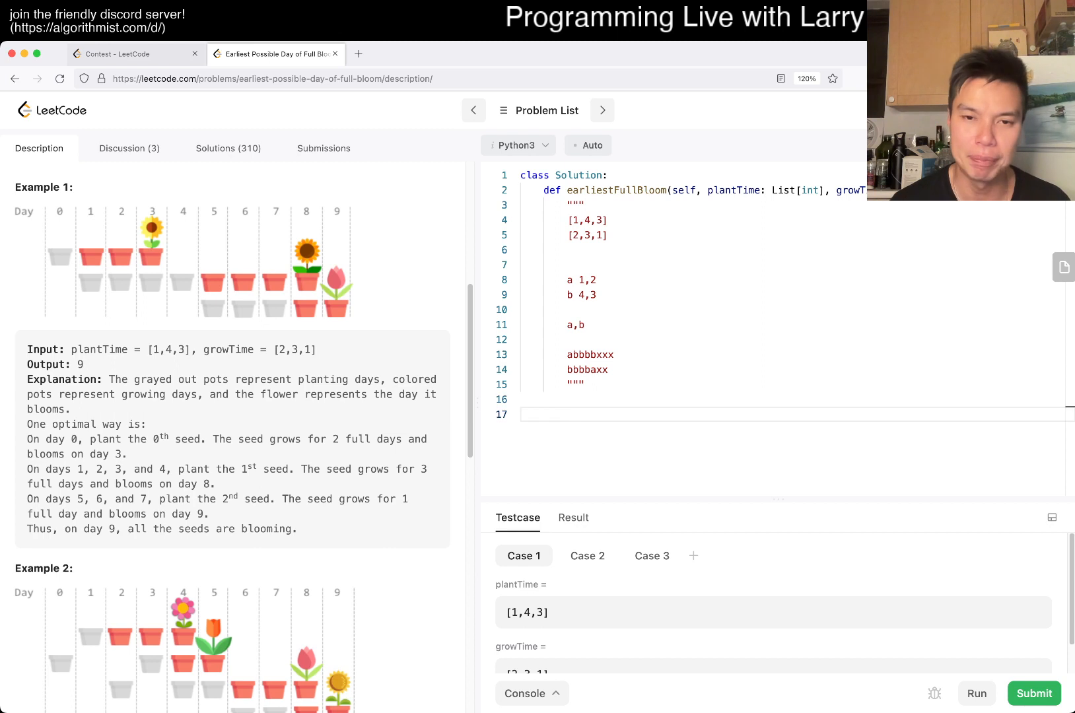
type(",c")
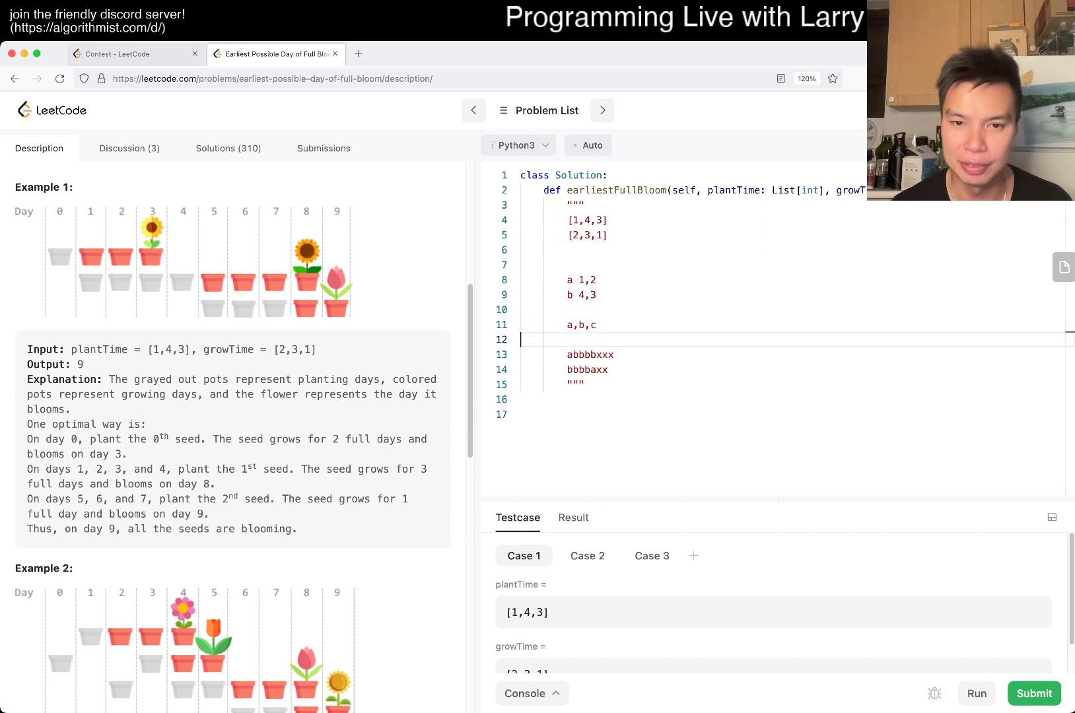
type("a < b an")
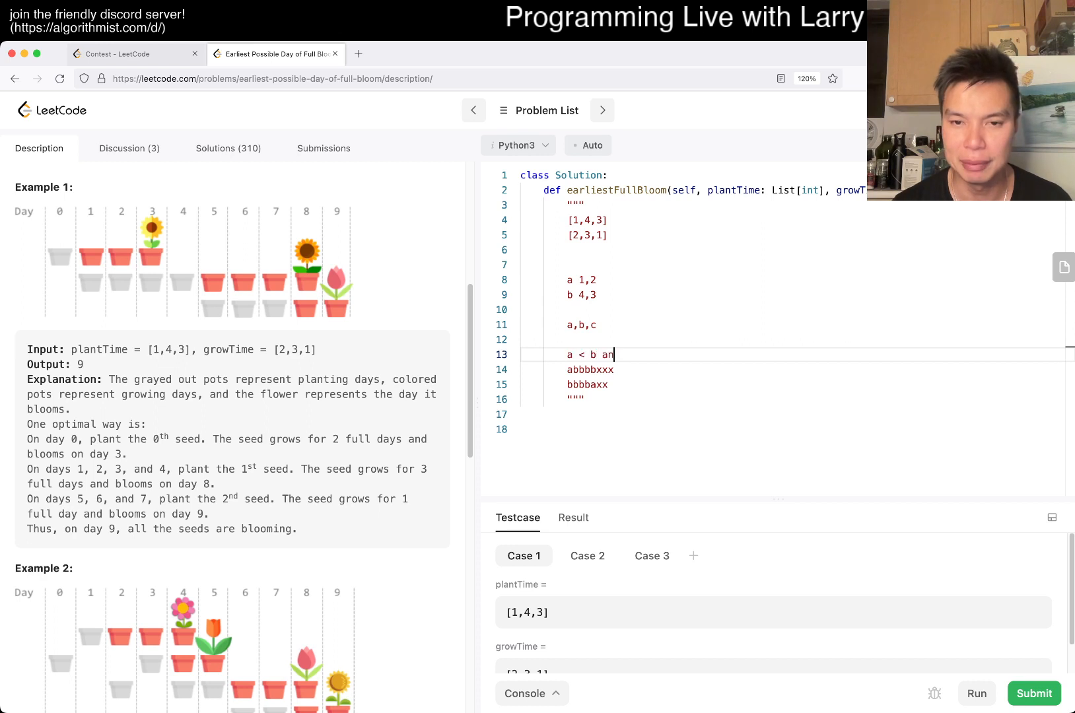
type("and b < c")
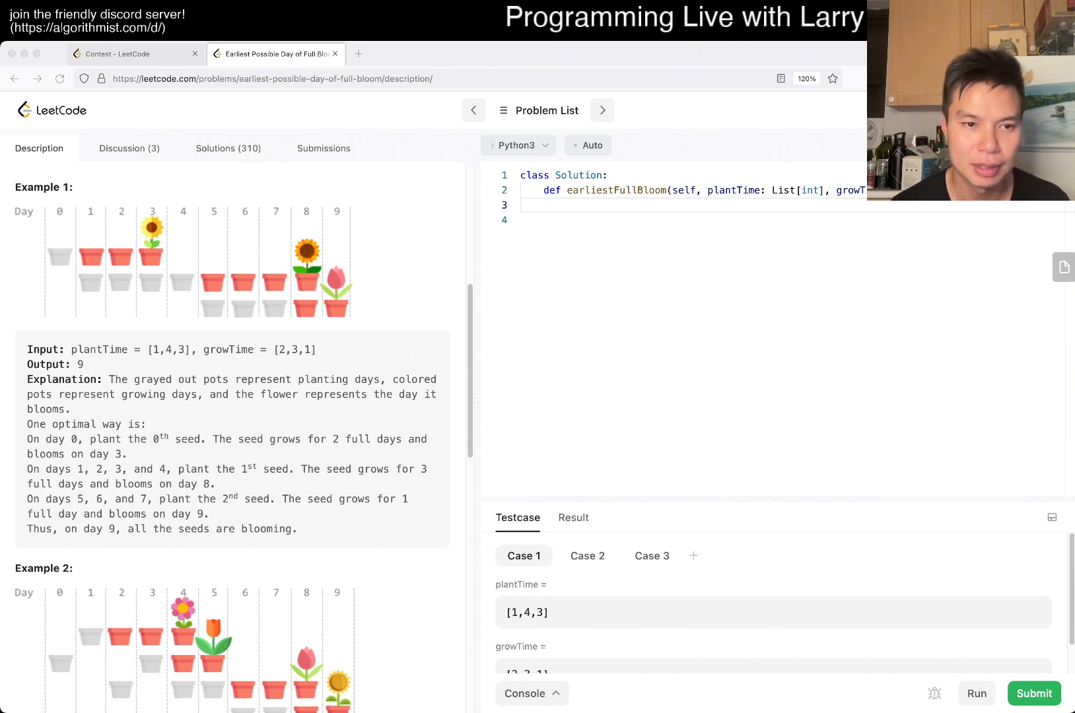
- Write r = sorted(zip(plantTime, growTime), key=functools.cmp_to_key(cmp)) and begin def cmp()
left_click(569, 205)
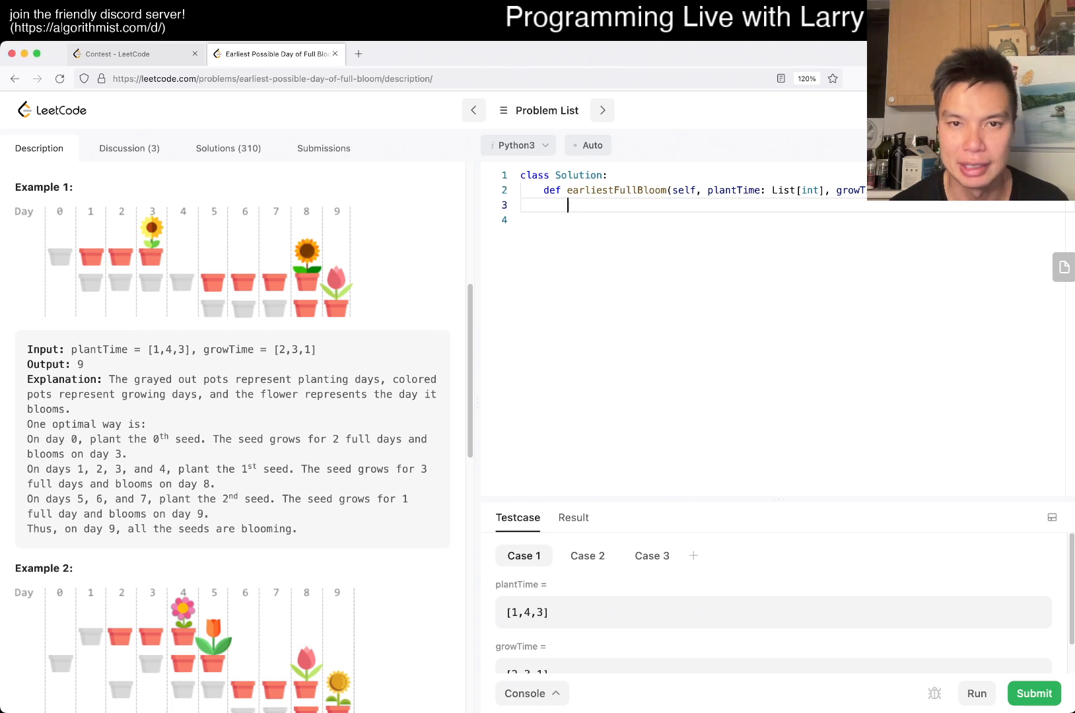
type("functools.cmp_to_key")
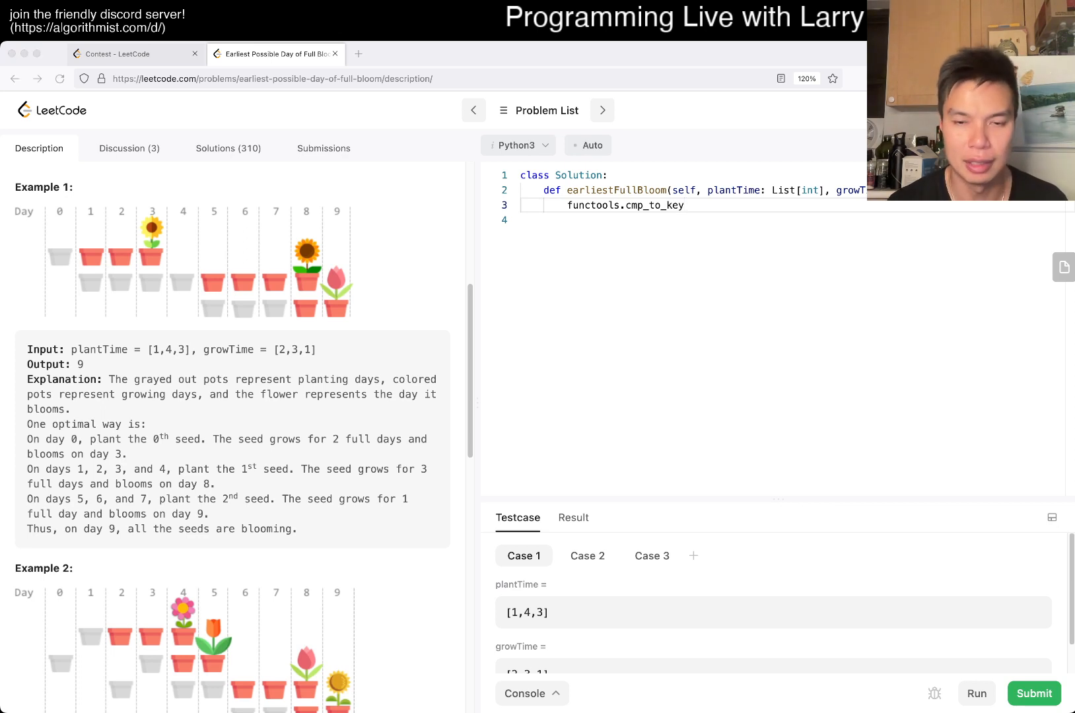
type("(cmp")
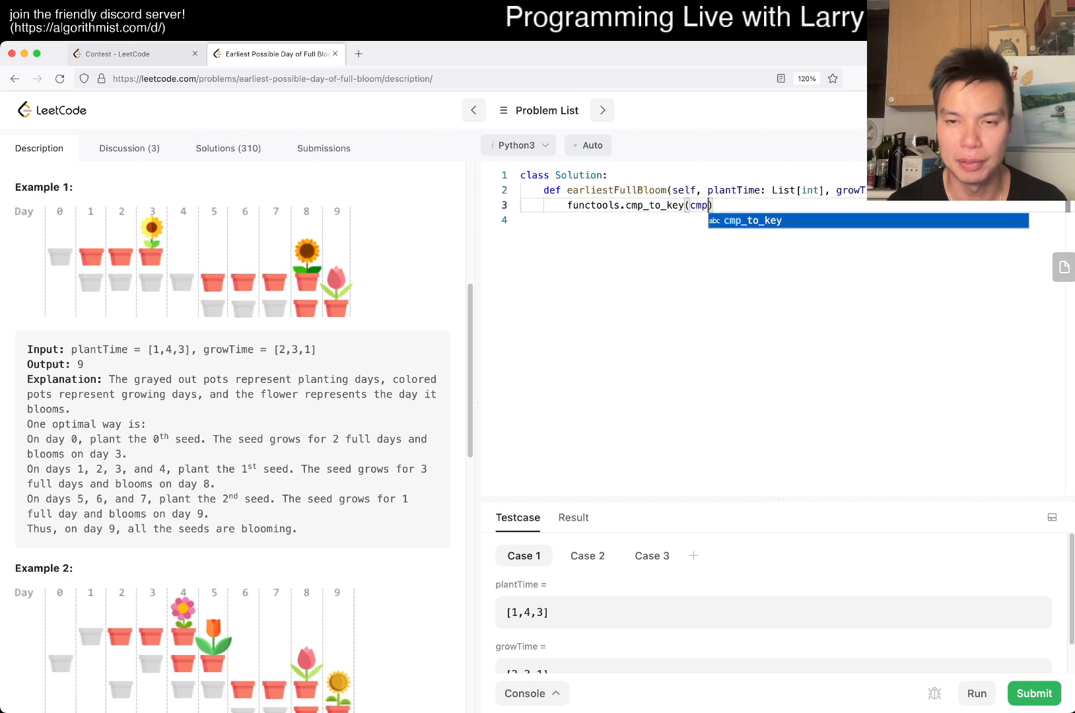
key("Escape")
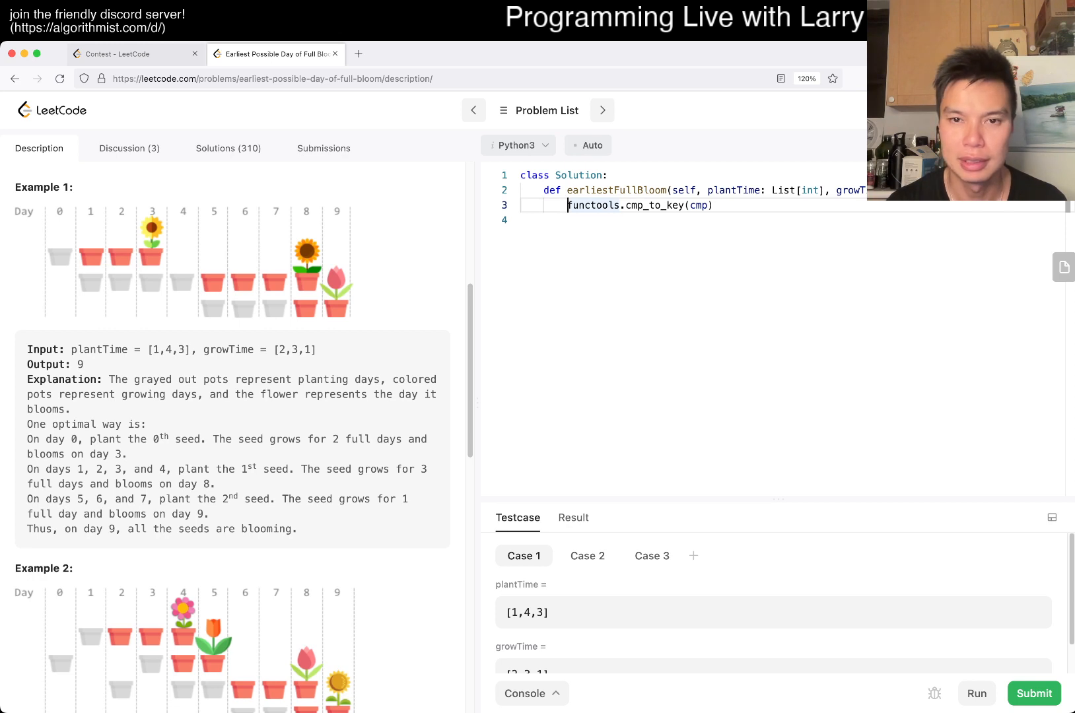
type("zip(plan")
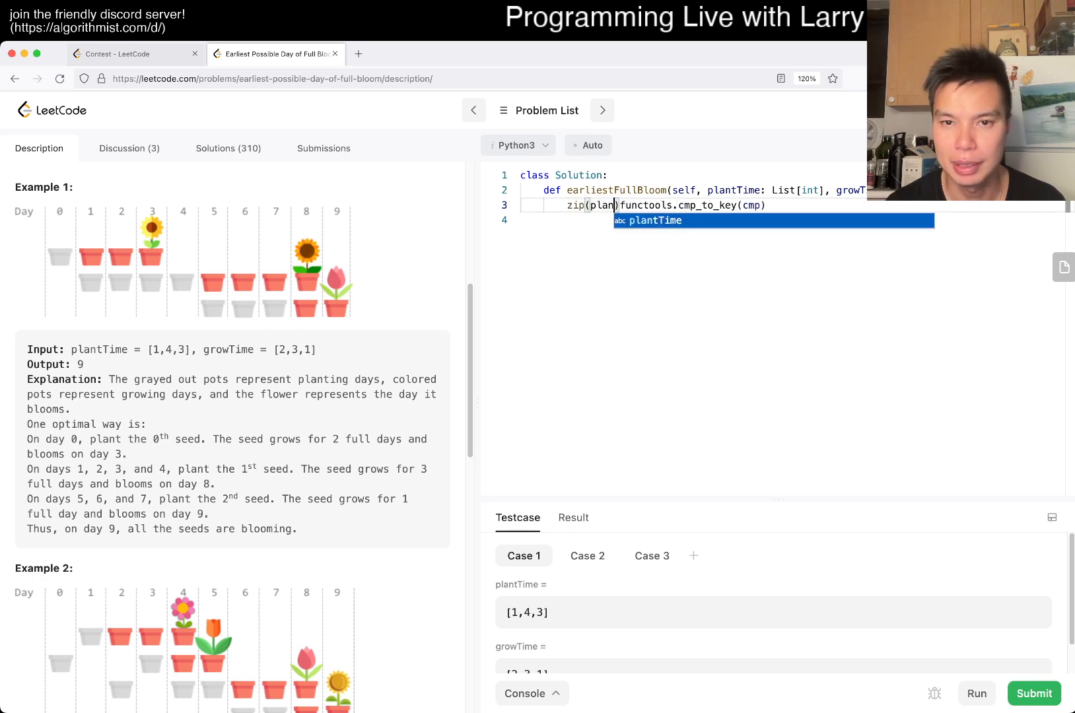
type("Time, growTime")
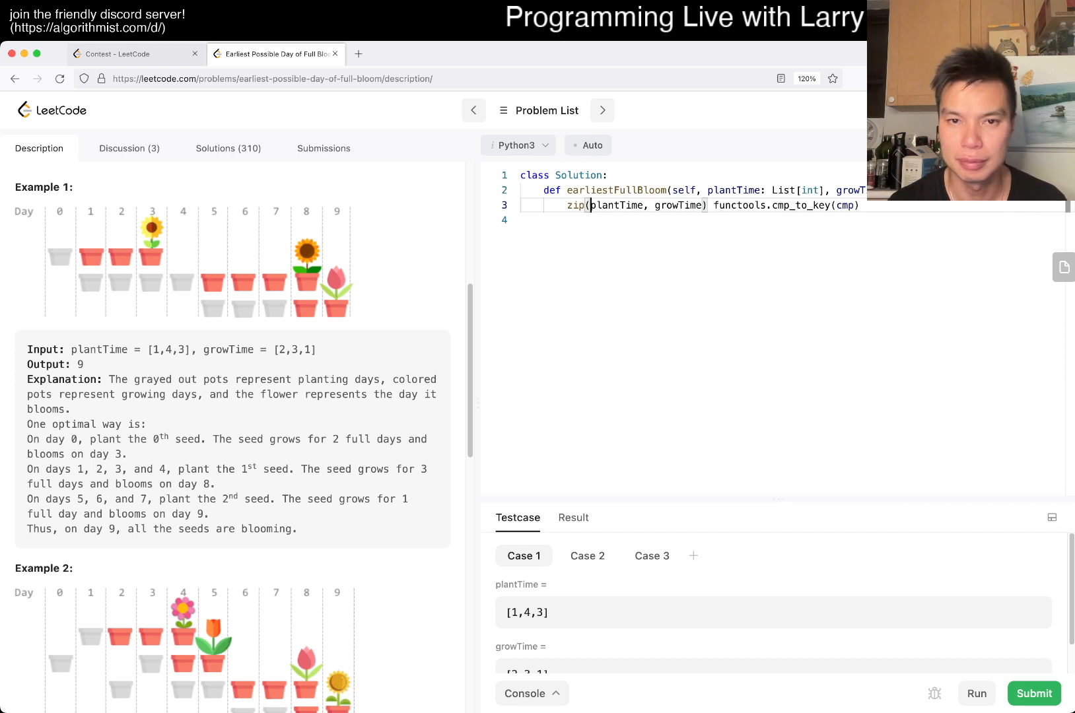
type("sorted(")
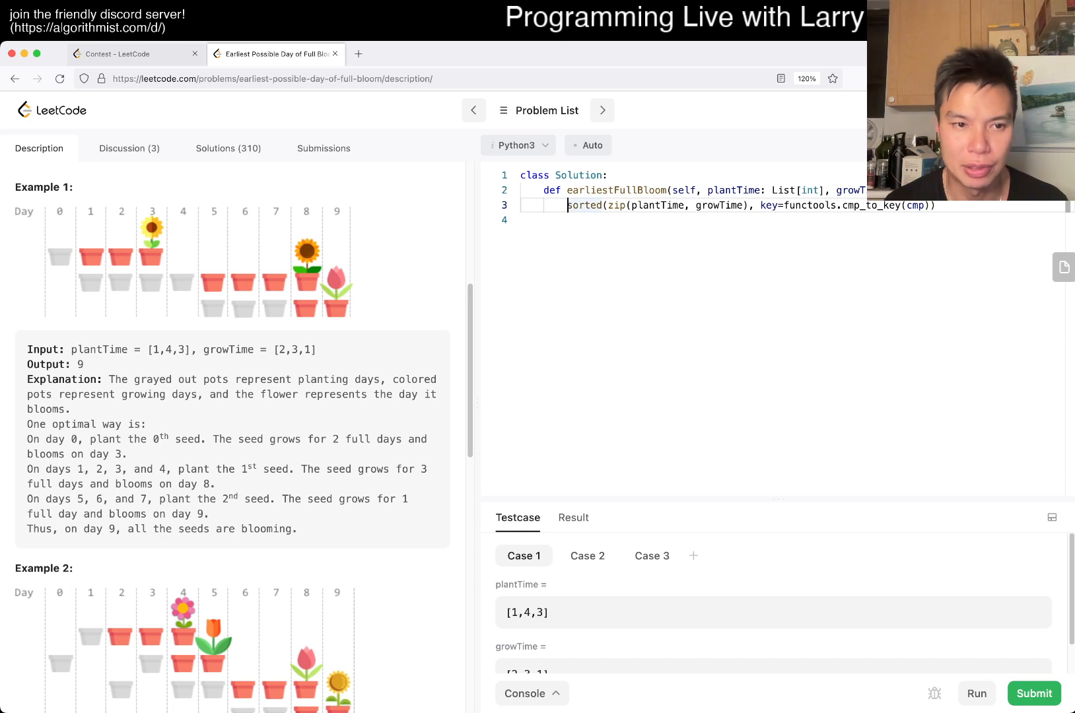
type("r =")
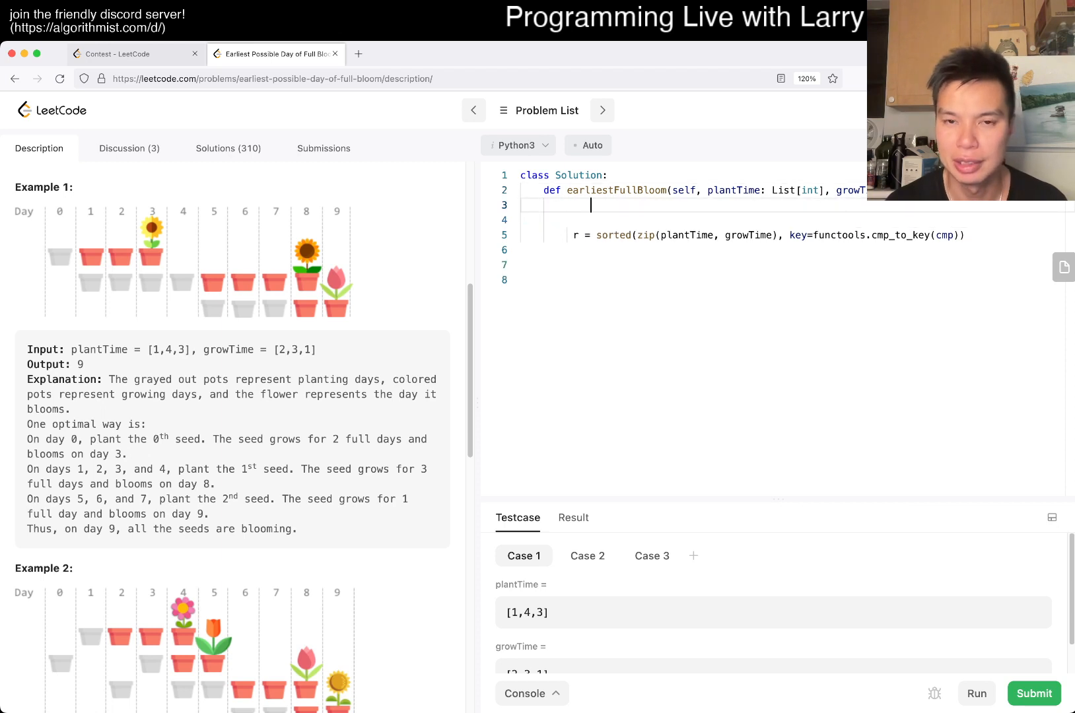
type("def cmp()")
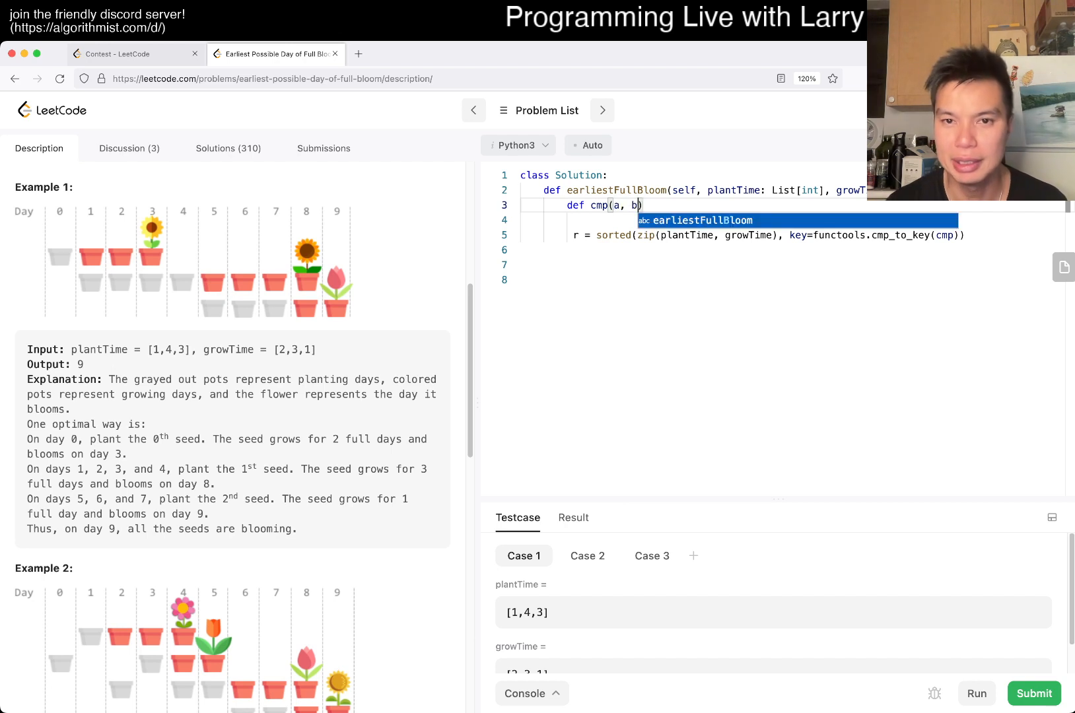
- Compute a1 = max(a[0] + b[0] + b[1], a[0] + a[1]) as the finish time for ordering a before b
type(":")
key("Enter")
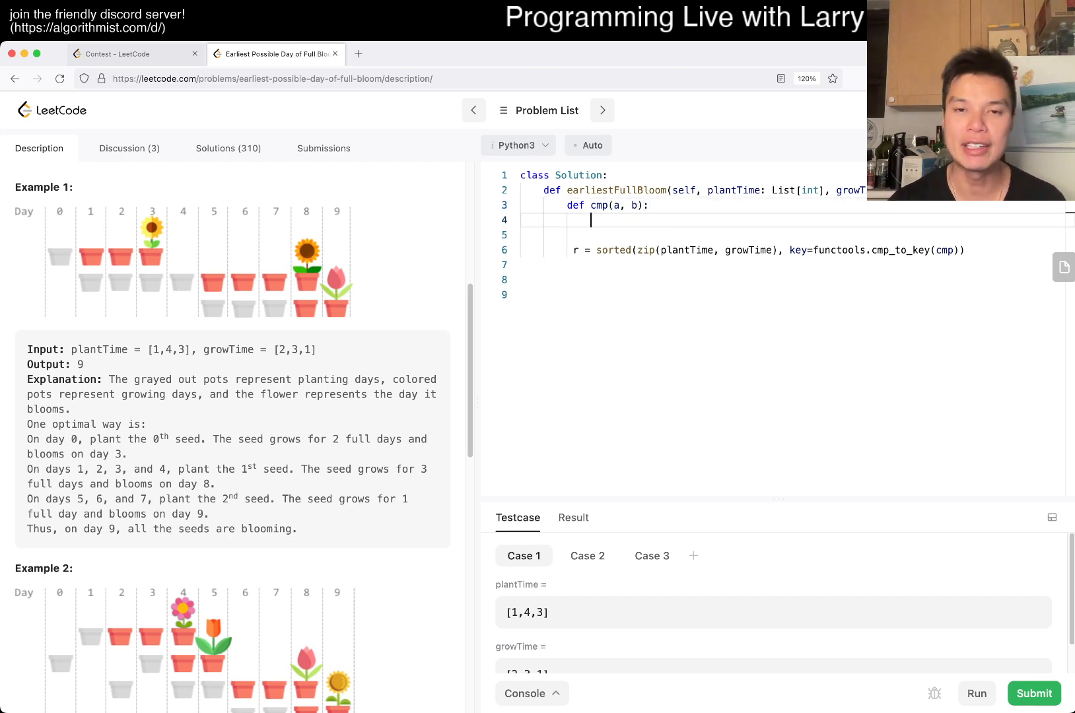
type("a[0]")
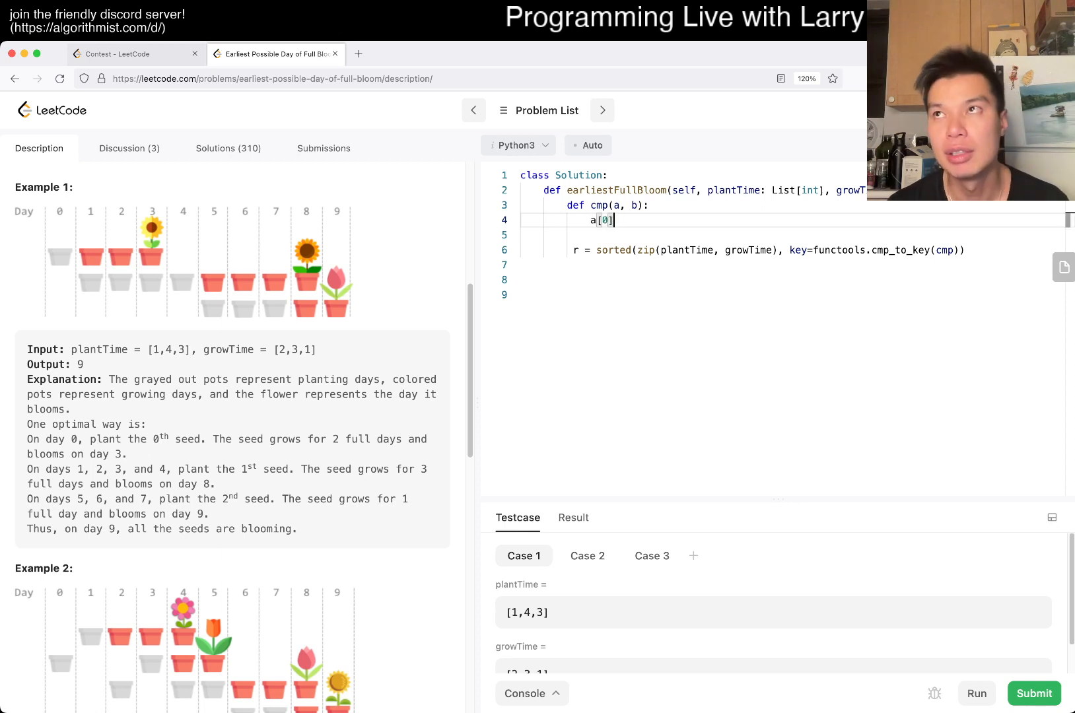
type("+ b[0]")
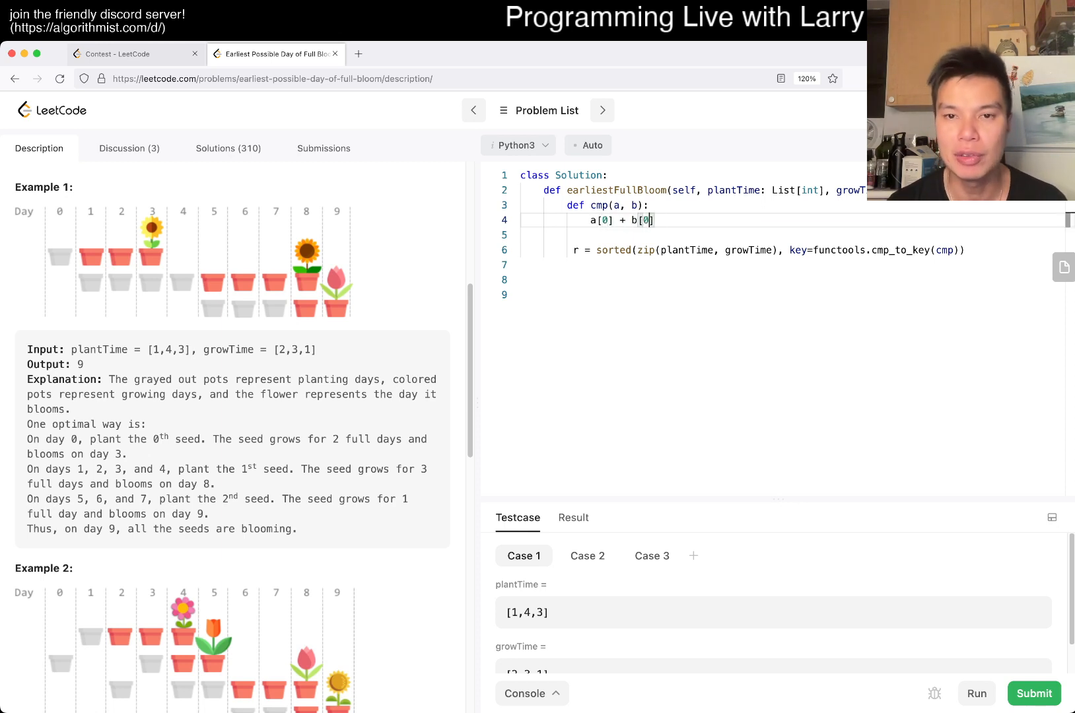
type("+")
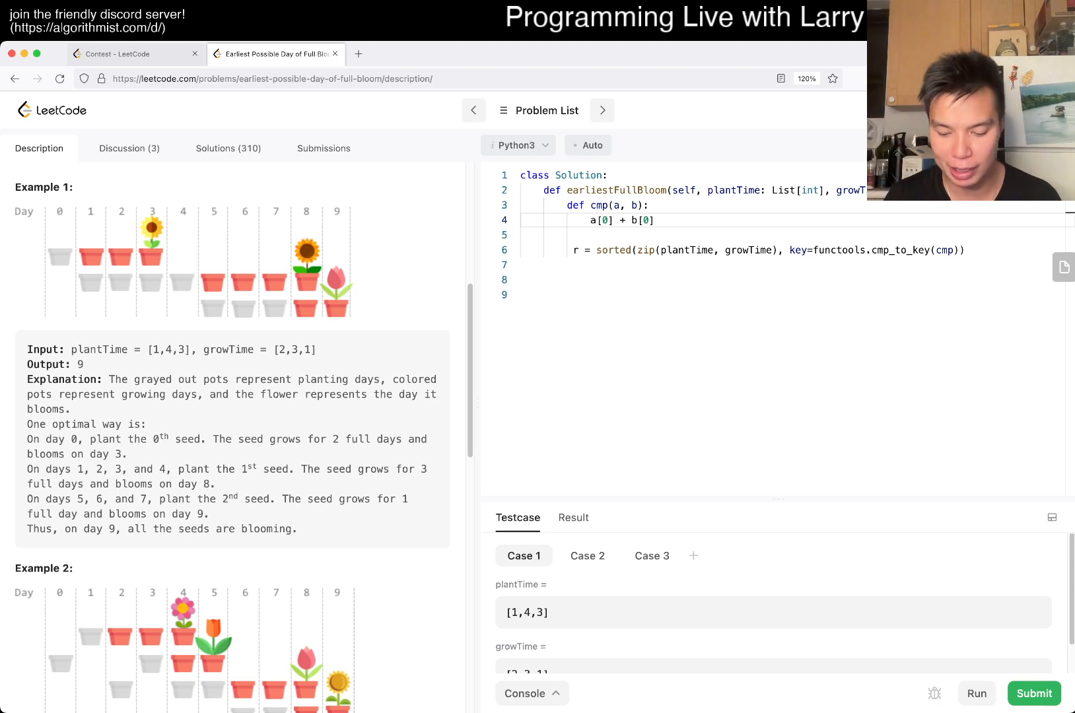
type("+ b[1]")
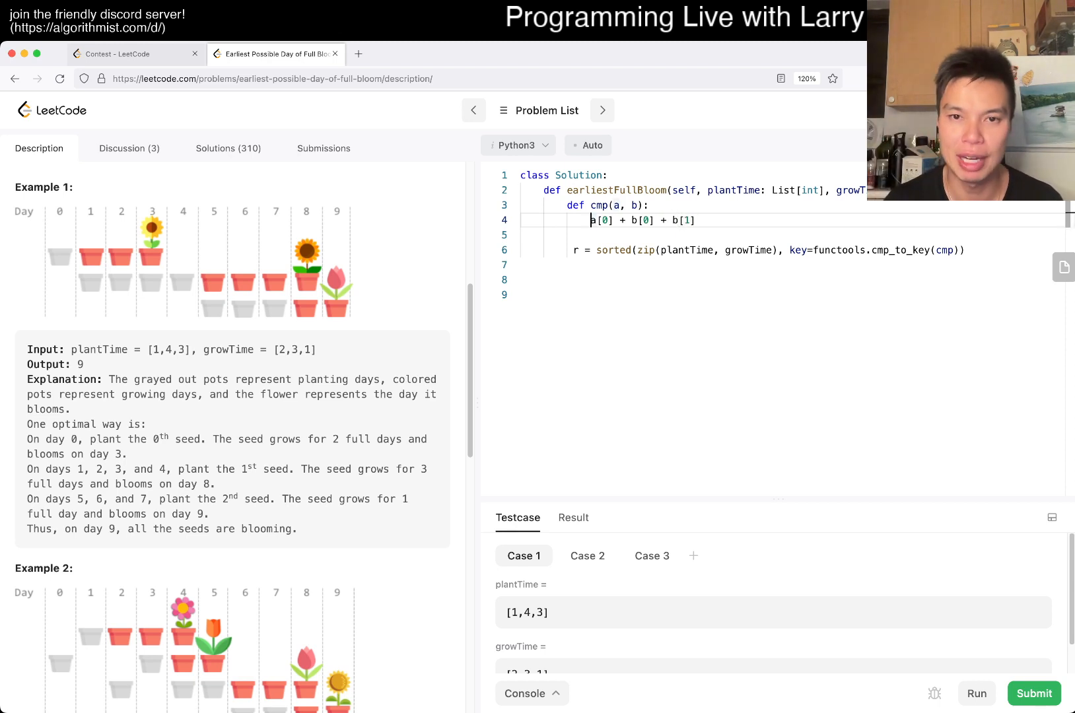
type("max()")
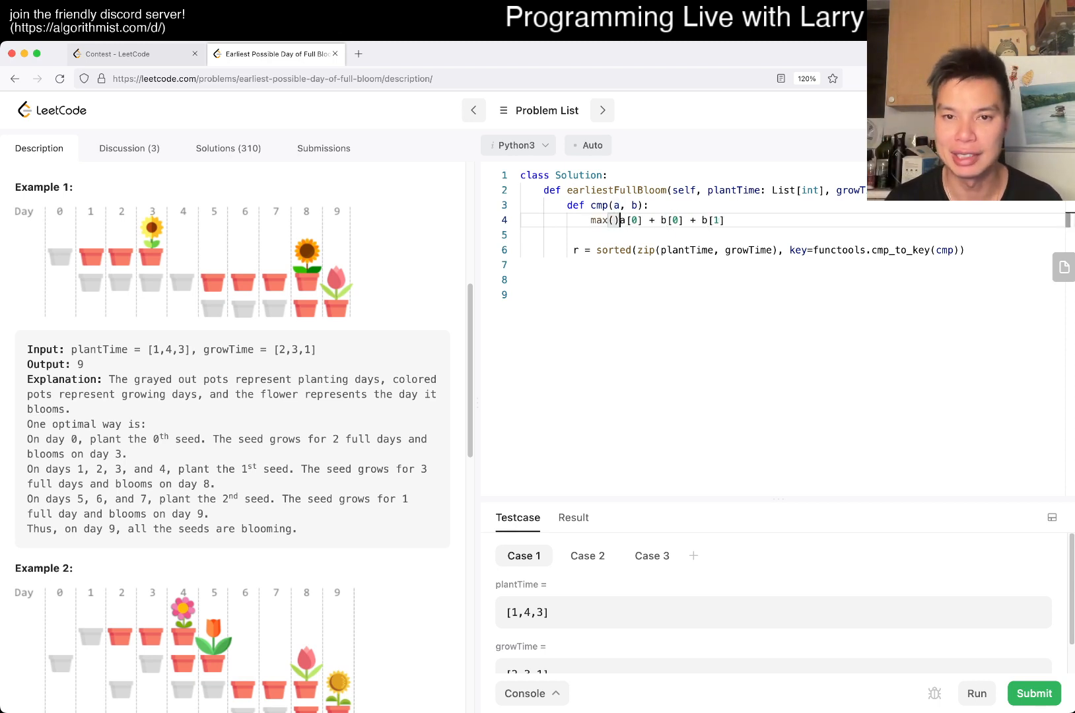
type("a[0] + b[0] + b[1], a[0")
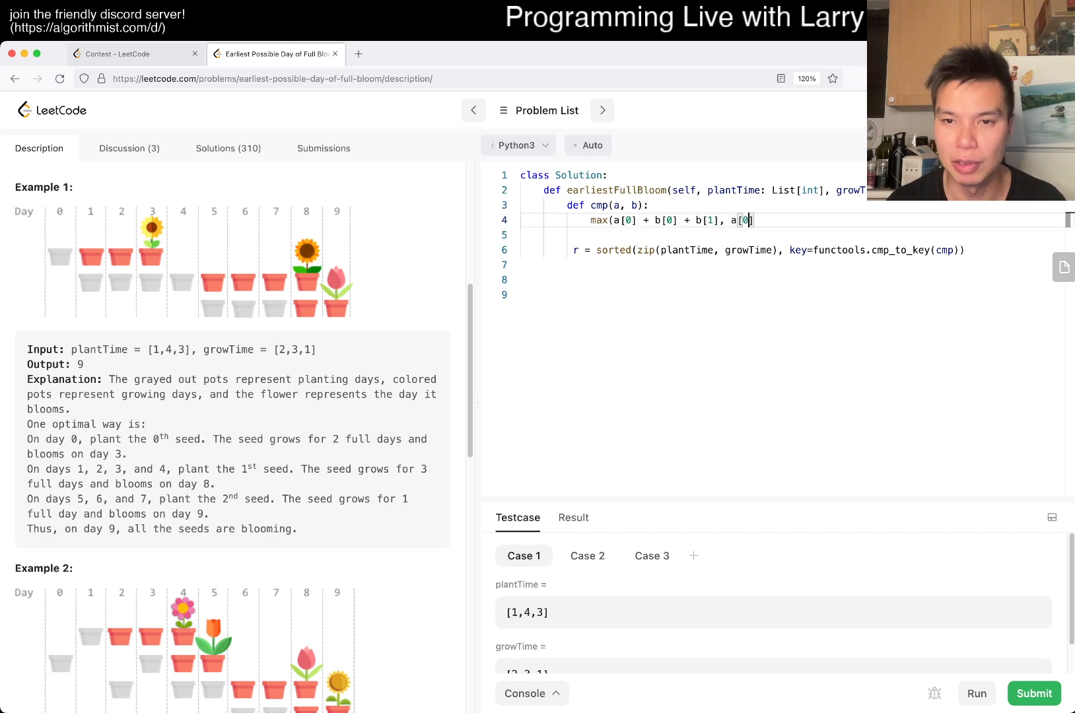
type("+ a[1])")
left_click(792, 234)
type("b")
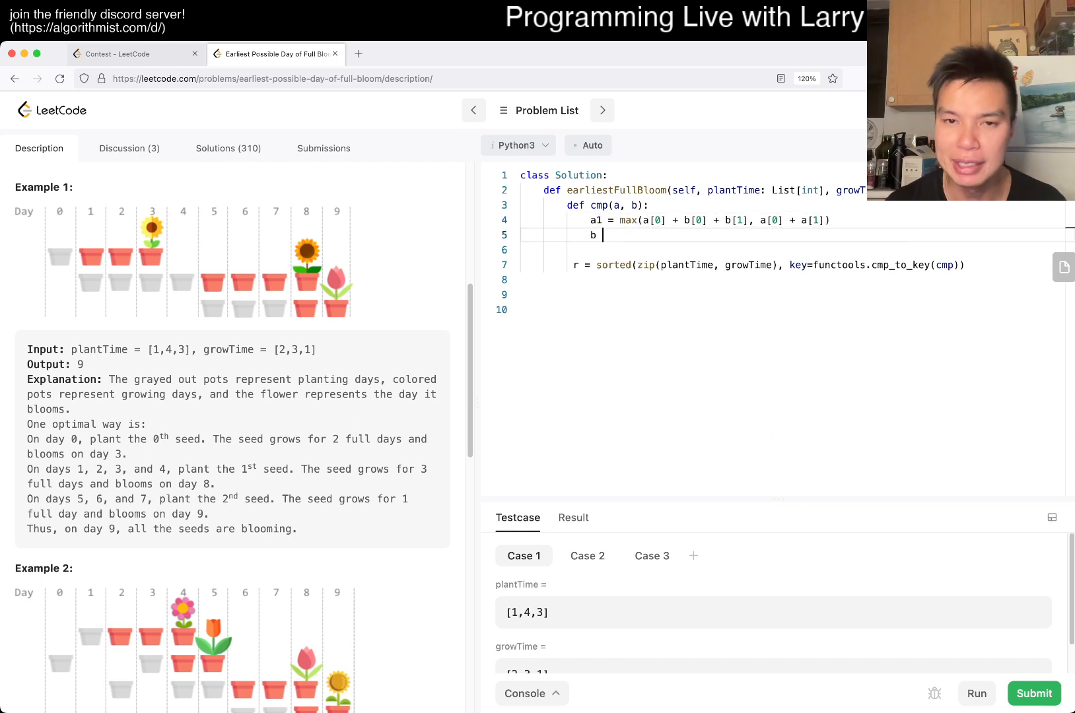
- Compute b1 = max(b[0] + a[0] + a[1], b[0] + b[1]), return a1 < b1, and print the sorted pairs r
type("1 = max()")
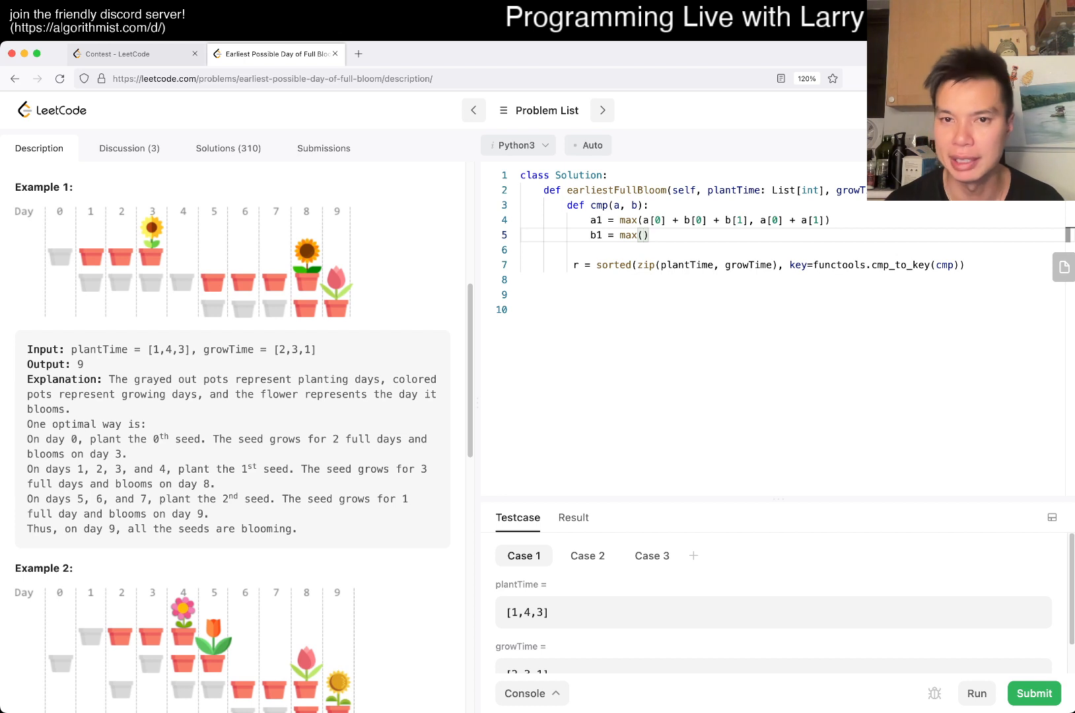
type("b[0] + a[0]")
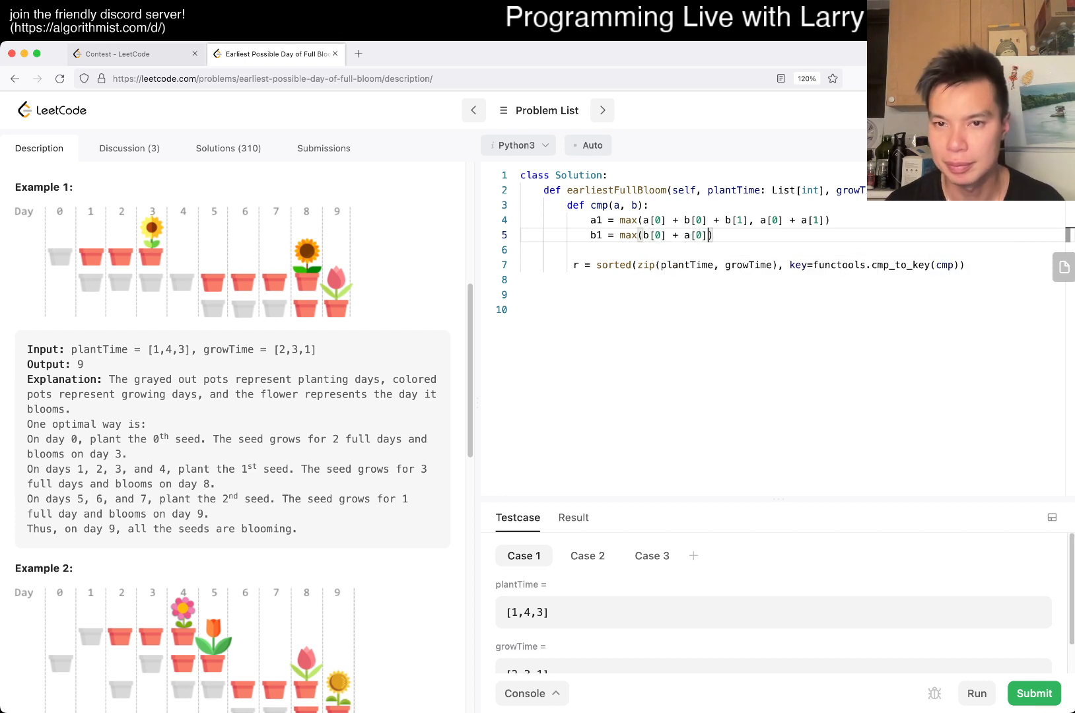
type("+ a[1], b[0] + b[1")
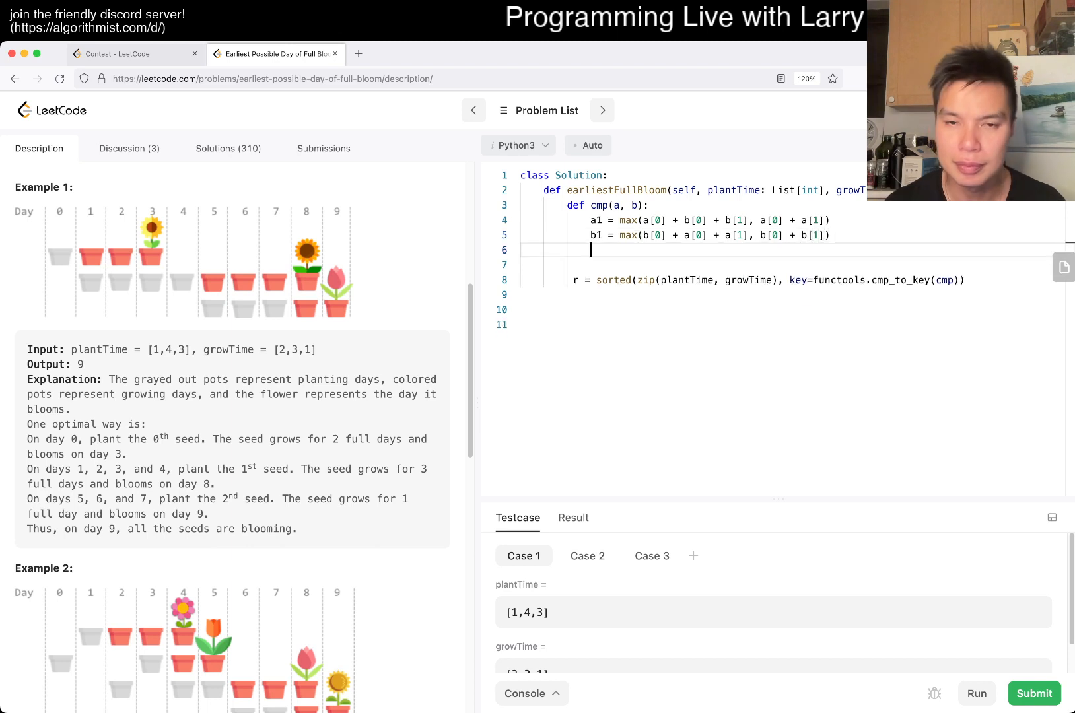
type("return a1 > b1")
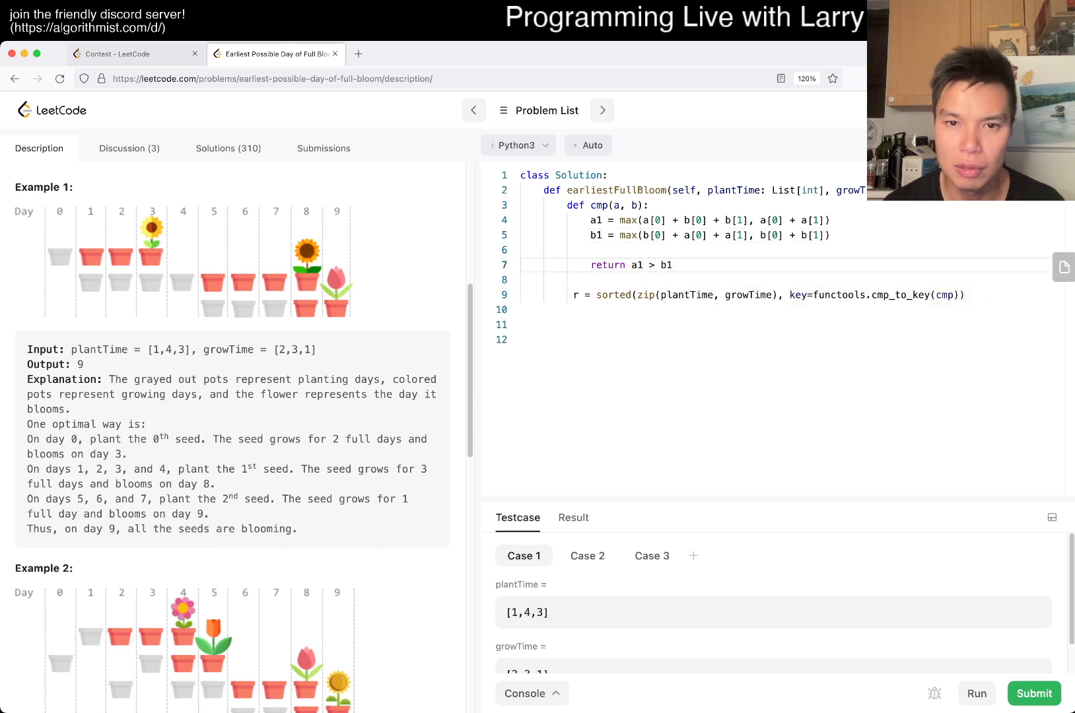
type("<")
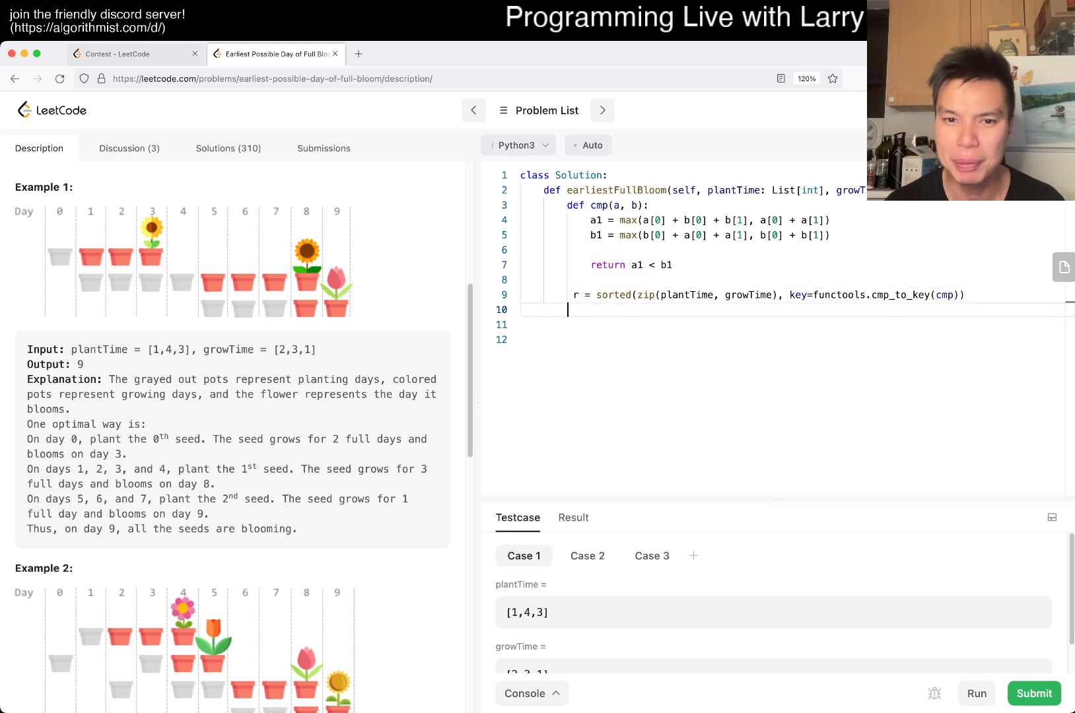
type("print(r)")
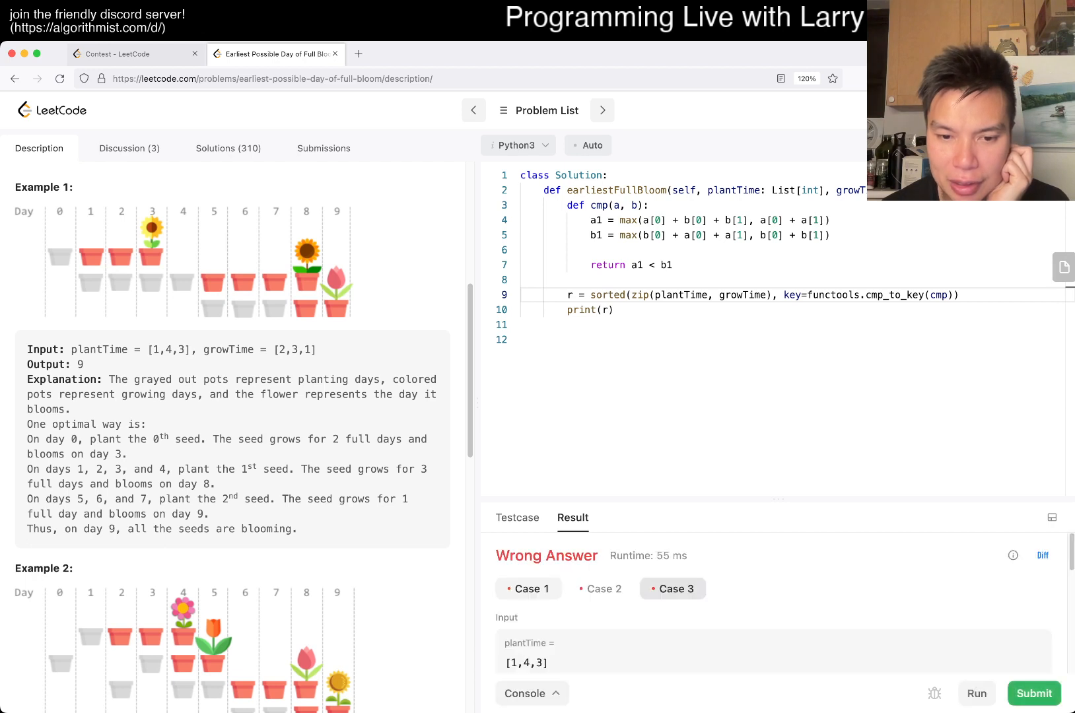
- Read the Wrong Answer output and printed pairs in the Result panel, then remove the print(r) line
scroll("down", 3)
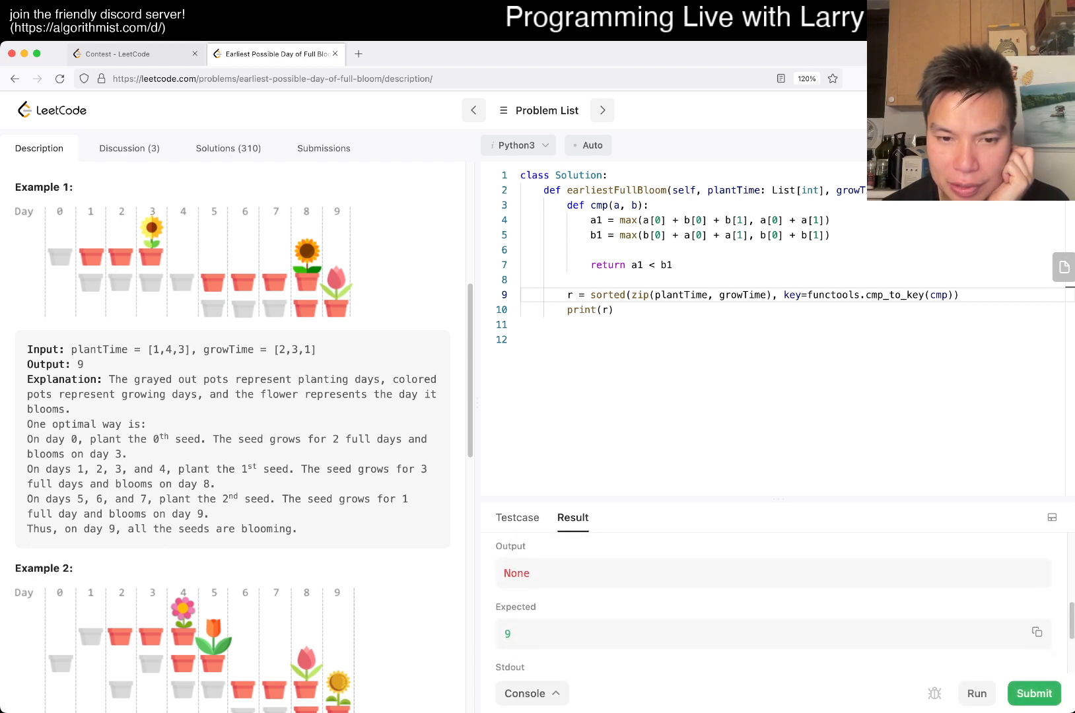
scroll("down", 3)
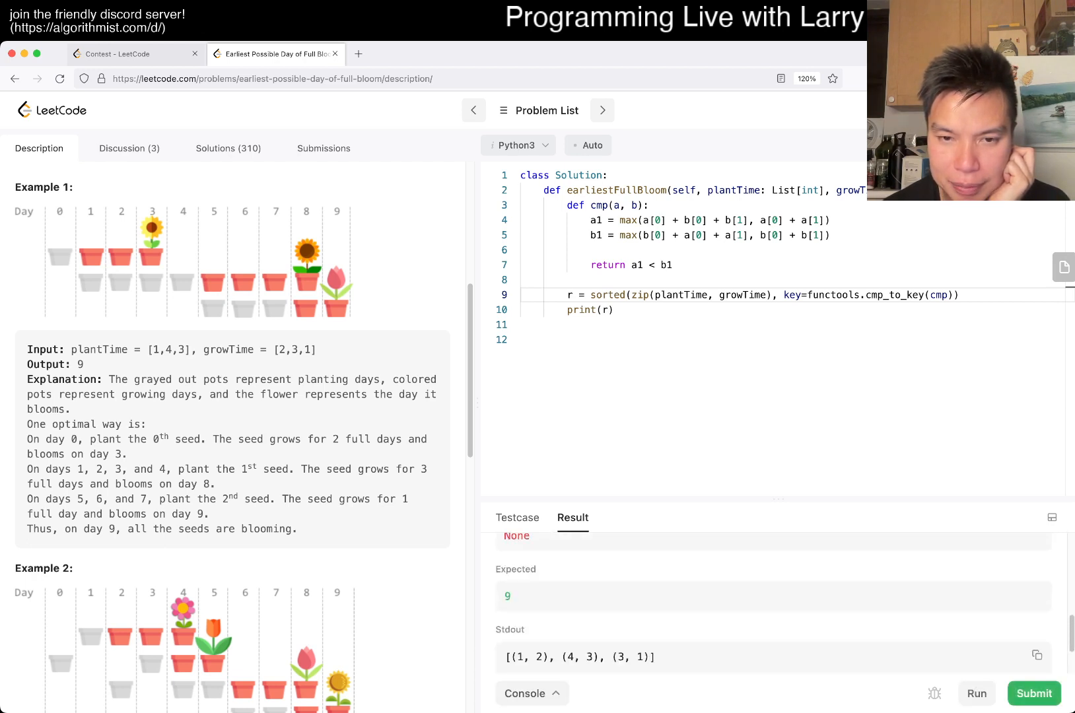
scroll("down", 3)
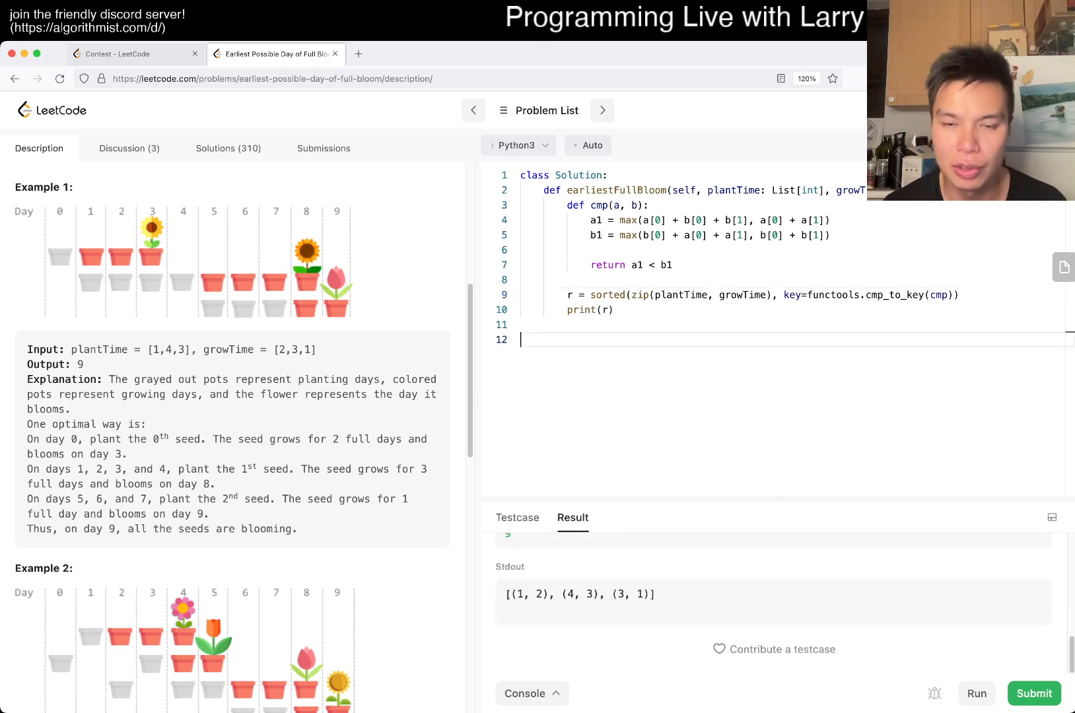
key("Backspace")
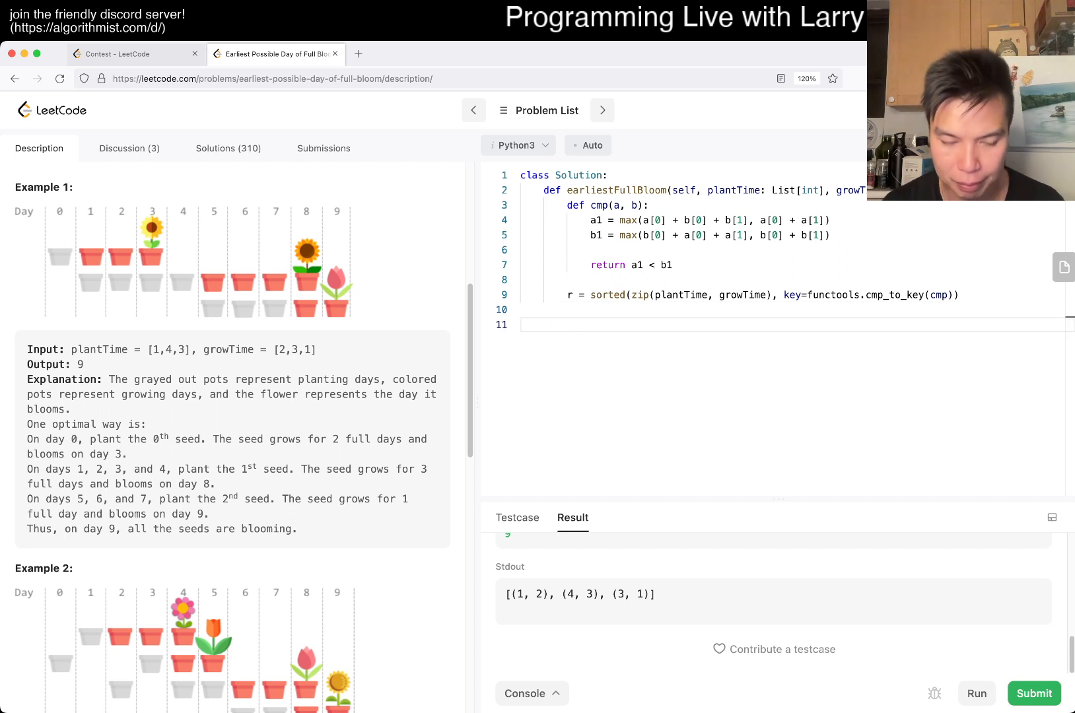
- Initialise latest = 0 and current = 0 and loop for p, g in r setting latest = max(latest, current + p + g)
type("lat")
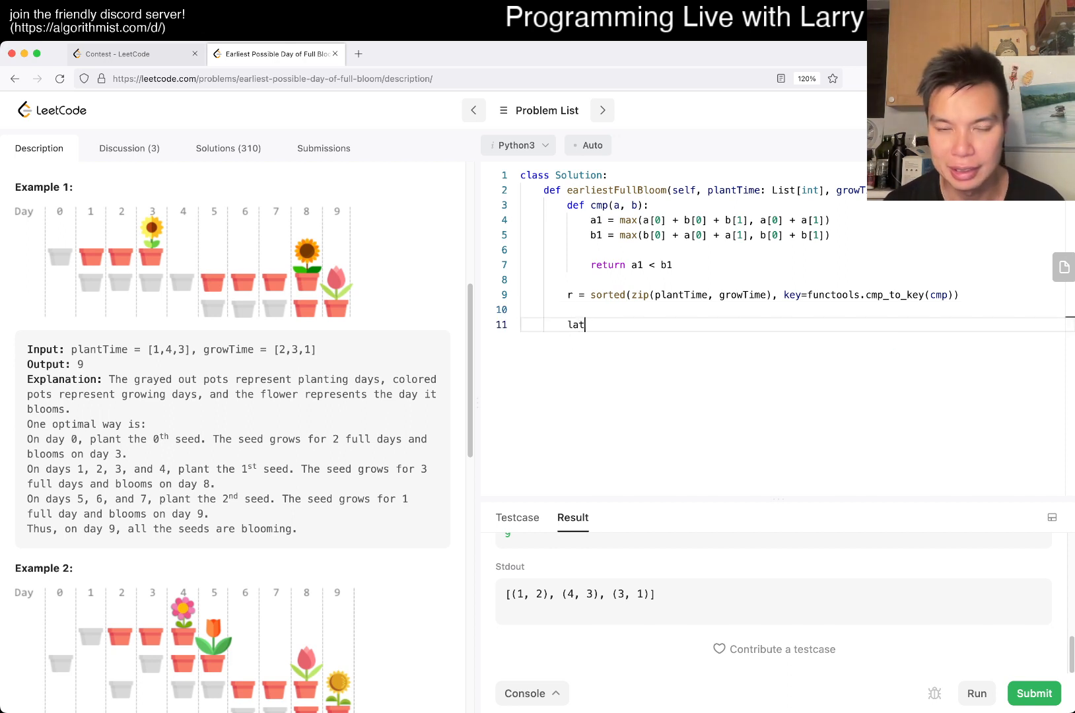
type("est = 0")
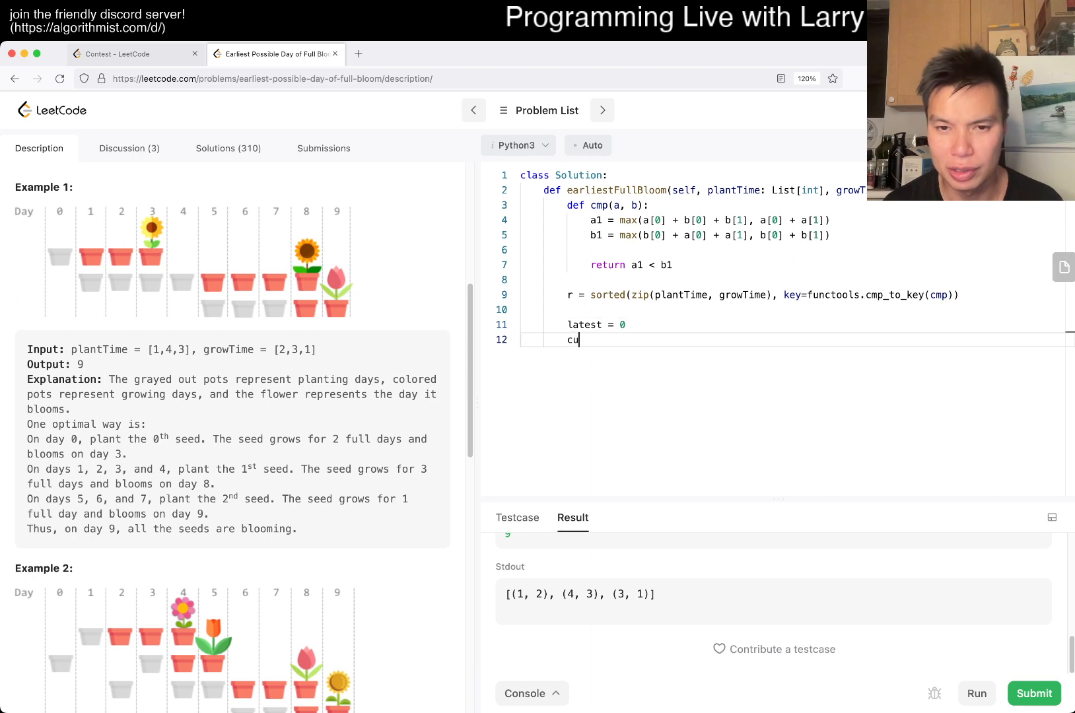
type("rrent")
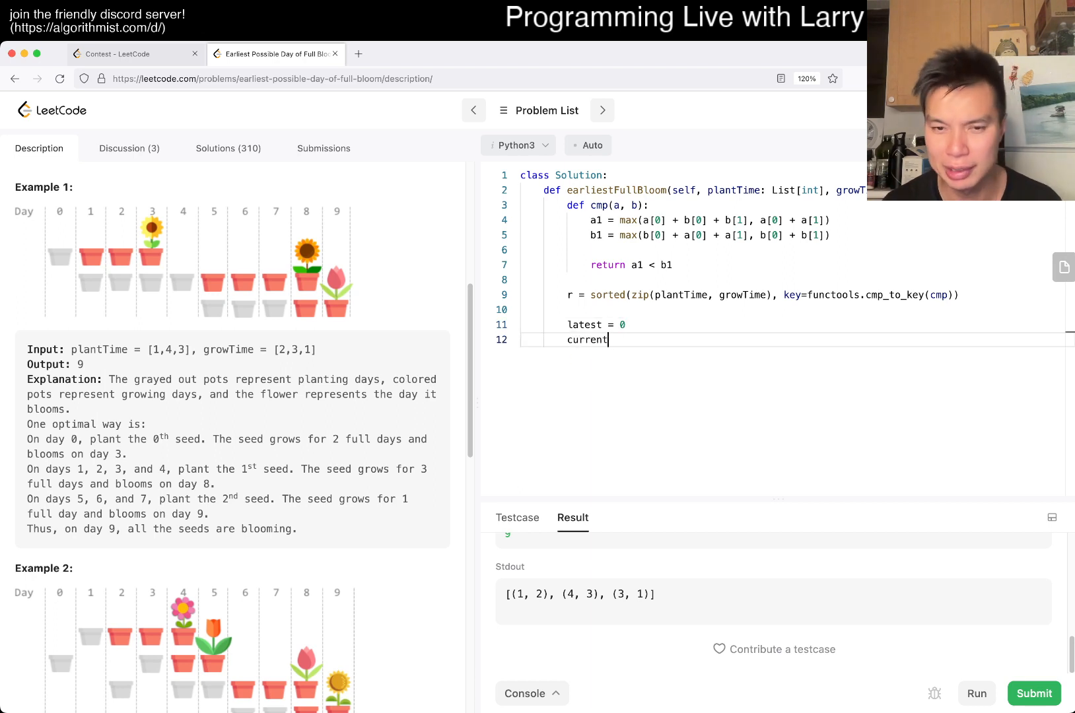
type("= 0")
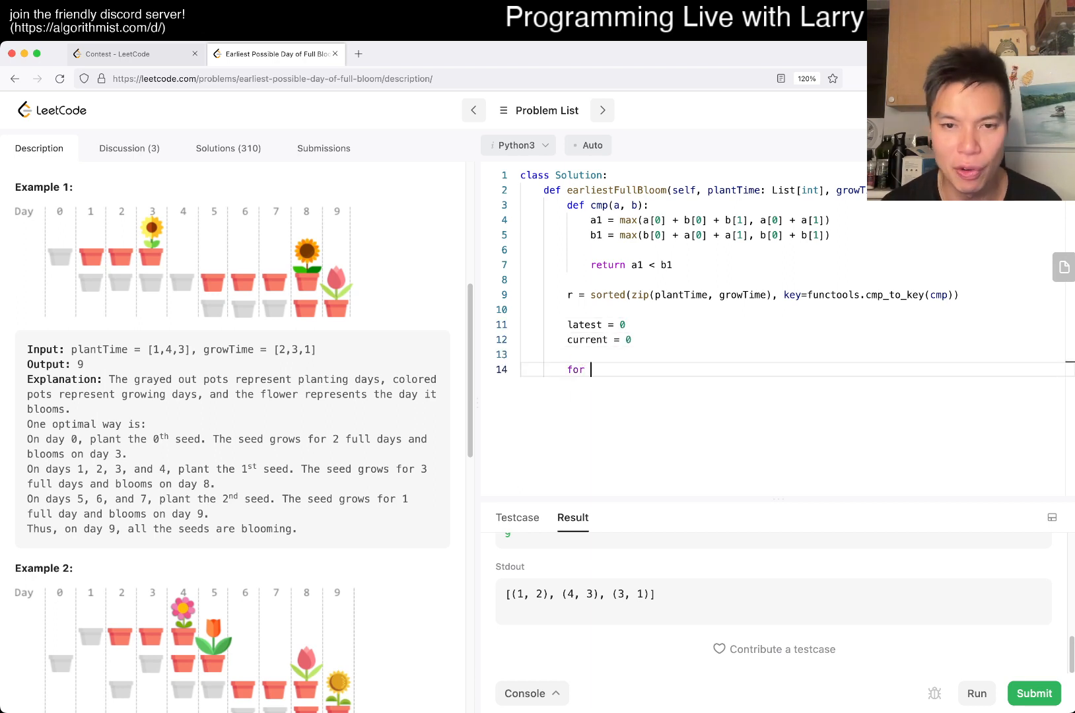
type("p")
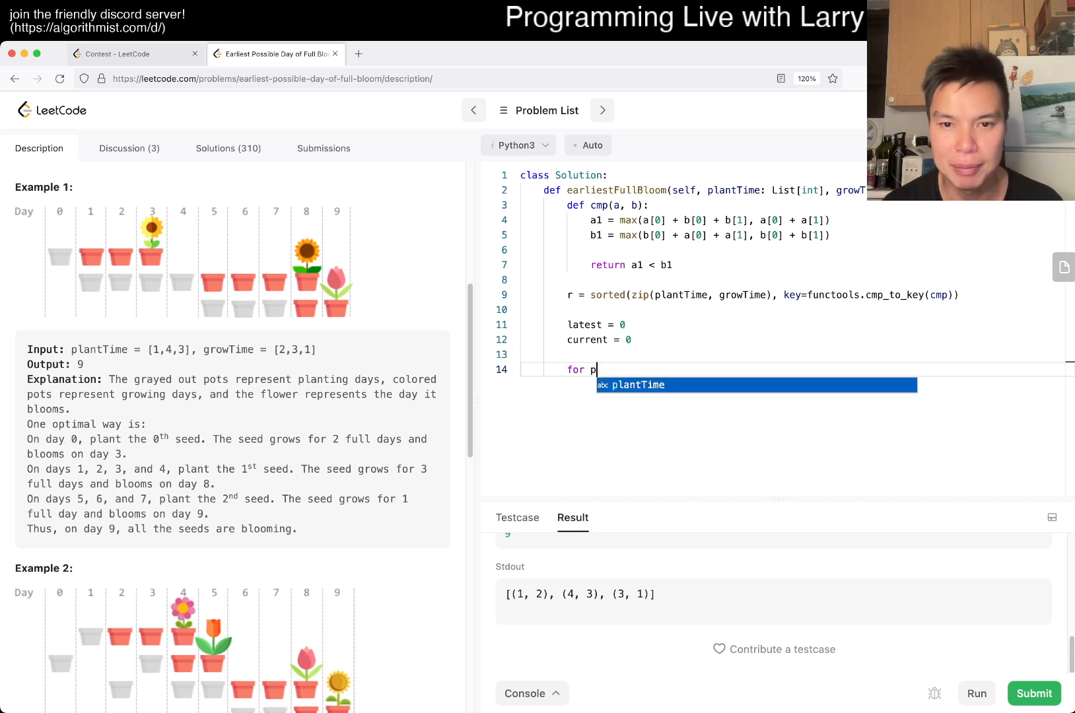
type(", g in r:")
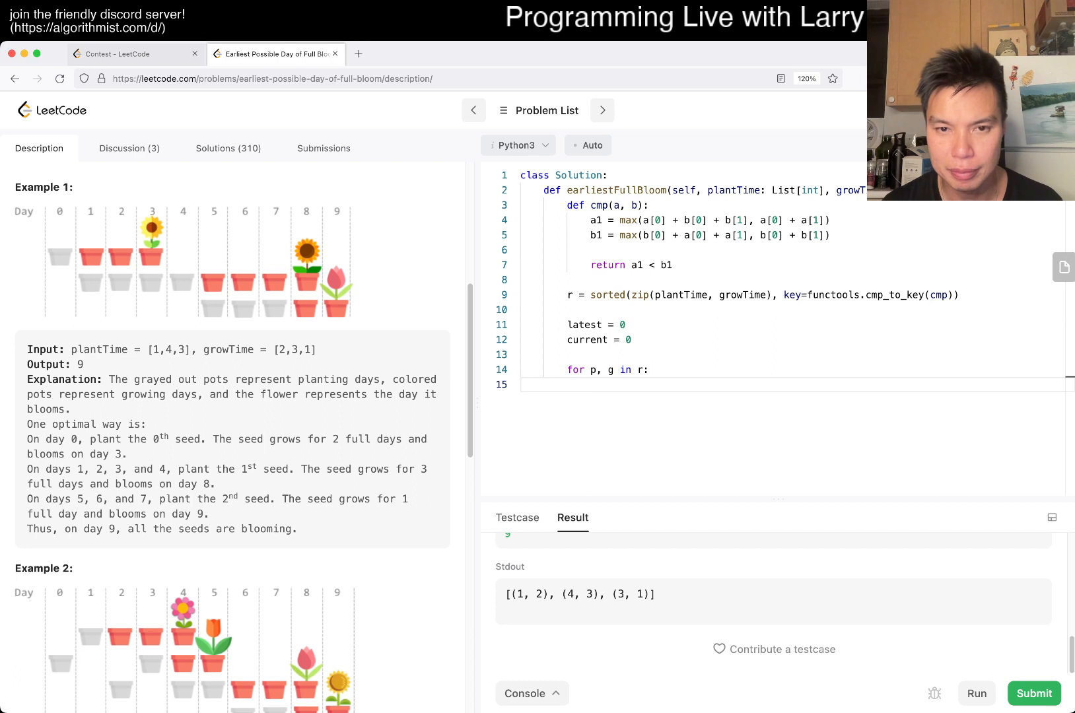
type("latest =")
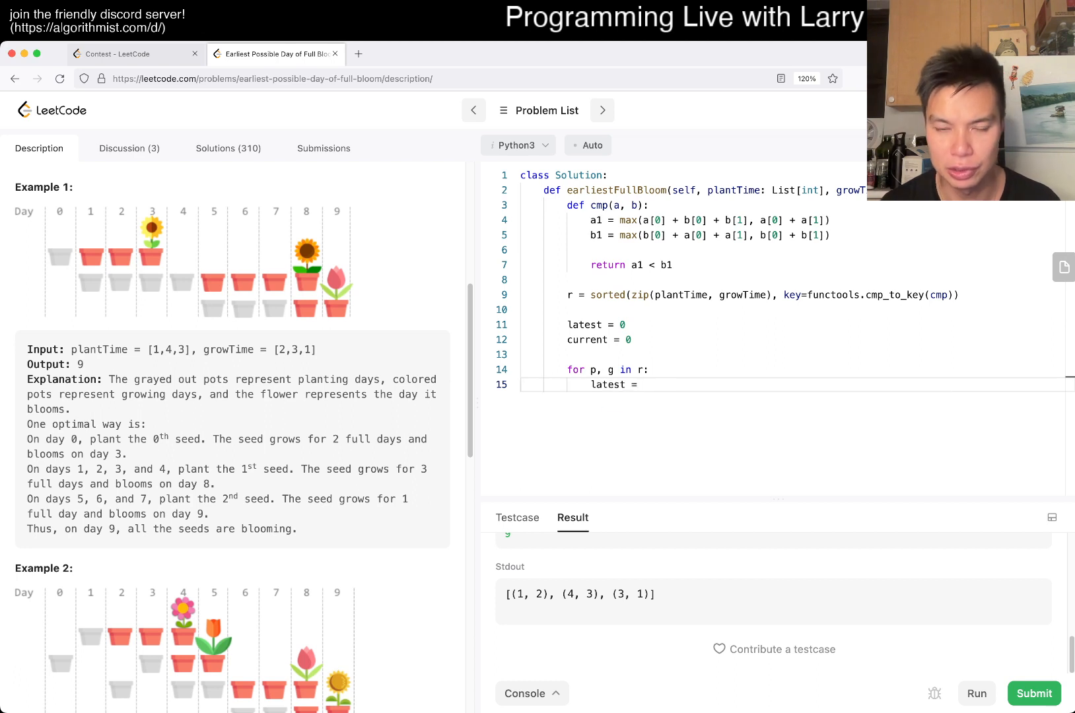
type("current")
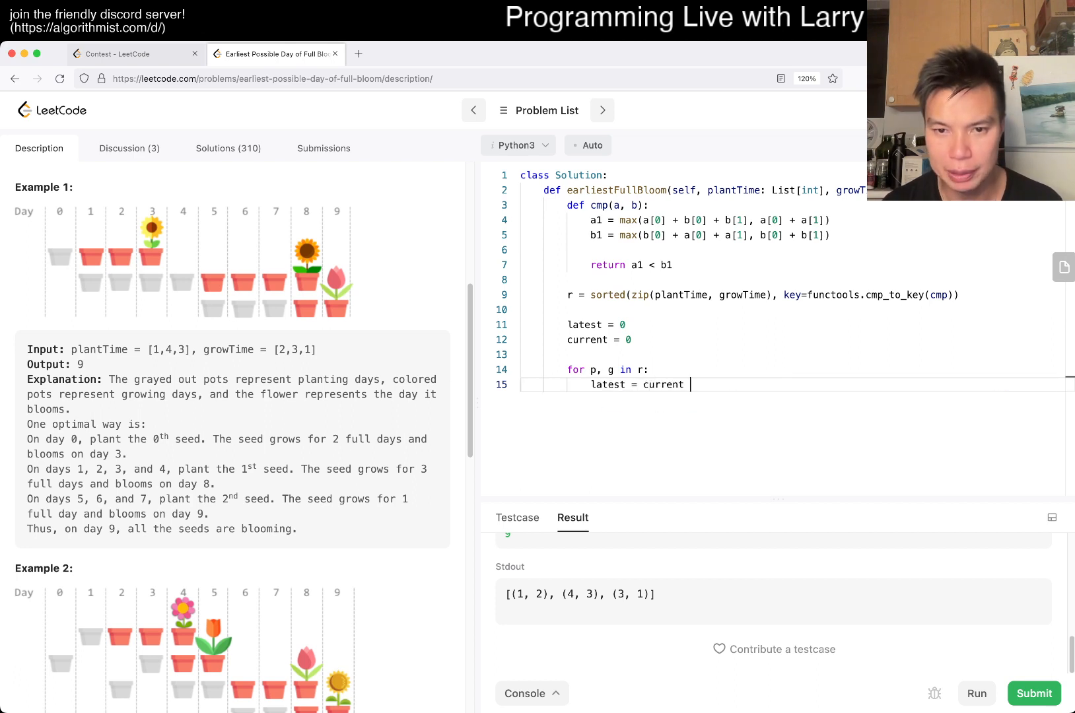
type("+ p + g")
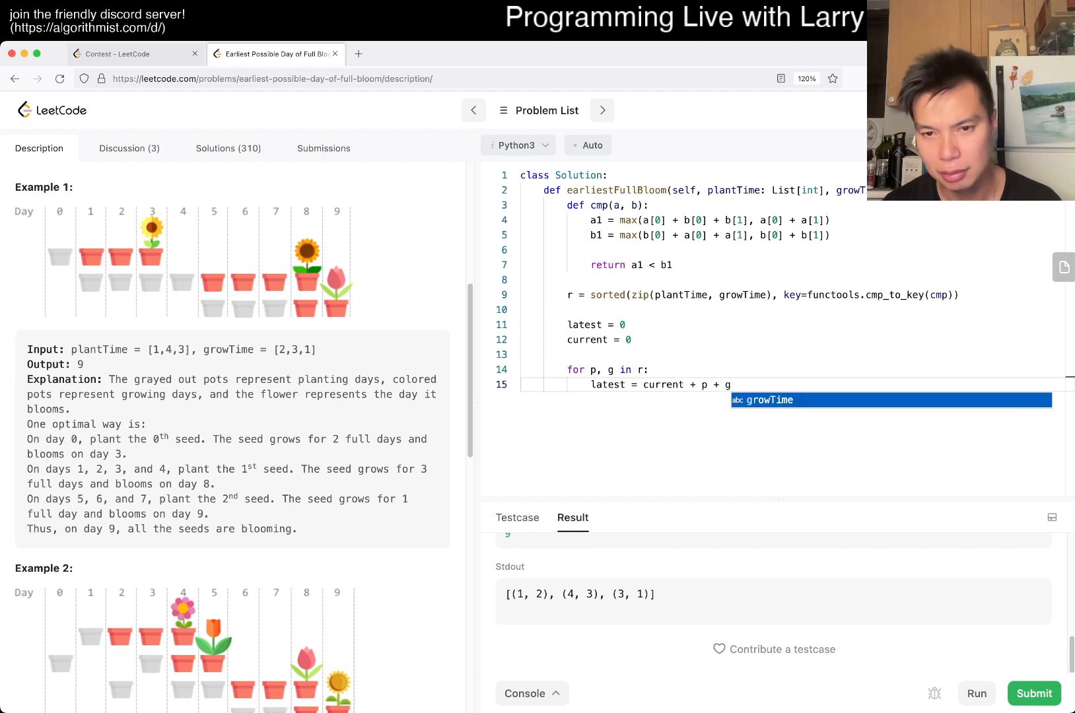
key("enter")
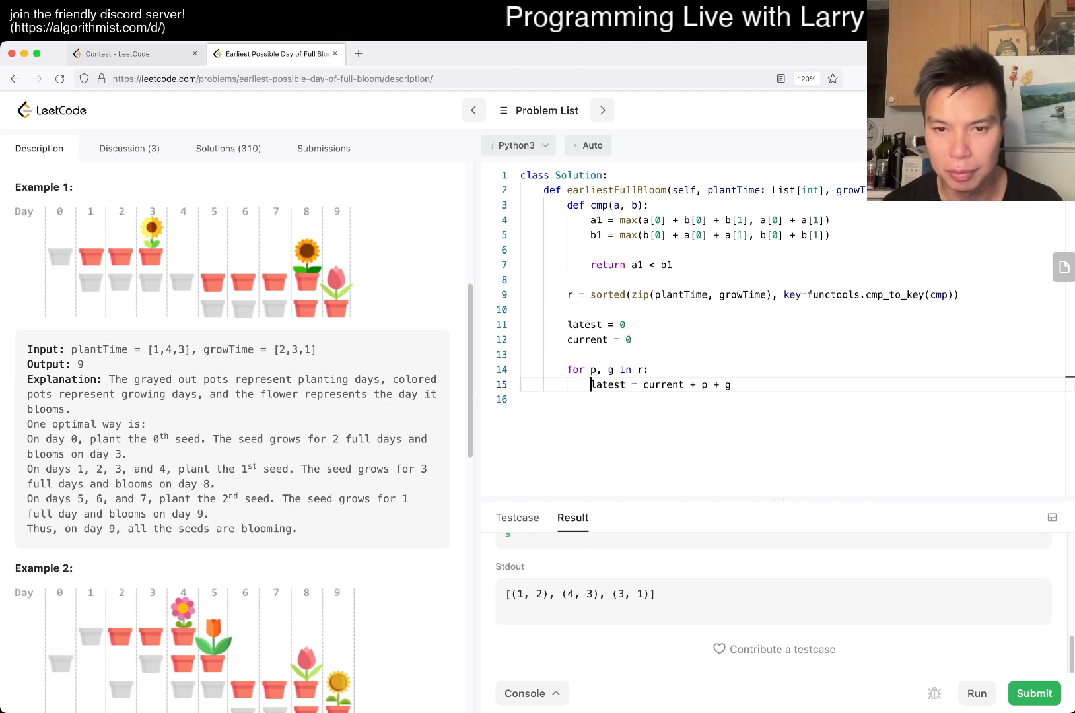
type("max(latest,")
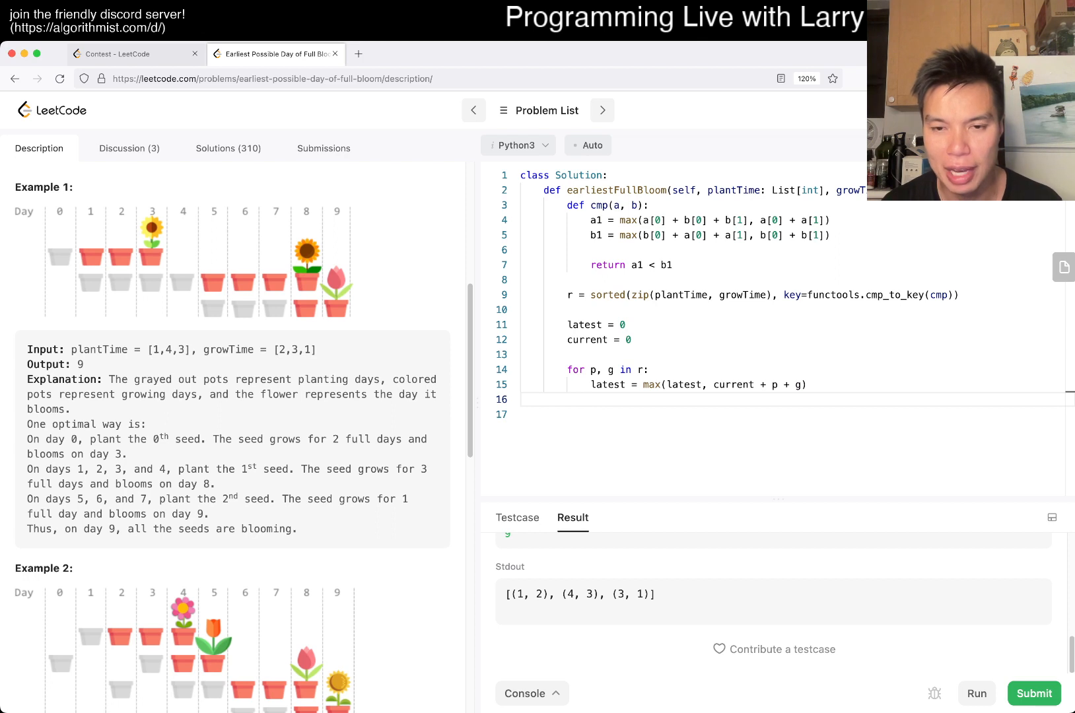
- Add current += p inside the loop and return latest
type("current +=")
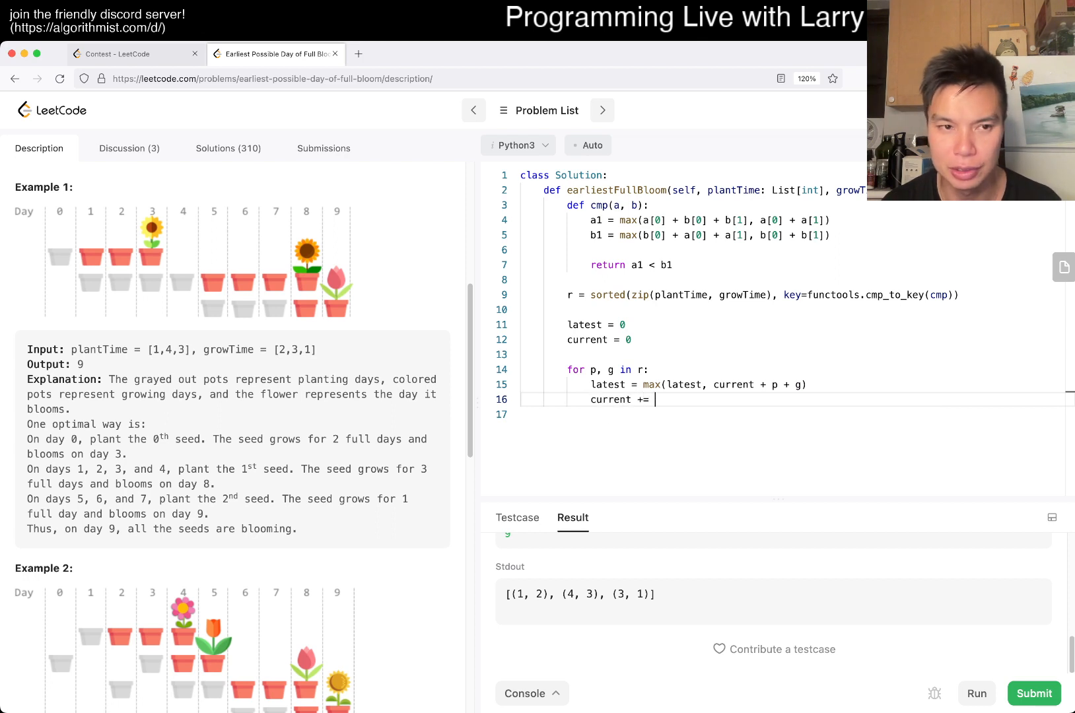
type("p")
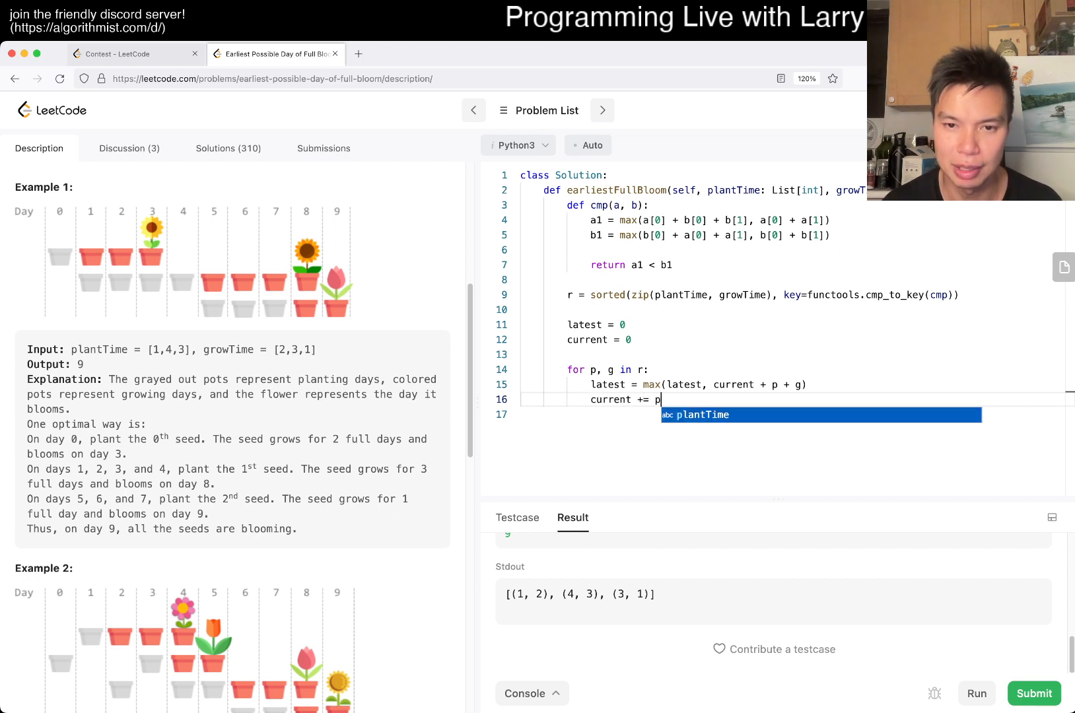
type("return la")
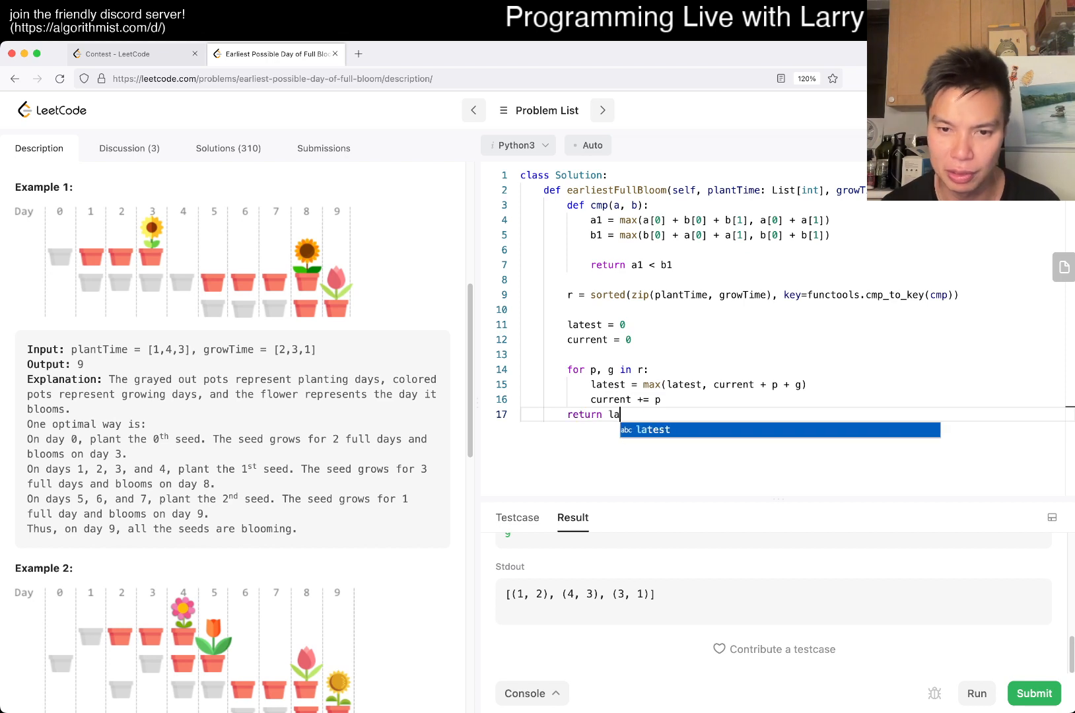
left_click(1032, 693)
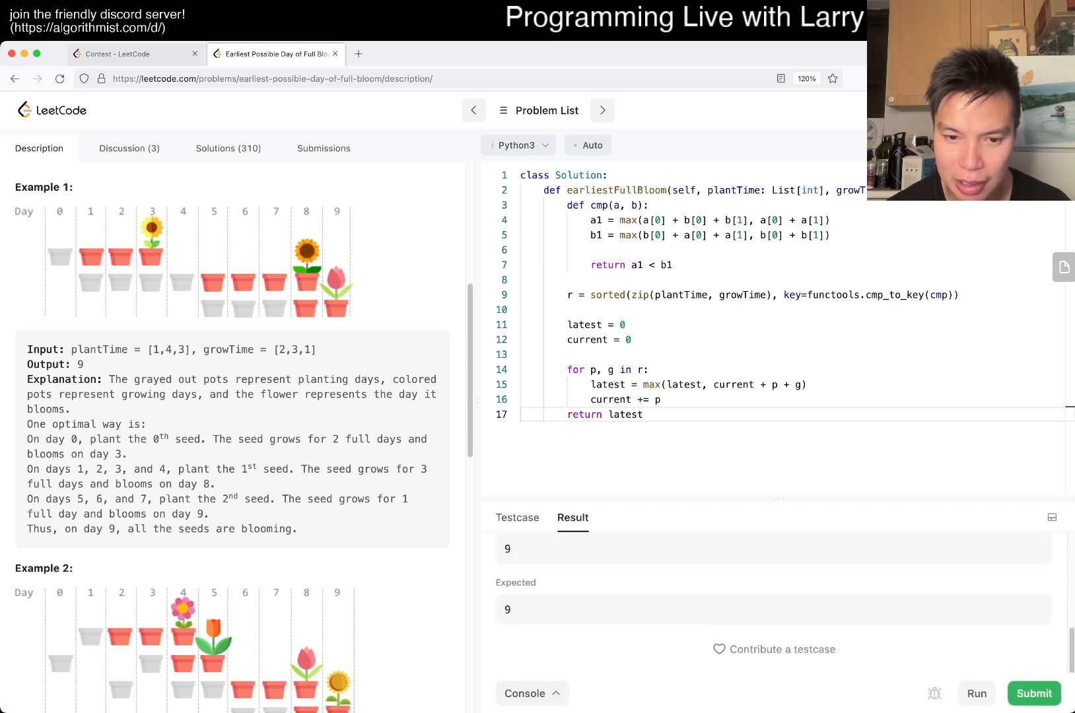
left_click(1032, 693)
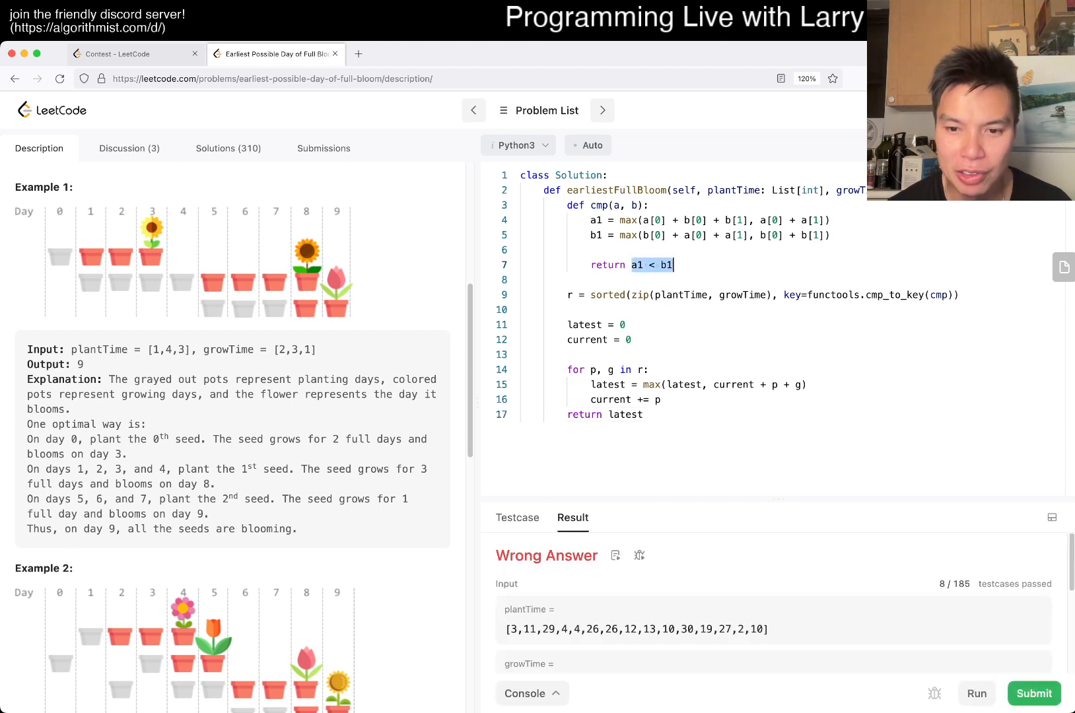
scroll("down", 3)
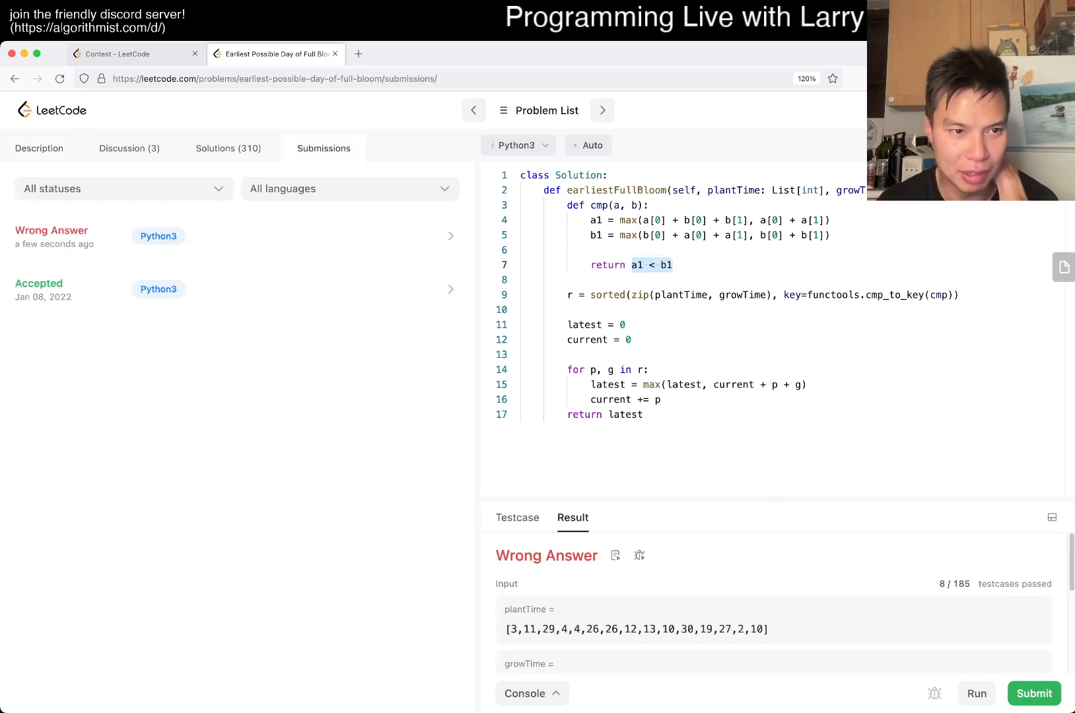
left_click(38, 147)
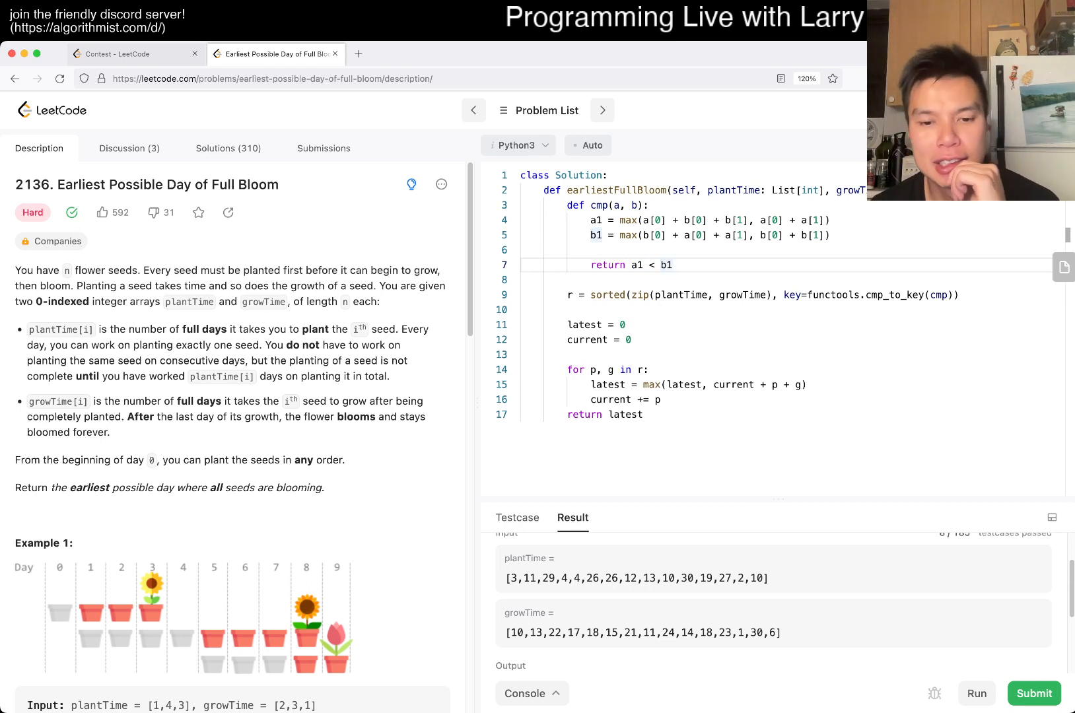
left_click(976, 693)
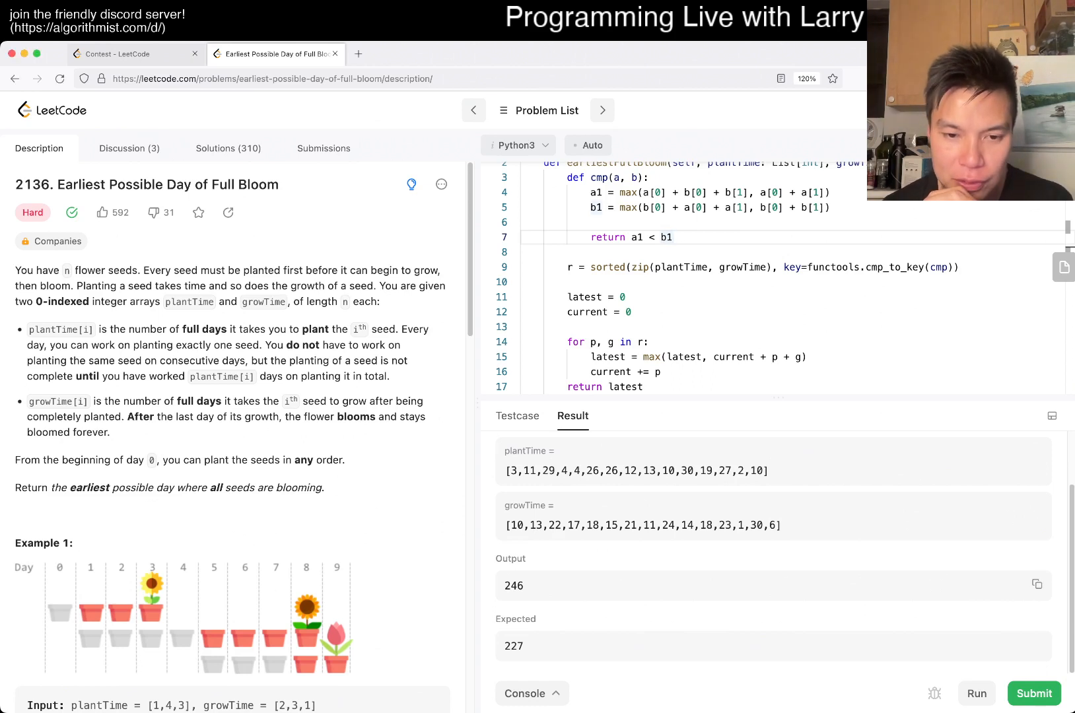
double_click(513, 586)
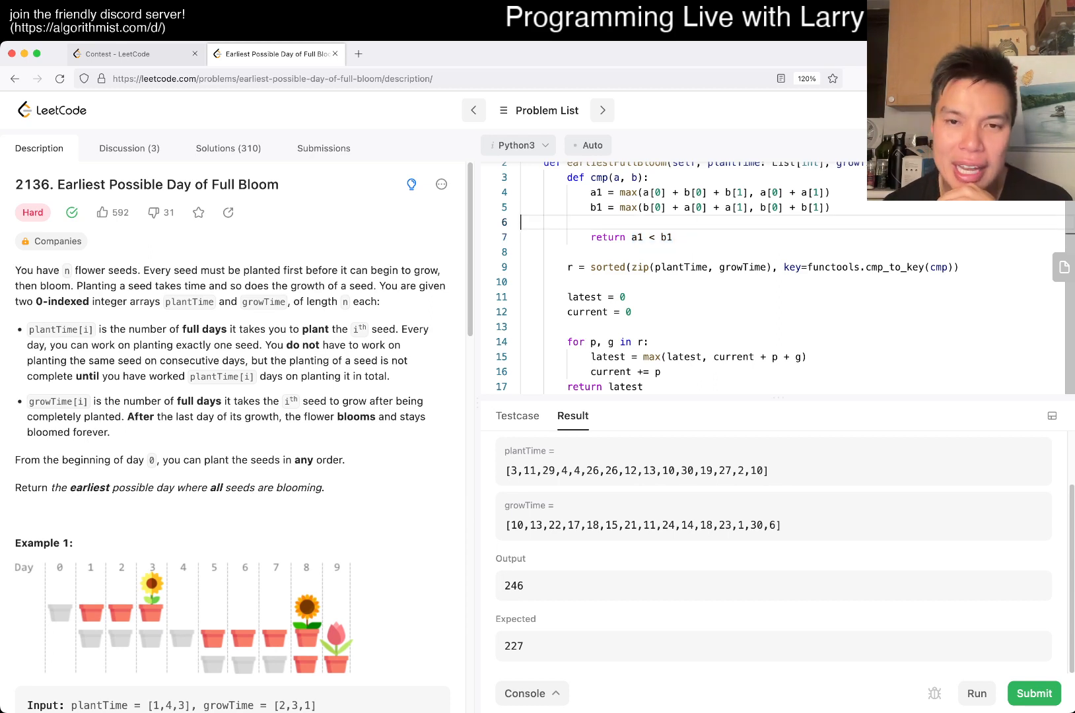
double_click(651, 237)
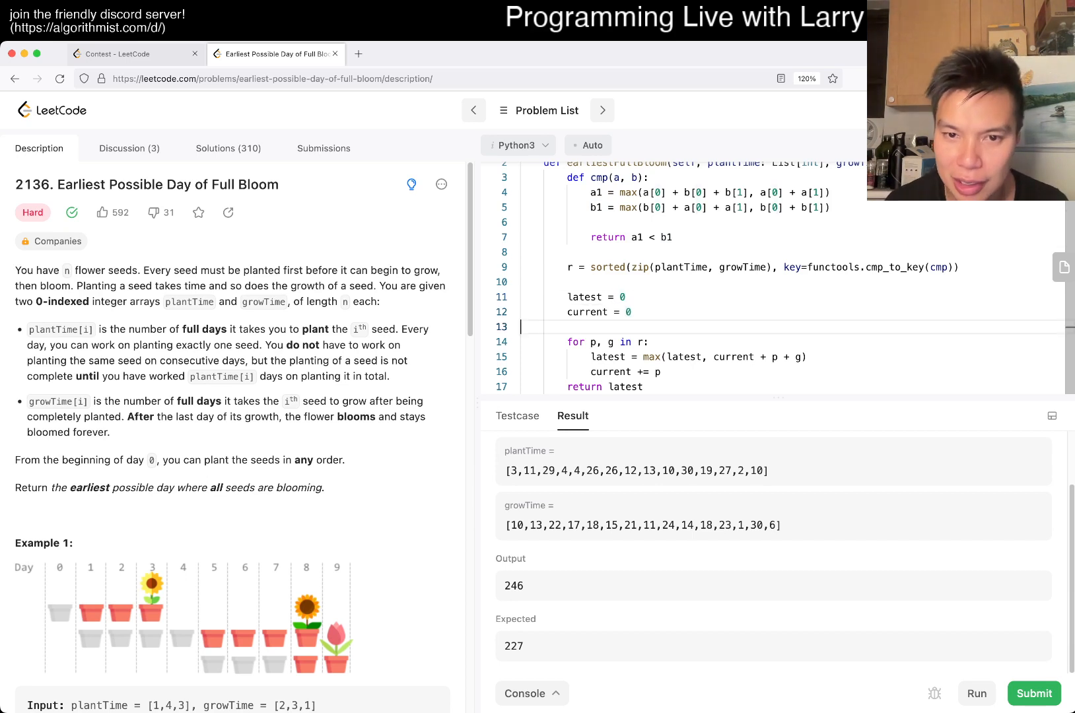
- Print the sorted pairs r and run the code against the test cases including the failing one
type("print(r)")
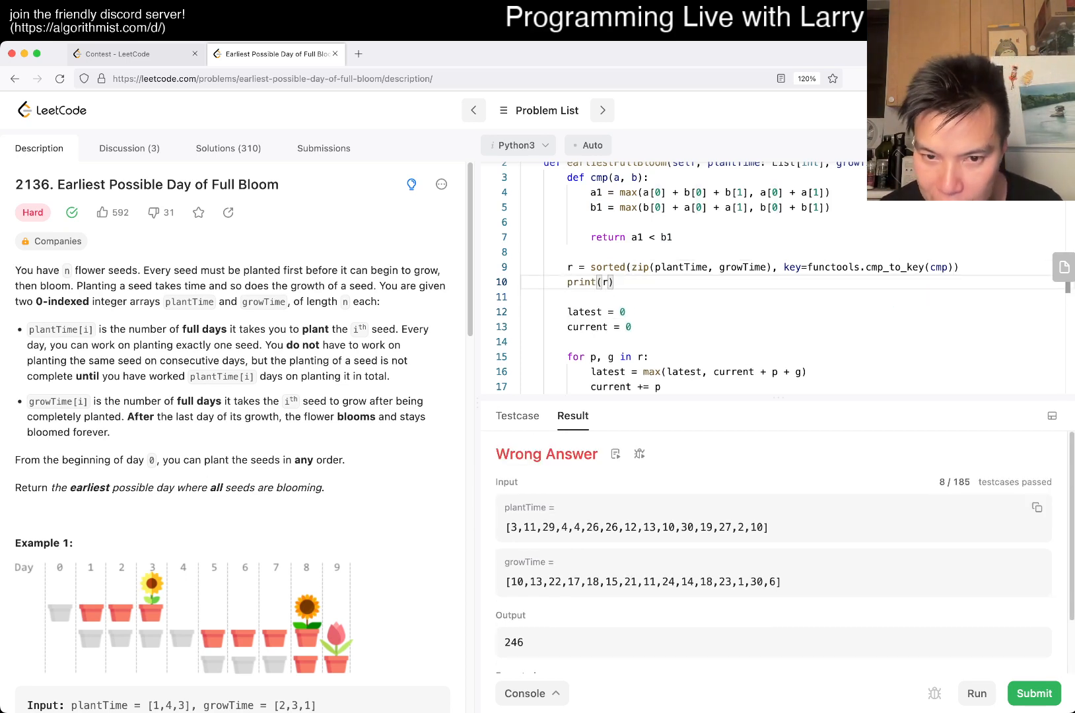
left_click(516, 416)
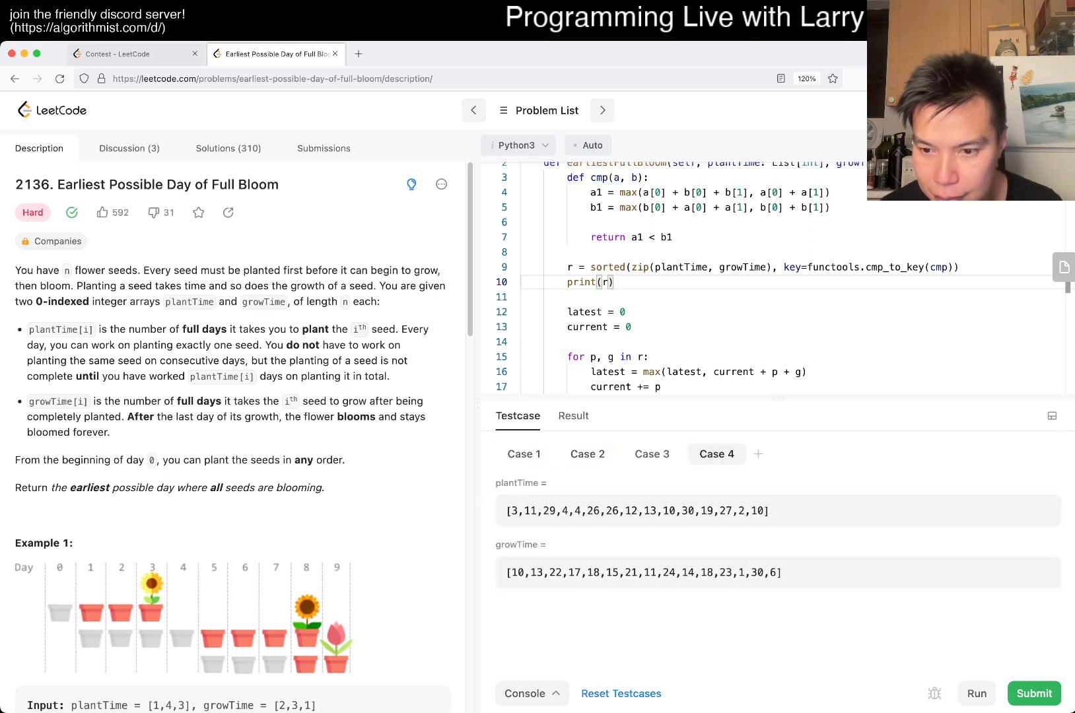
left_click(976, 693)
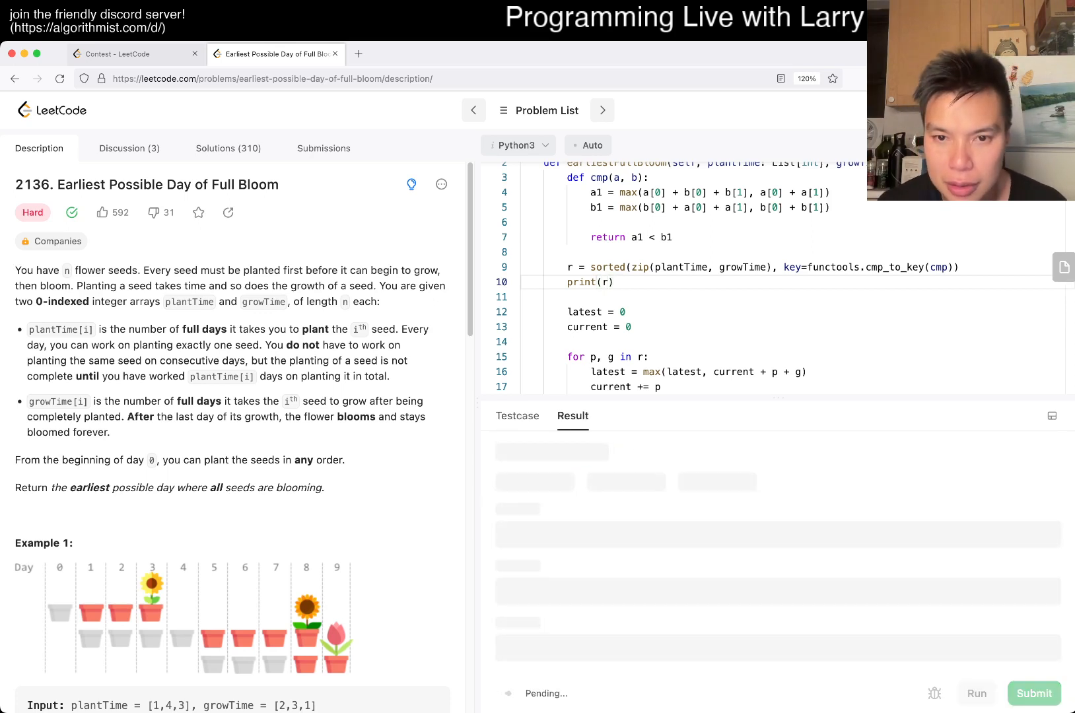
left_click(976, 693)
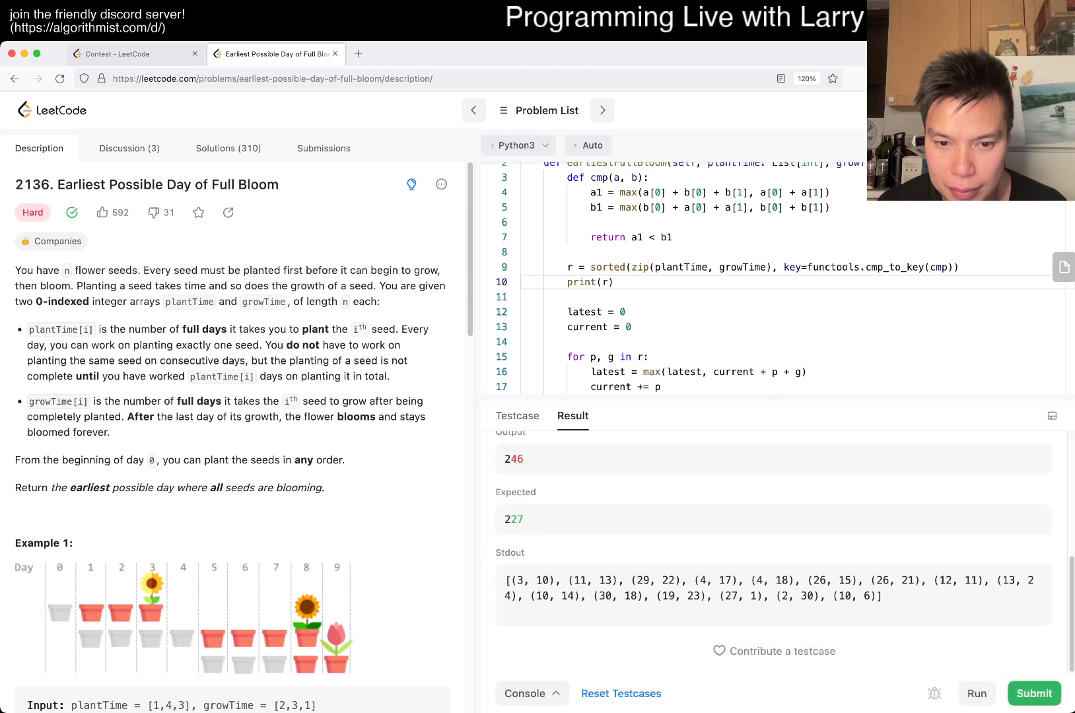
- Read the Result panel's Stdout showing the pair order with output 246 versus expected 227
scroll("up", 3)
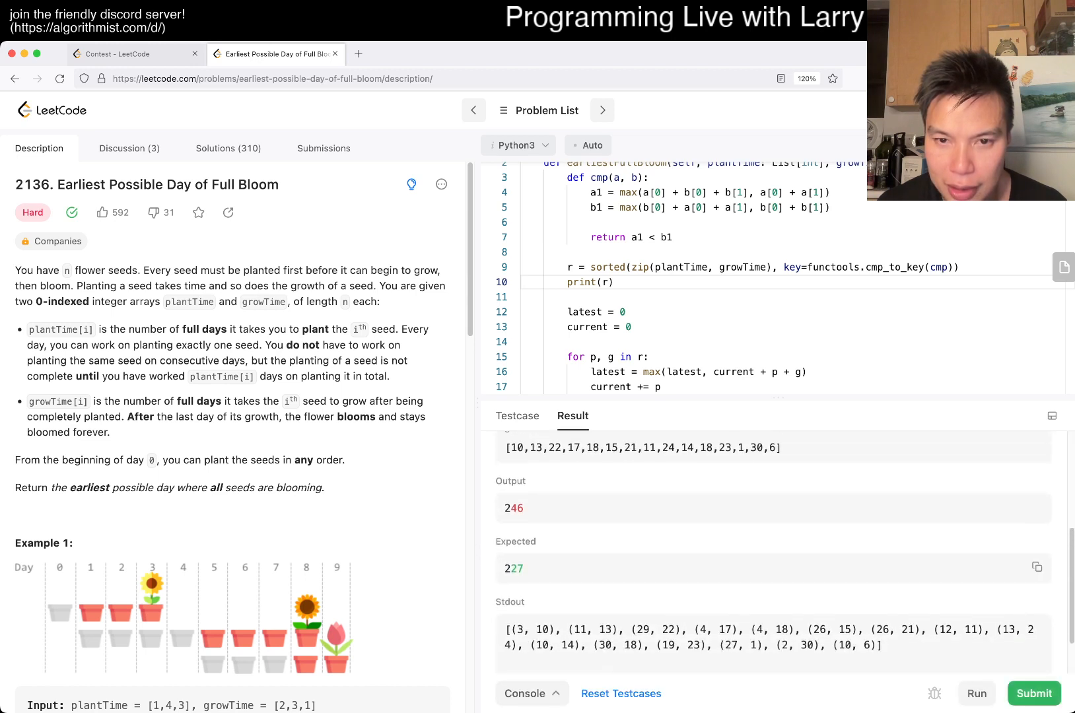
scroll("up", 3)
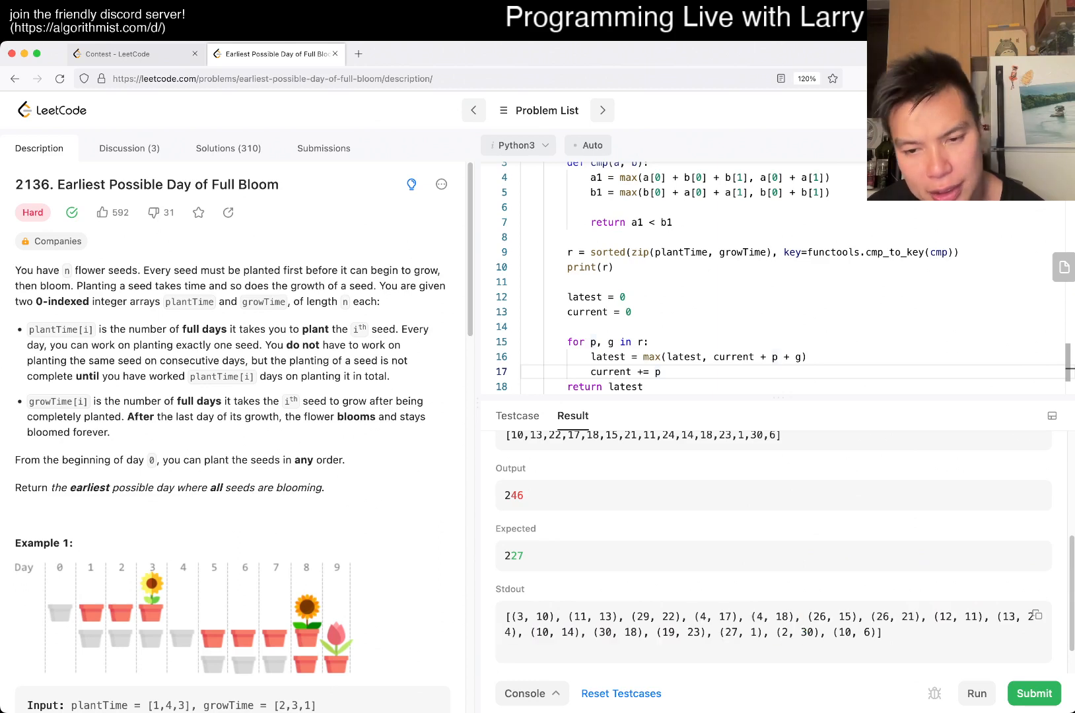
double_click(725, 615)
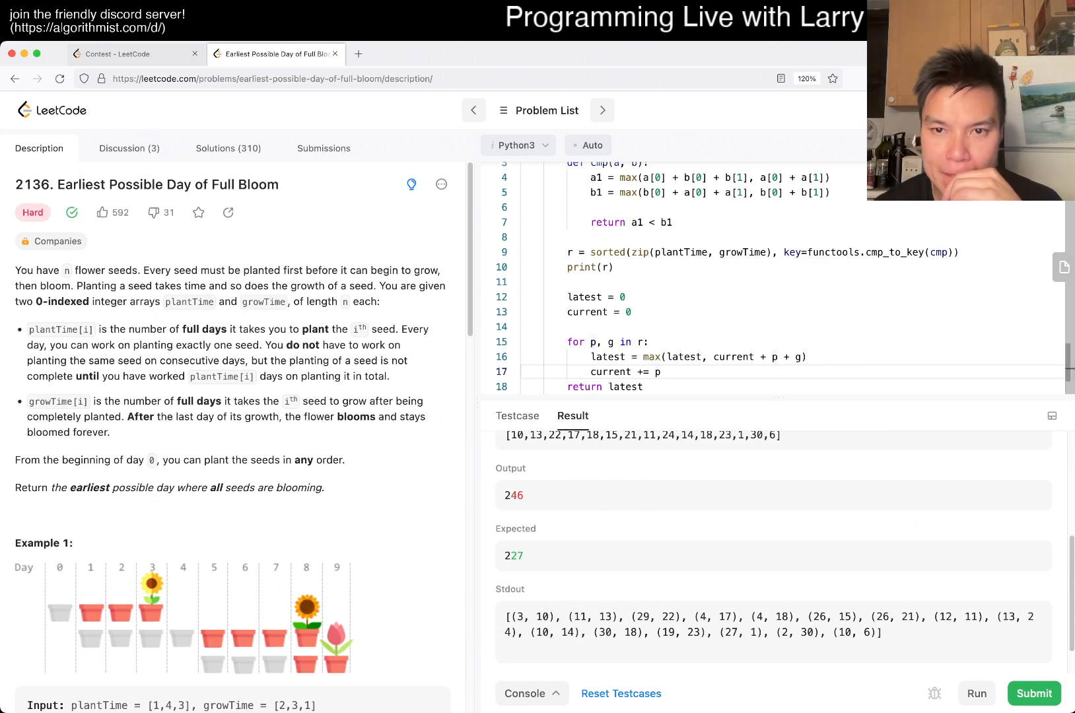
scroll("up", 3)
type("-")
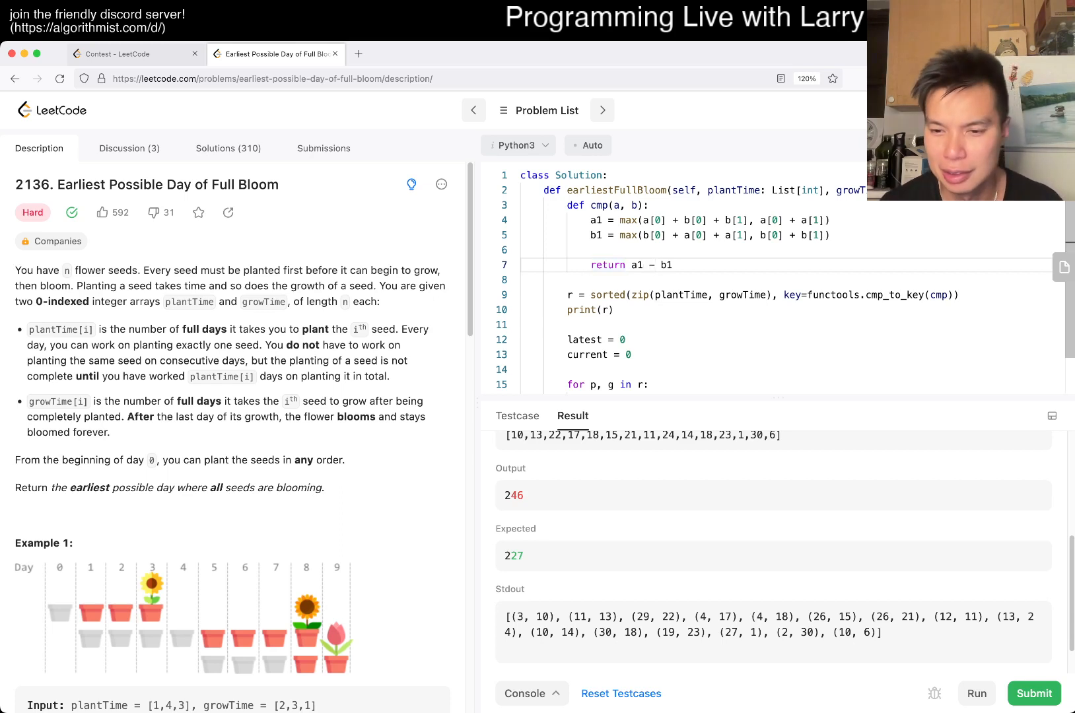
- Run the a1 - b1 comparator, confirm output 227 matches expected, and disable the print(r) debug line
left_click(1034, 693)
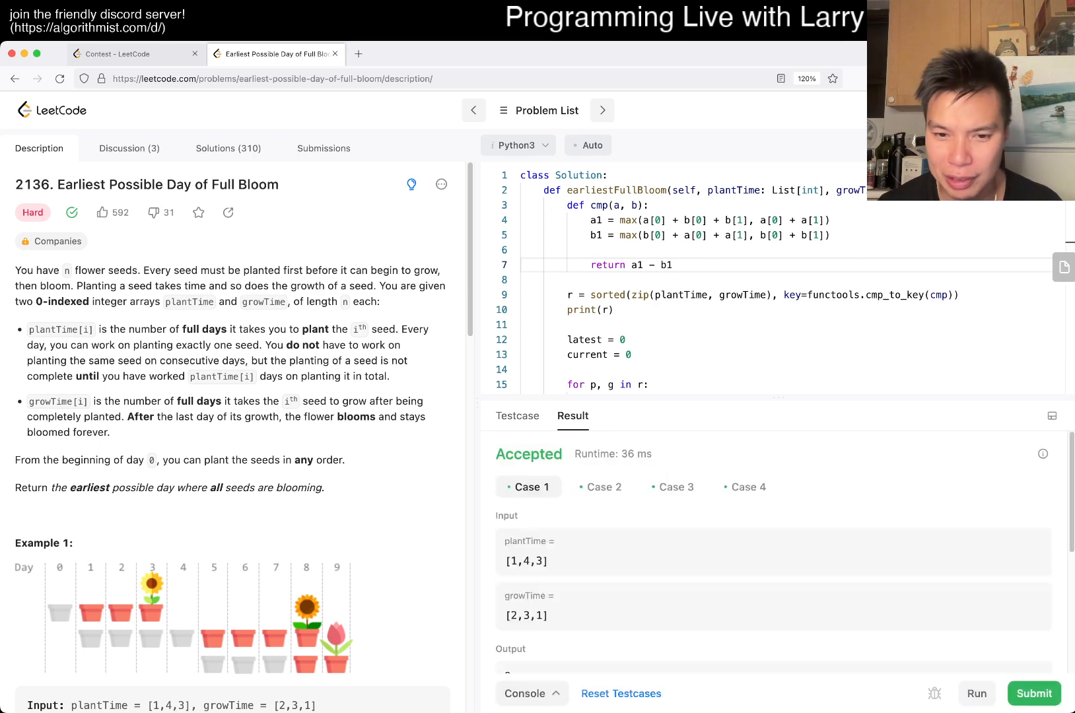
scroll("down", 3)
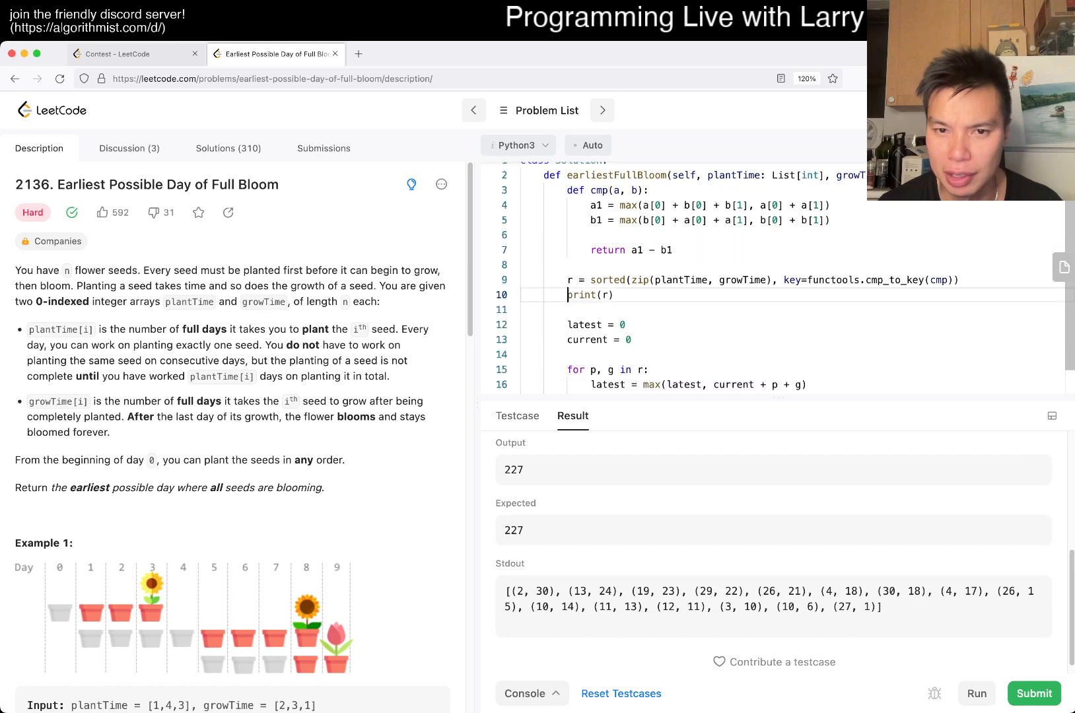
left_click(976, 693)
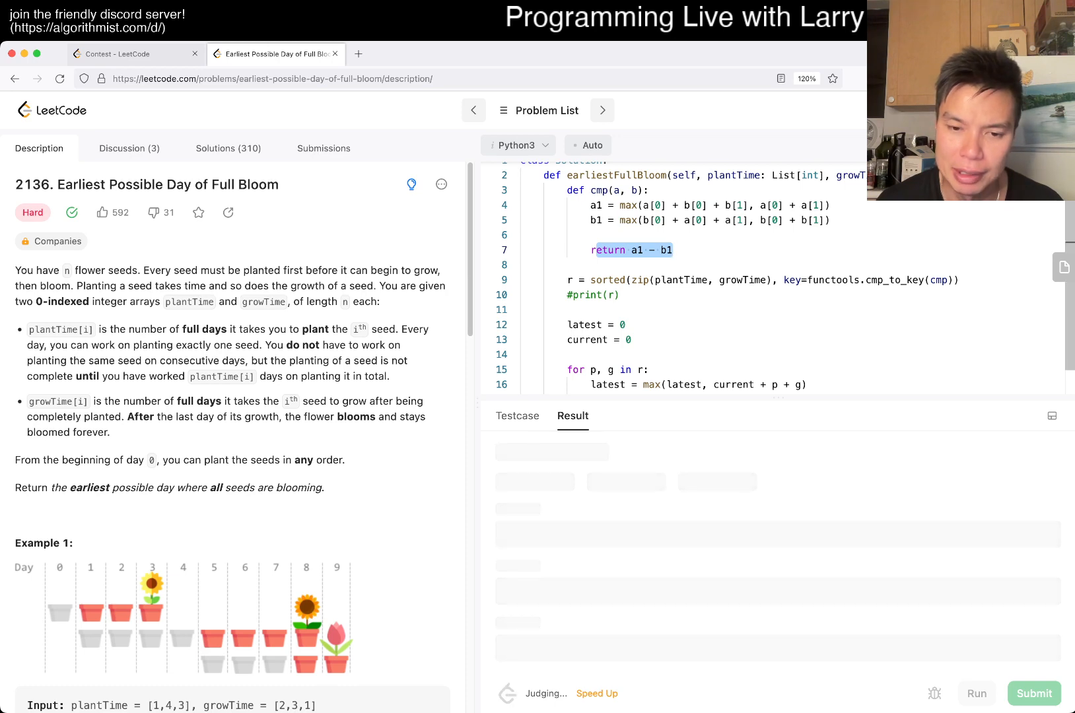
- Submit for an Accepted result (8390 ms), dismiss the streak popup and view the Jan 08, 2022 submission
left_click(1033, 693)
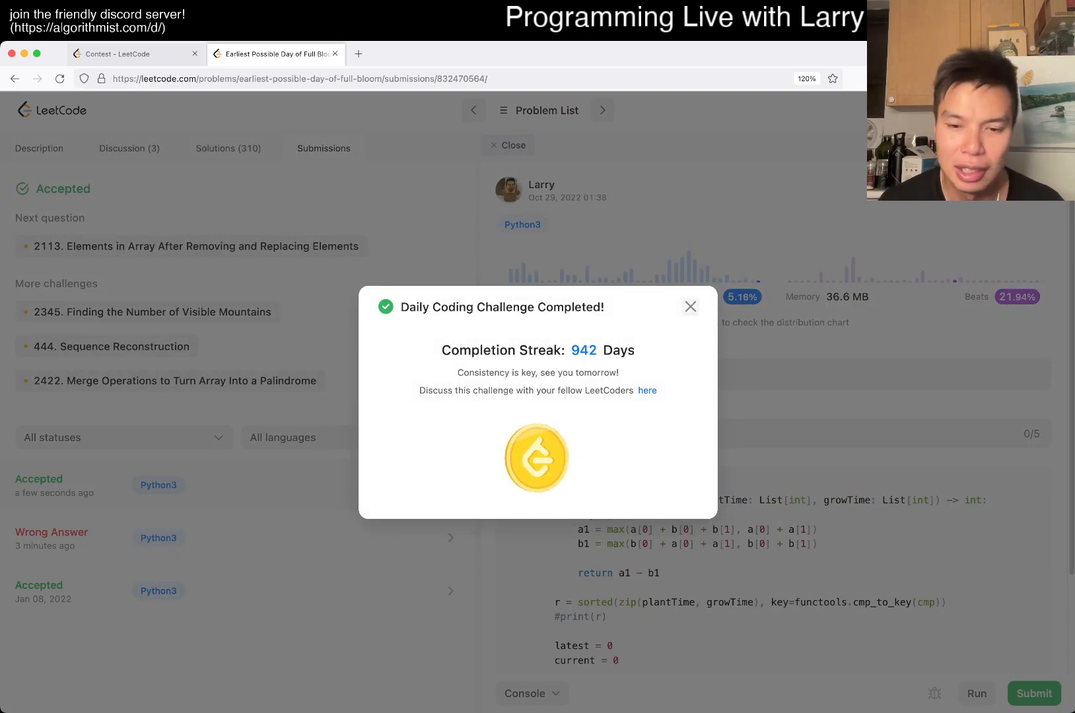
left_click(689, 307)
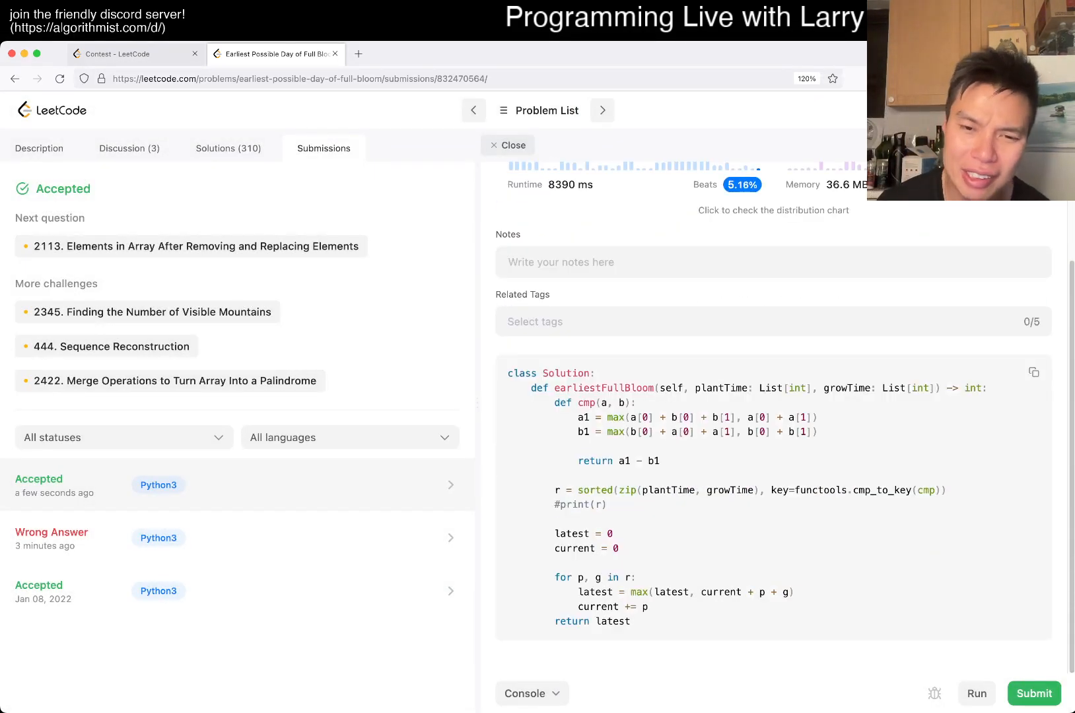
double_click(618, 461)
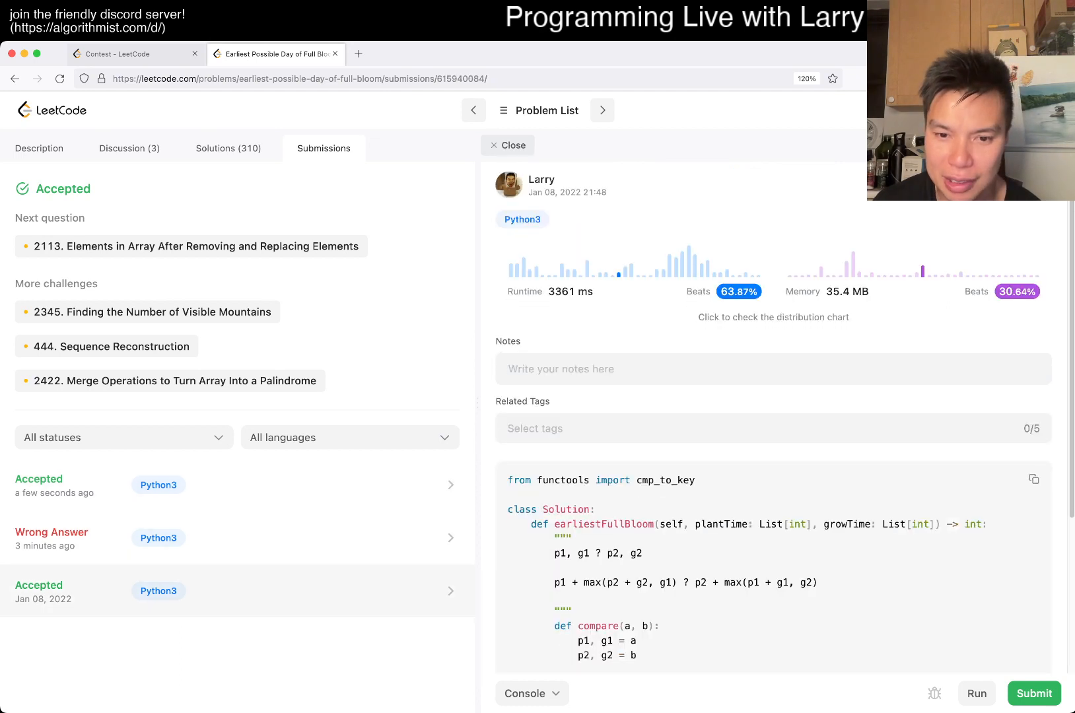
scroll("down", 3)
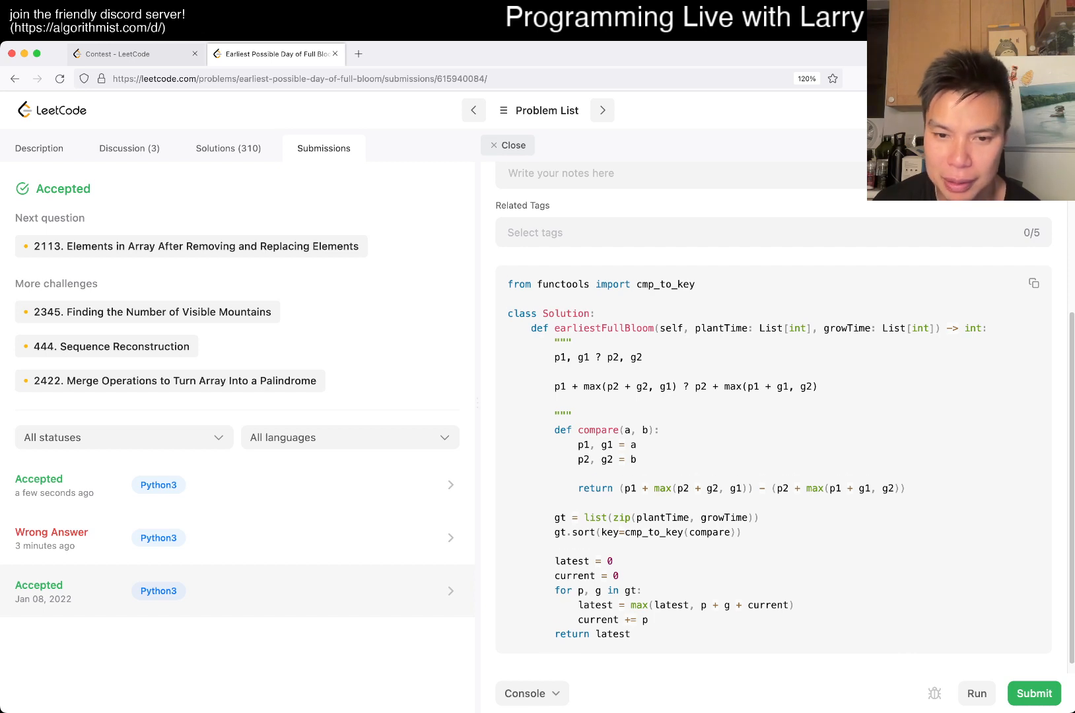
scroll("up", 3)
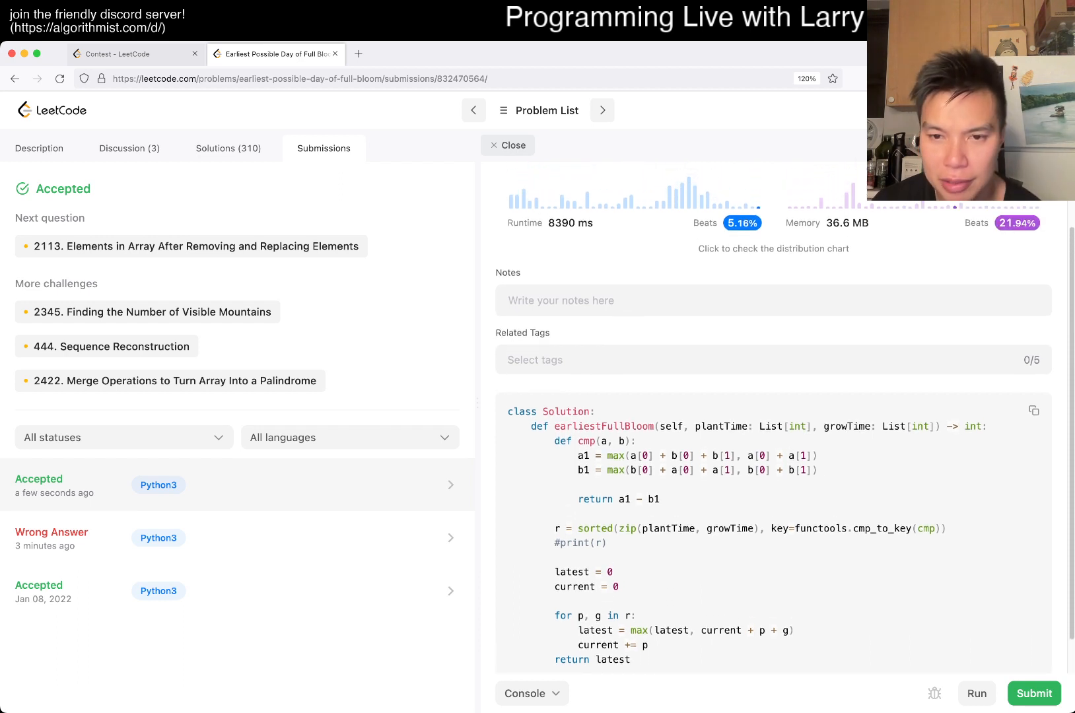
- Reopen the Jan 08, 2022 submission (3361 ms) and scroll through its code to compare
double_click(757, 456)
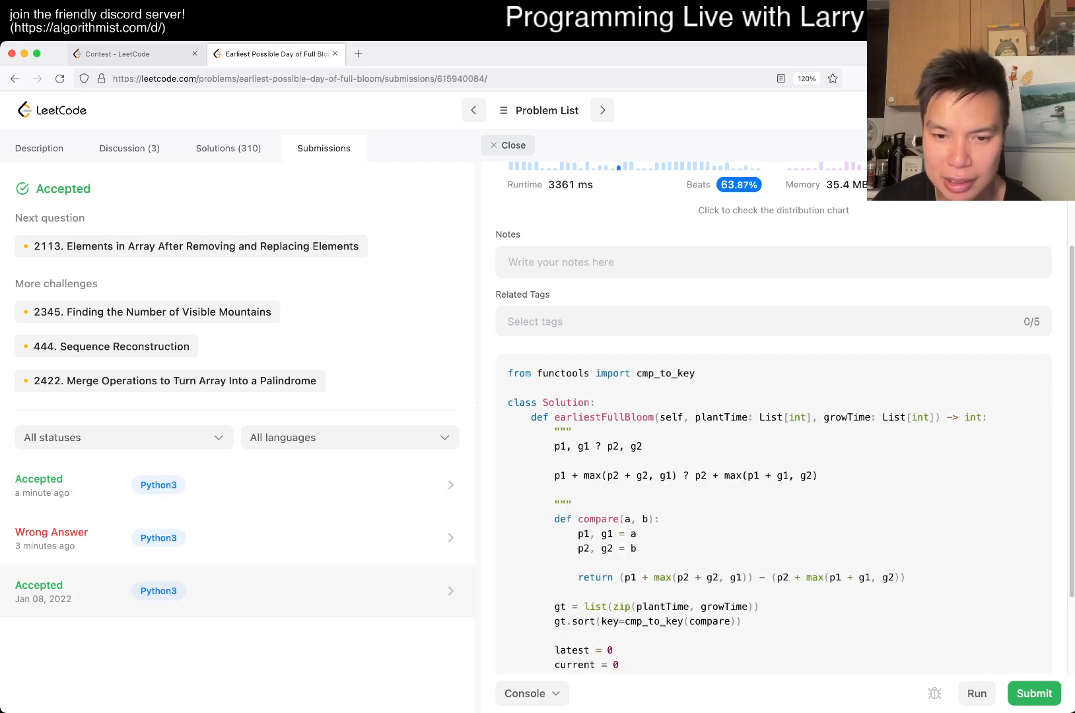
scroll("down", 3)
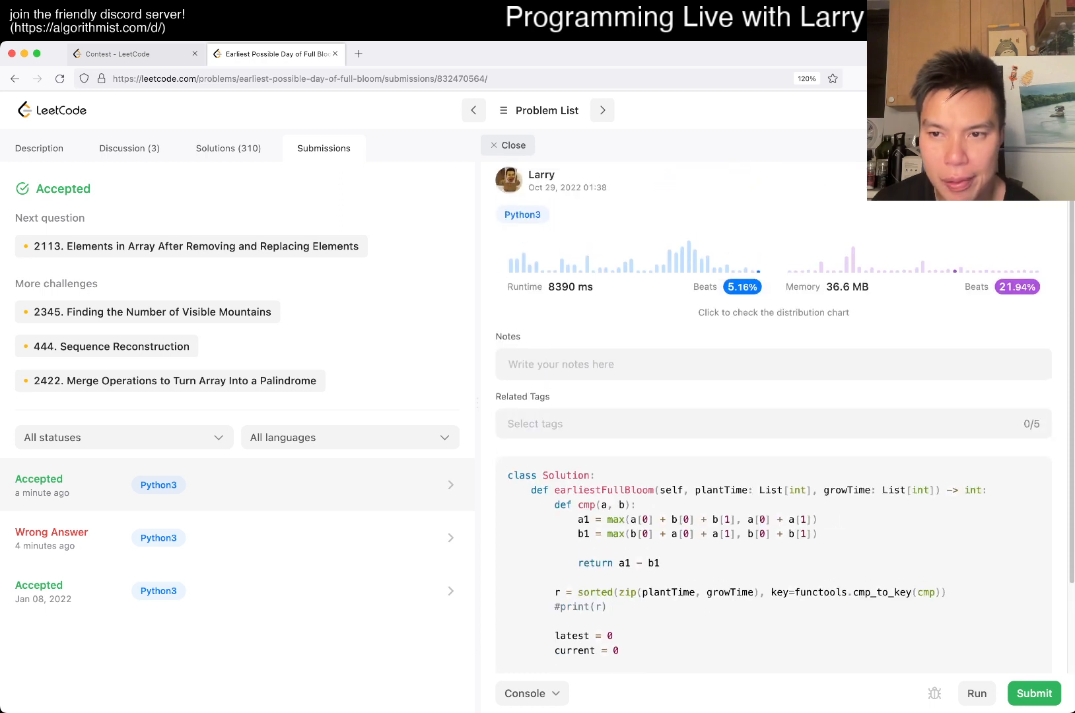
scroll("down", 3)
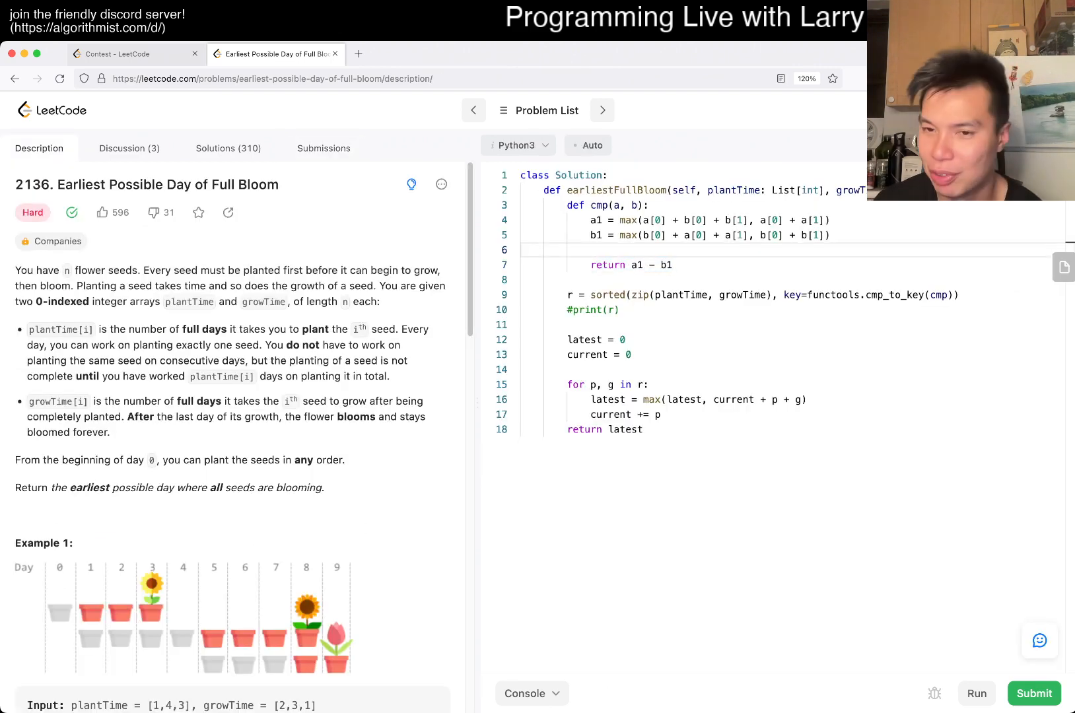
scroll("down", 3)
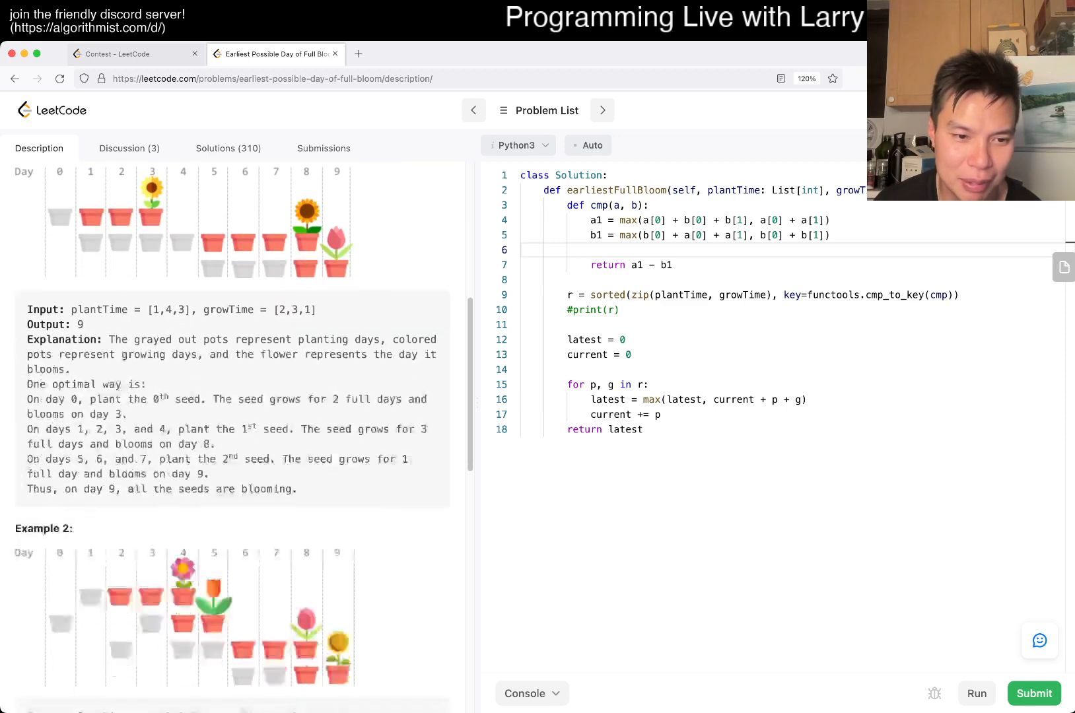
scroll("down", 3)
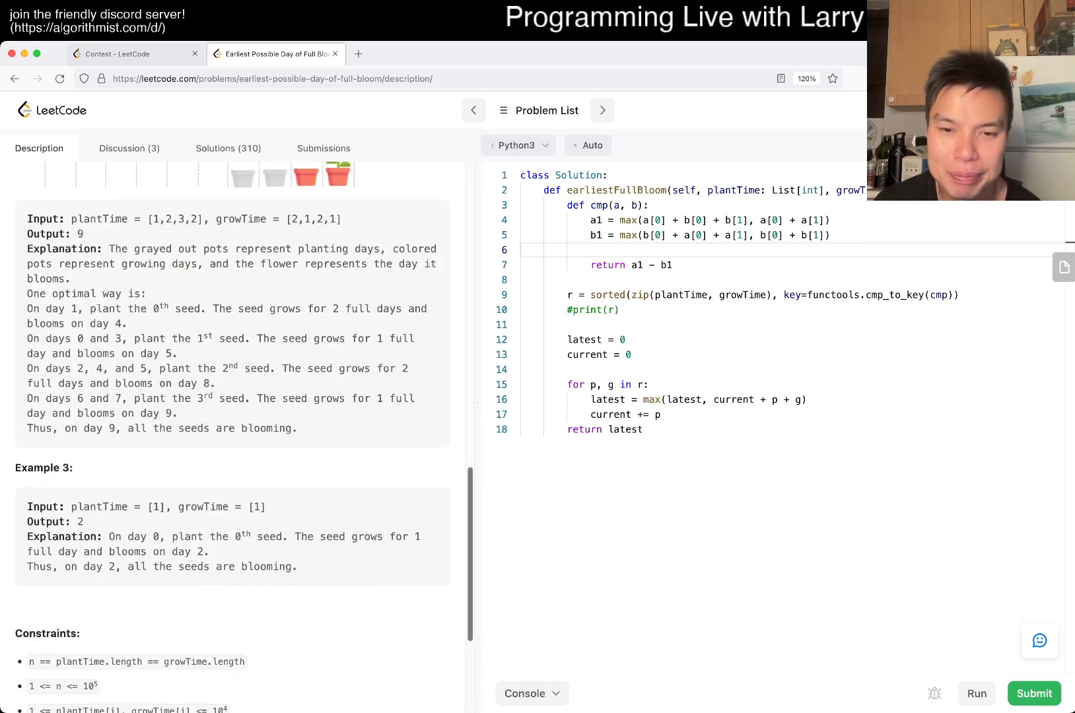
scroll("up", 3)
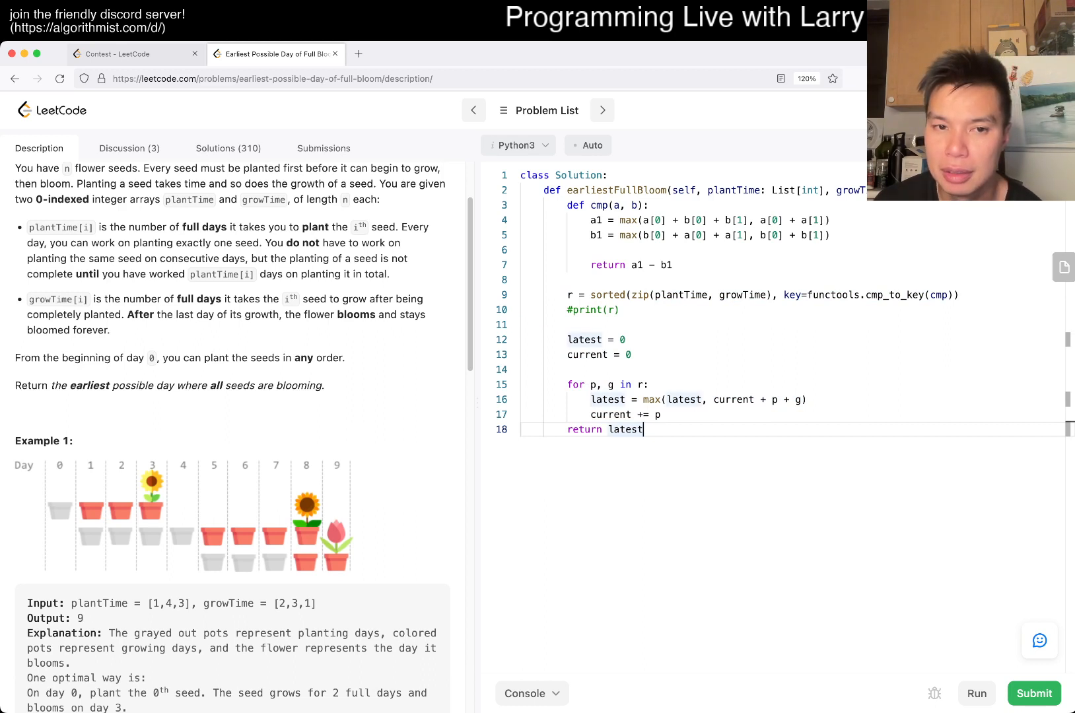
scroll("up", 3)
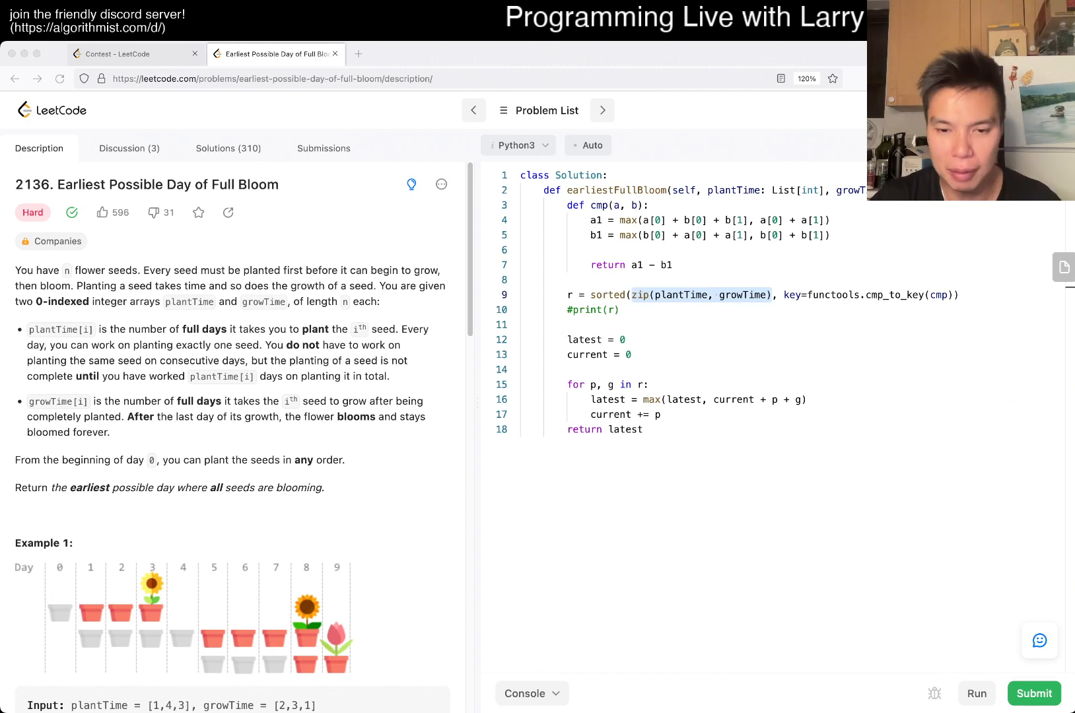
- Add the comment line '# Exchange Argument' above the comparator function
left_click(828, 221)
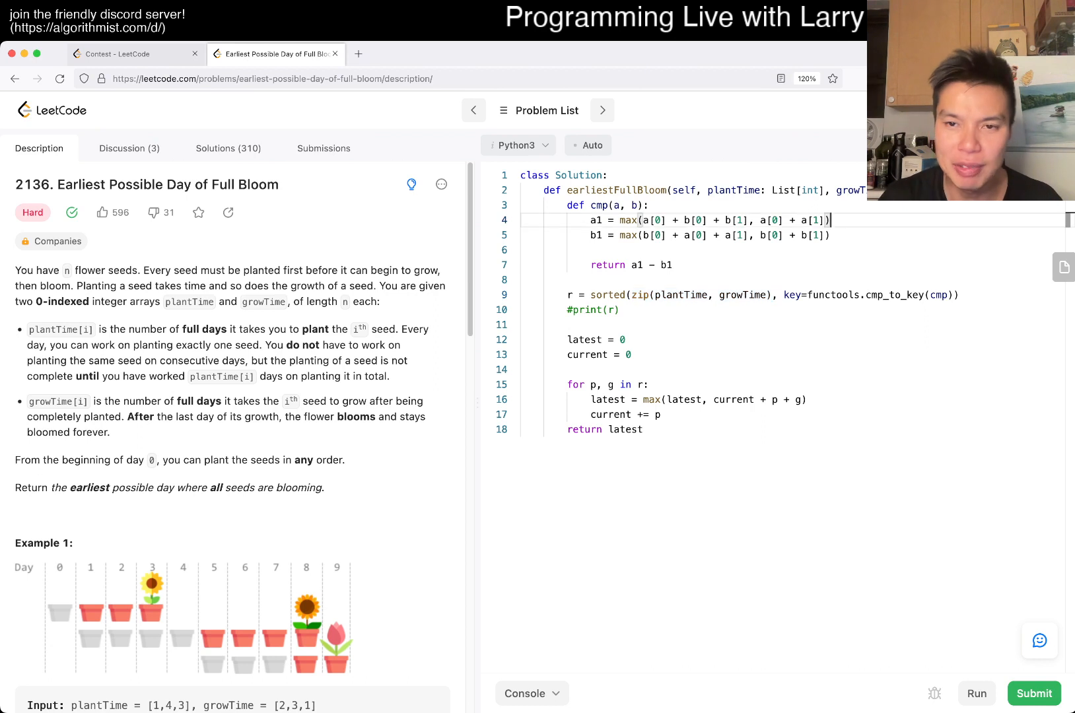
type("#")
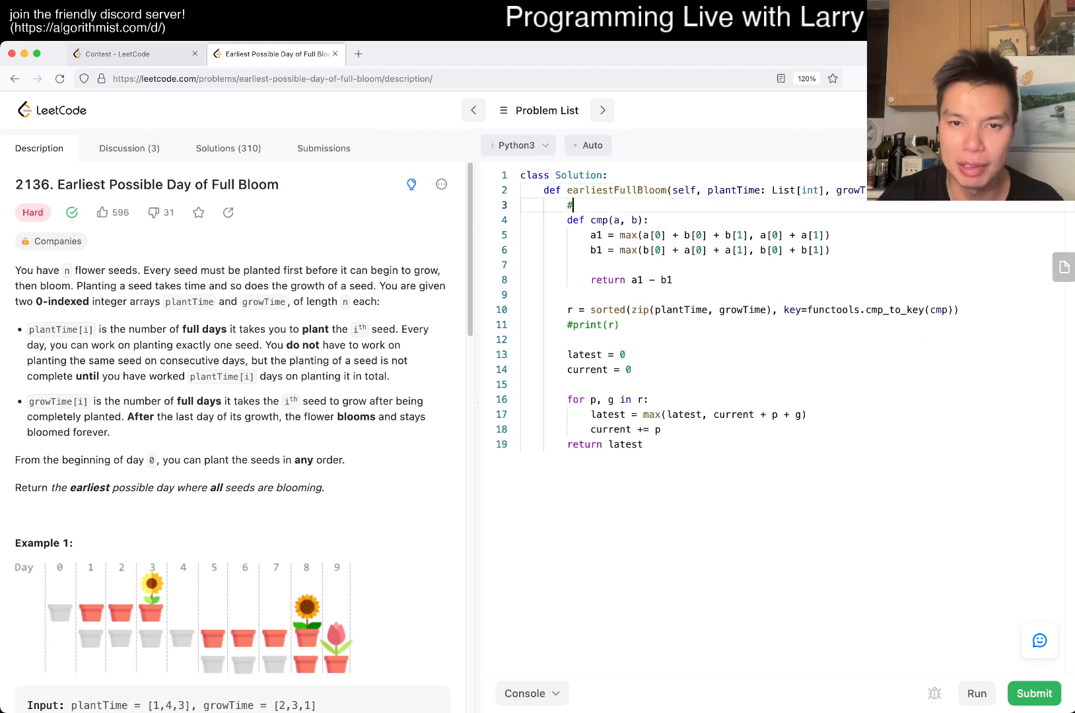
type("Exchange Argument")
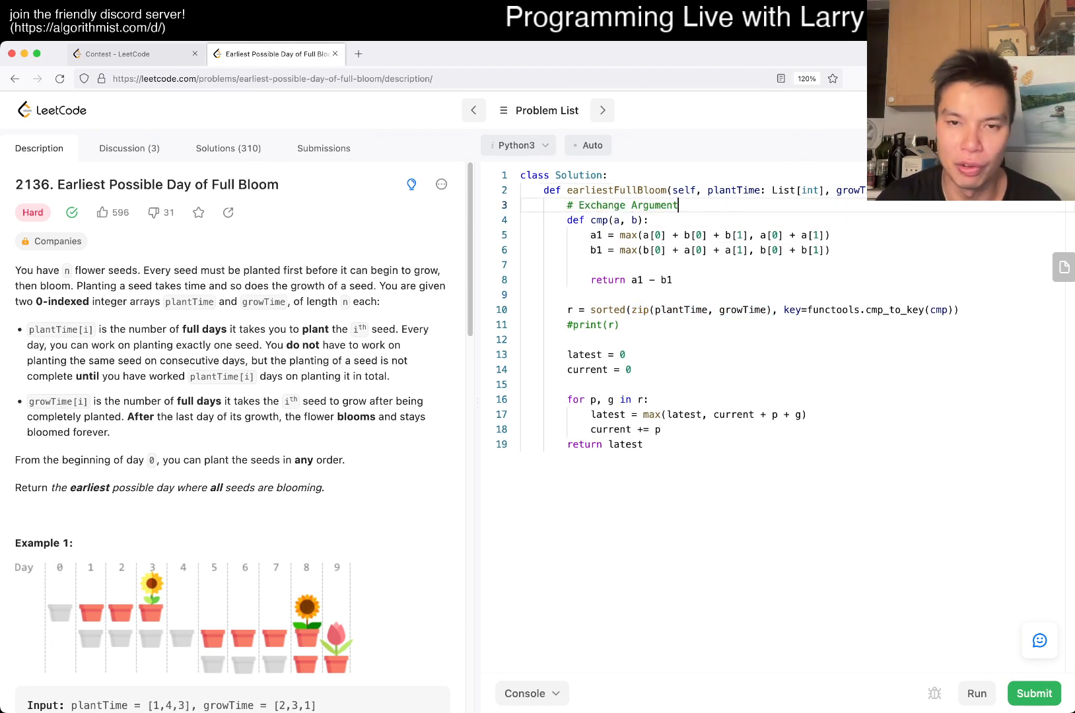